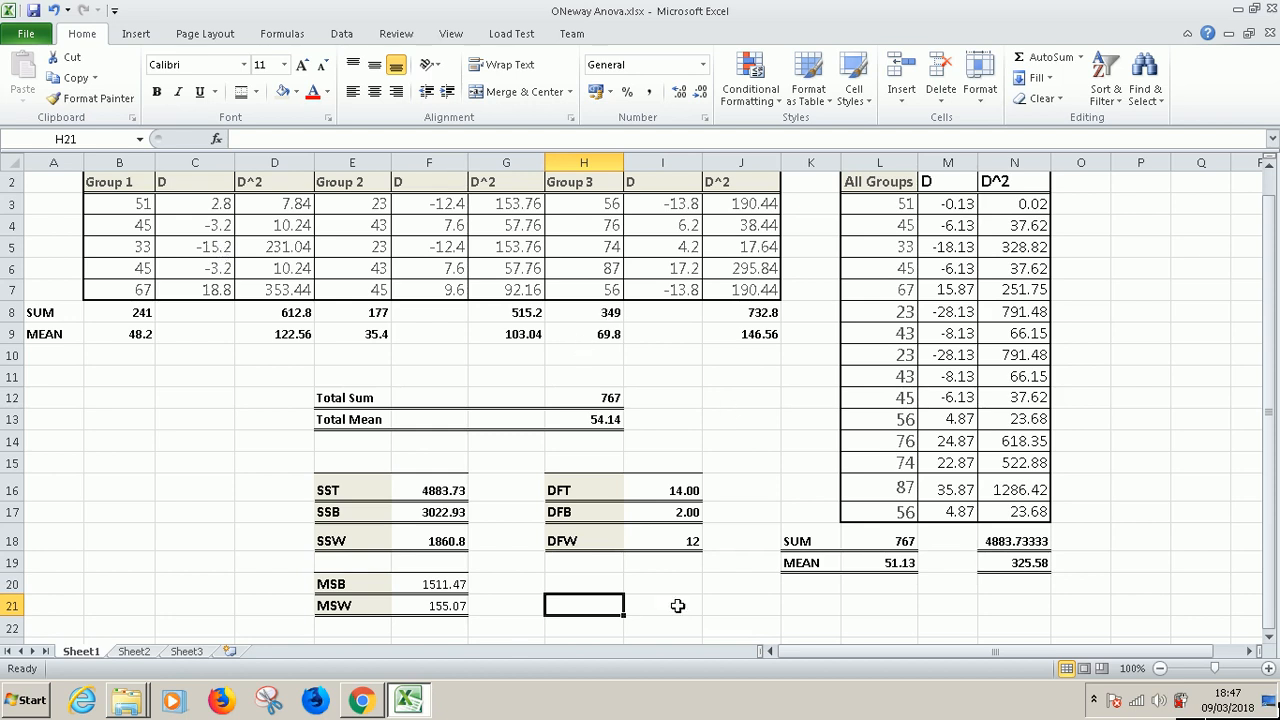
pyautogui.moveTo(590, 584)
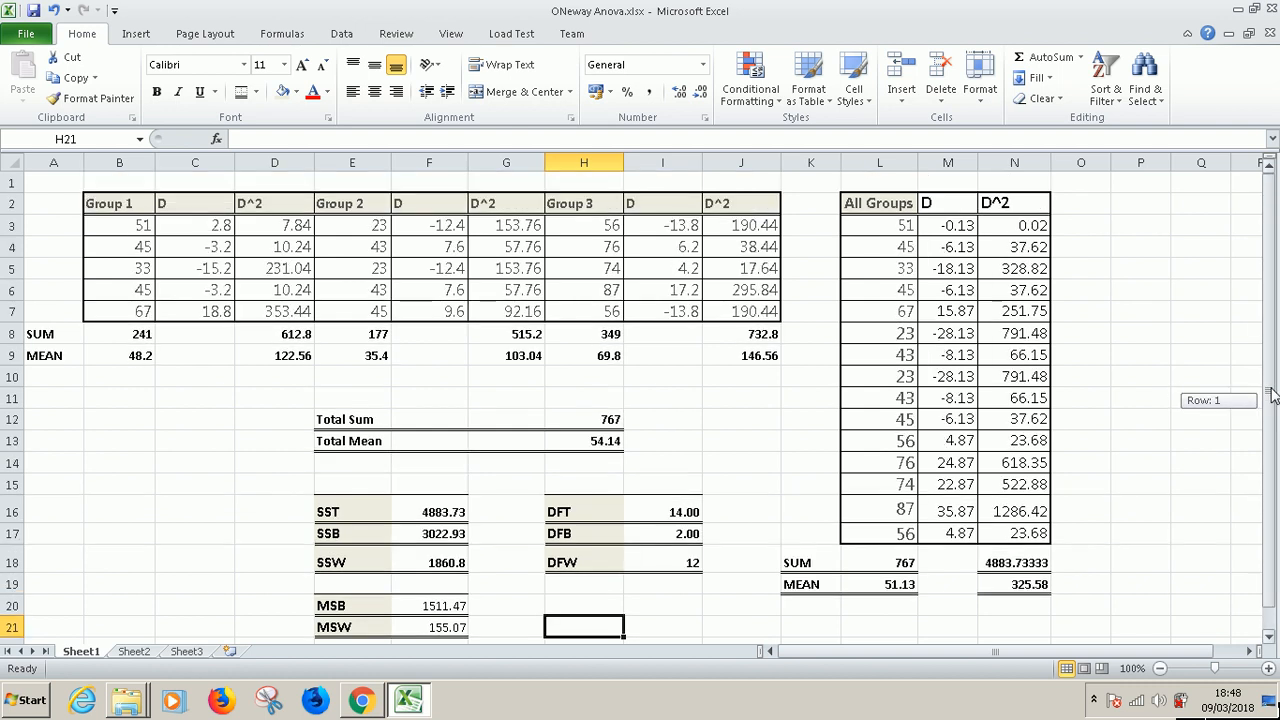
# Step: Label H20 'F' and compute F = F20/F21 (MSB/MSW), giving about 9.747 in I20
pyautogui.click(880, 204)
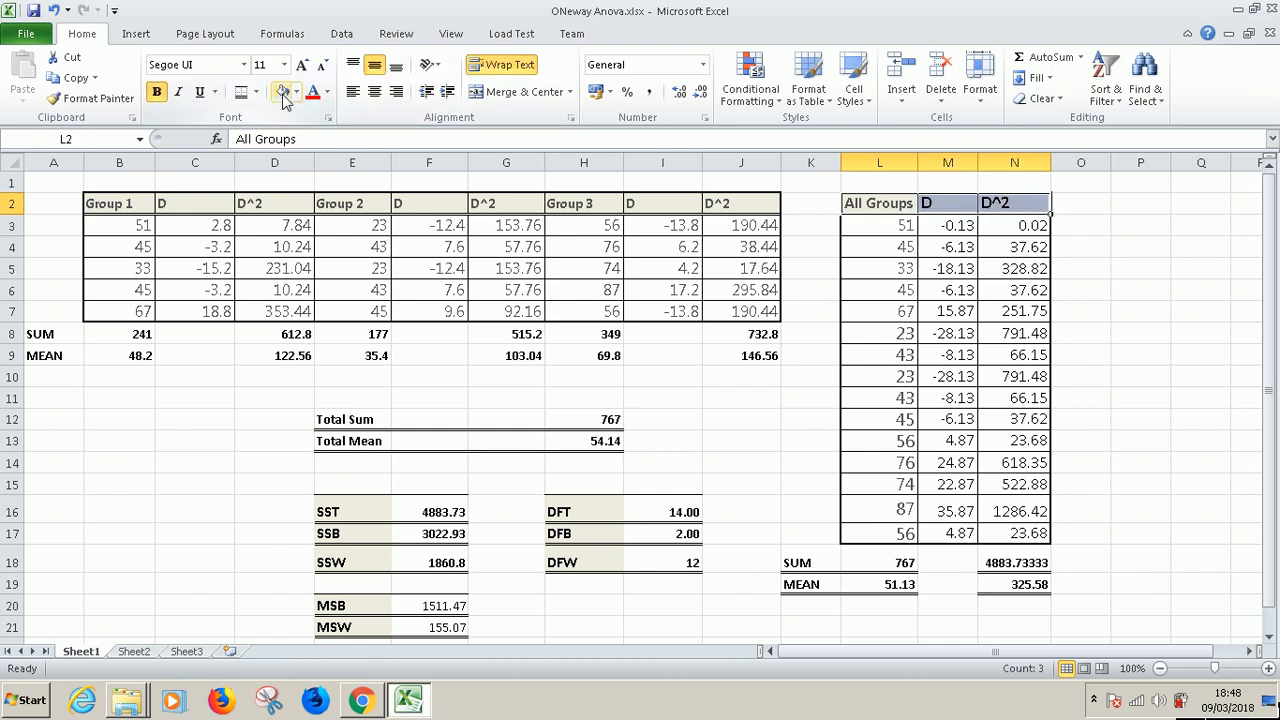
pyautogui.click(662, 376)
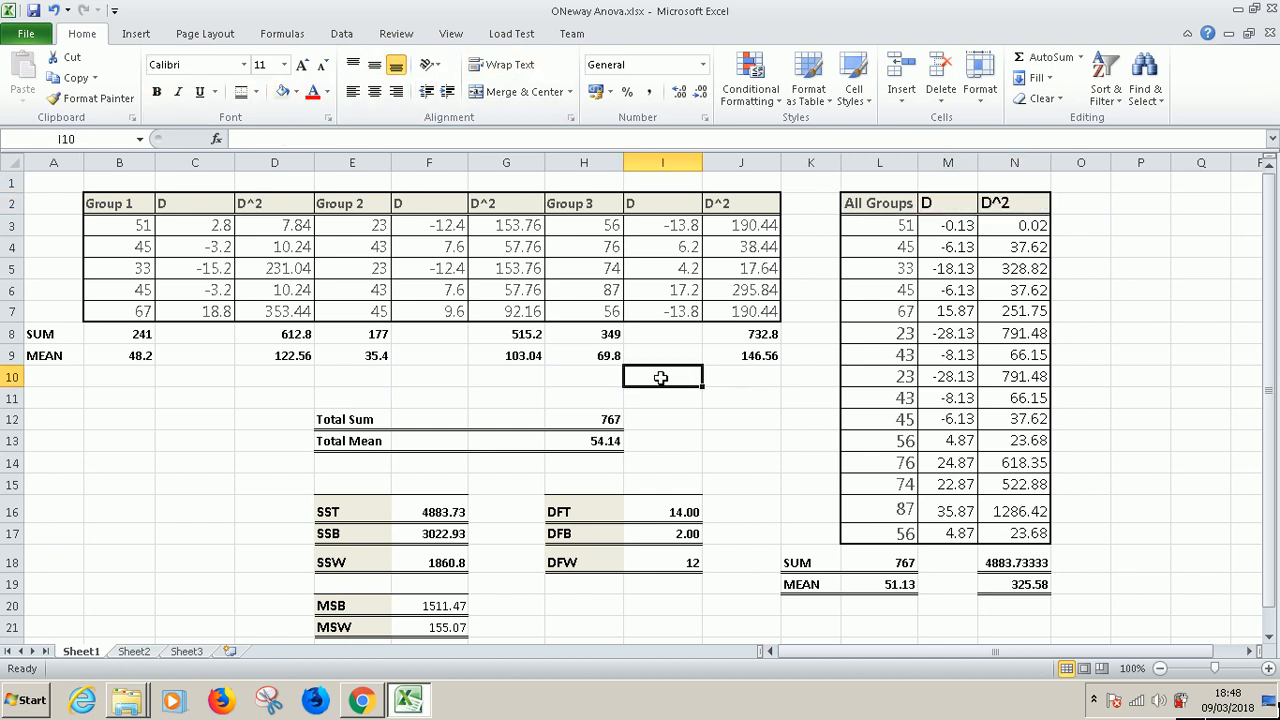
pyautogui.moveTo(776, 424)
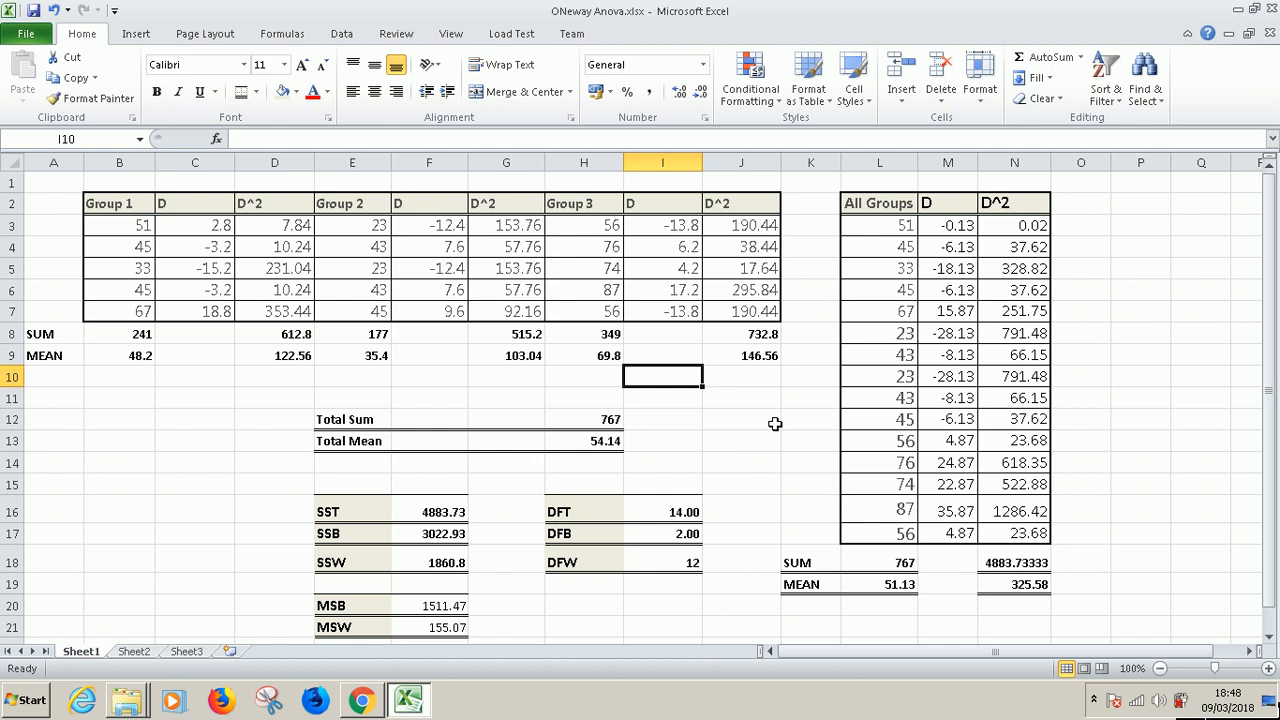
pyautogui.moveTo(800, 424)
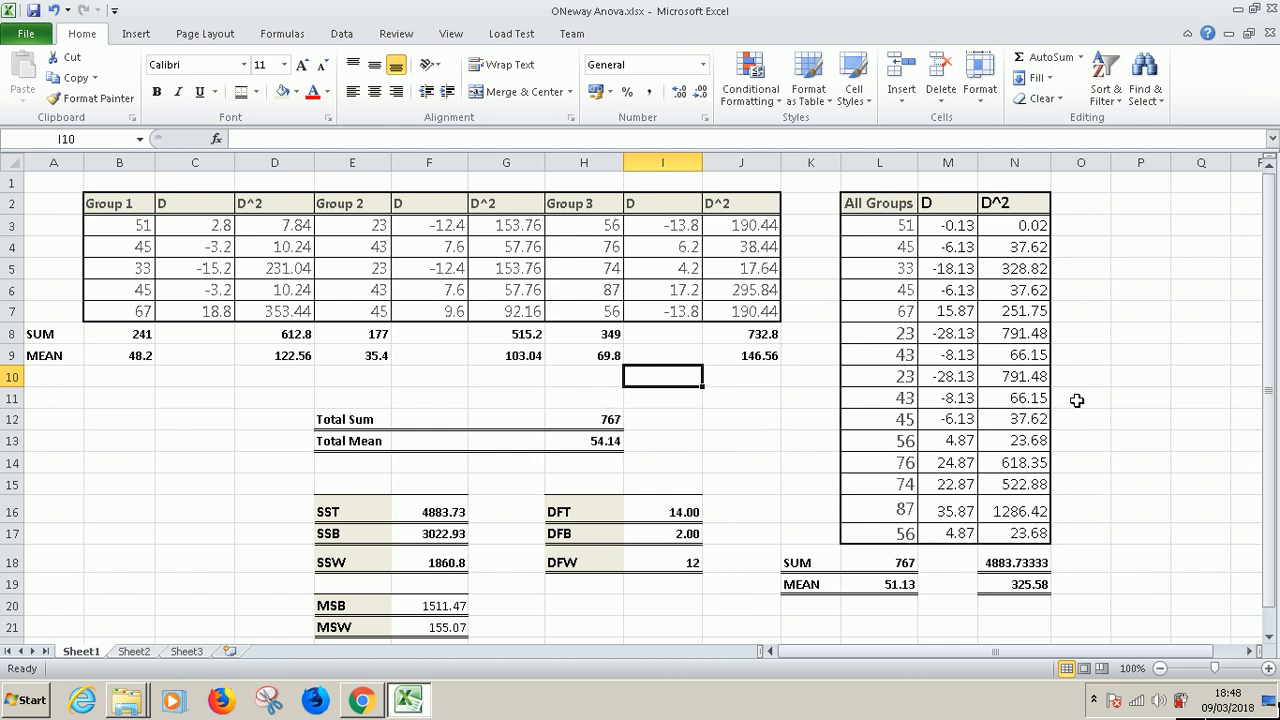
pyautogui.moveTo(1244, 362)
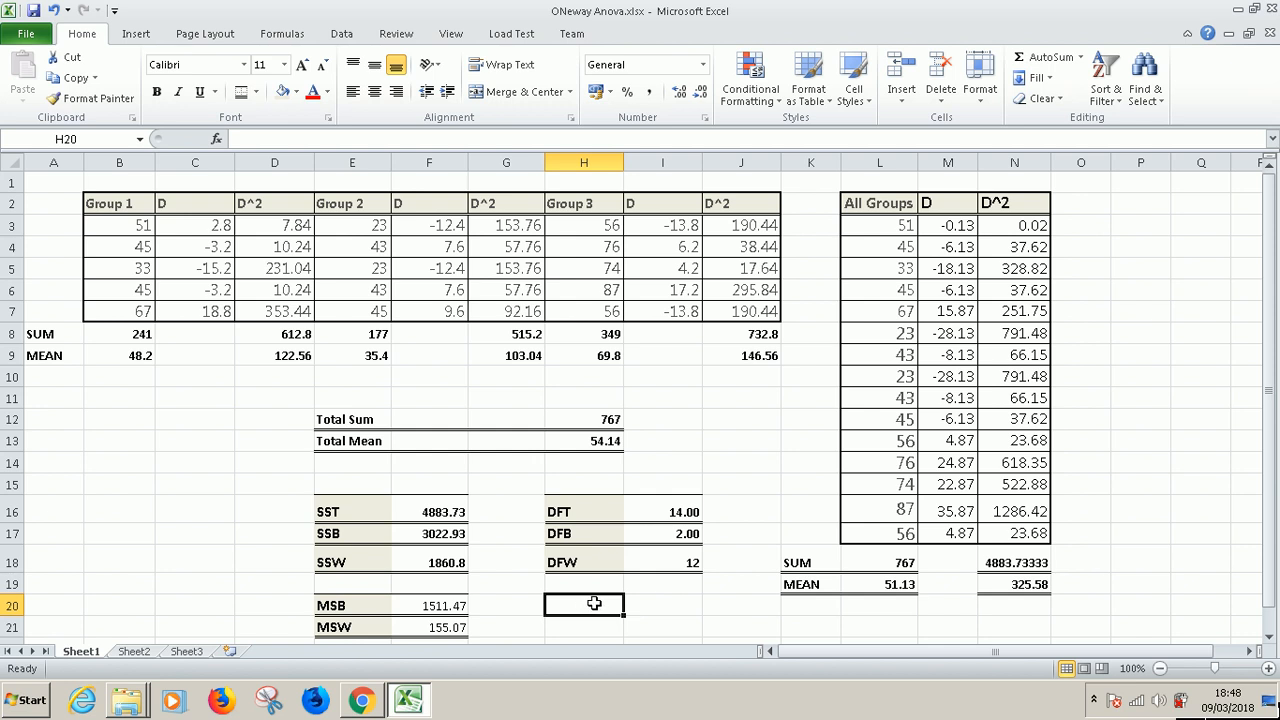
pyautogui.write('F')
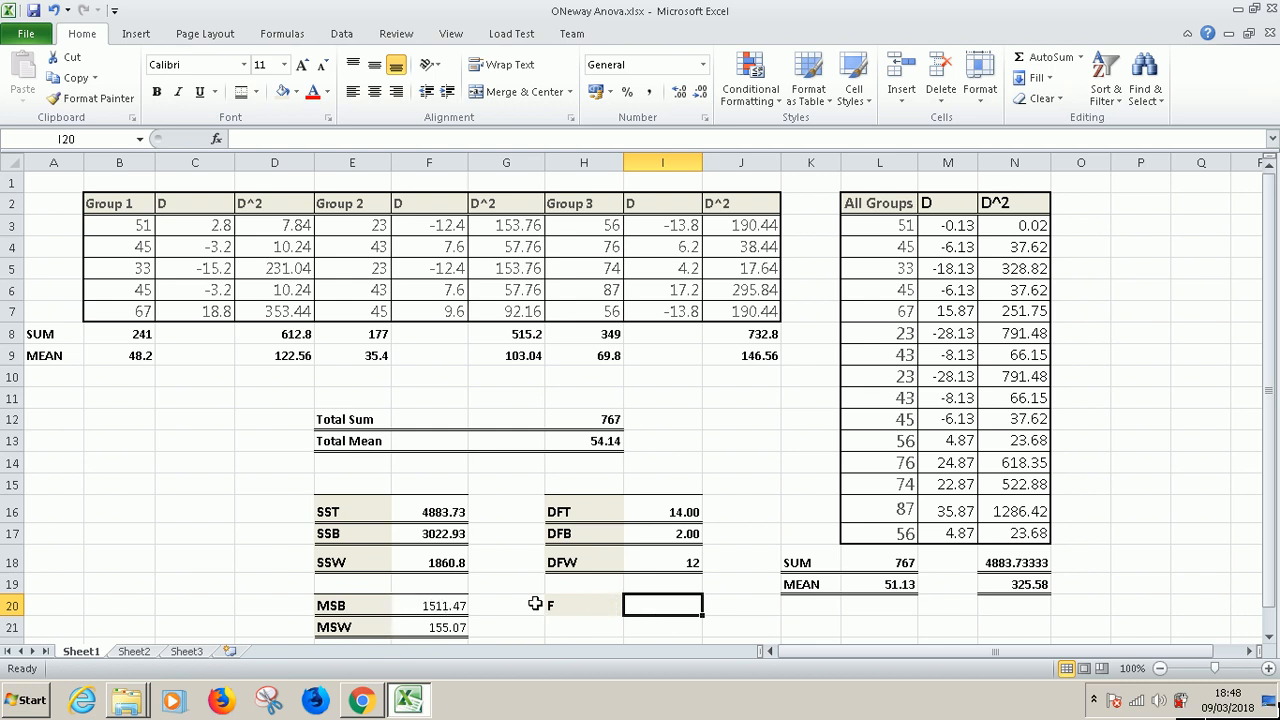
pyautogui.write('=F20')
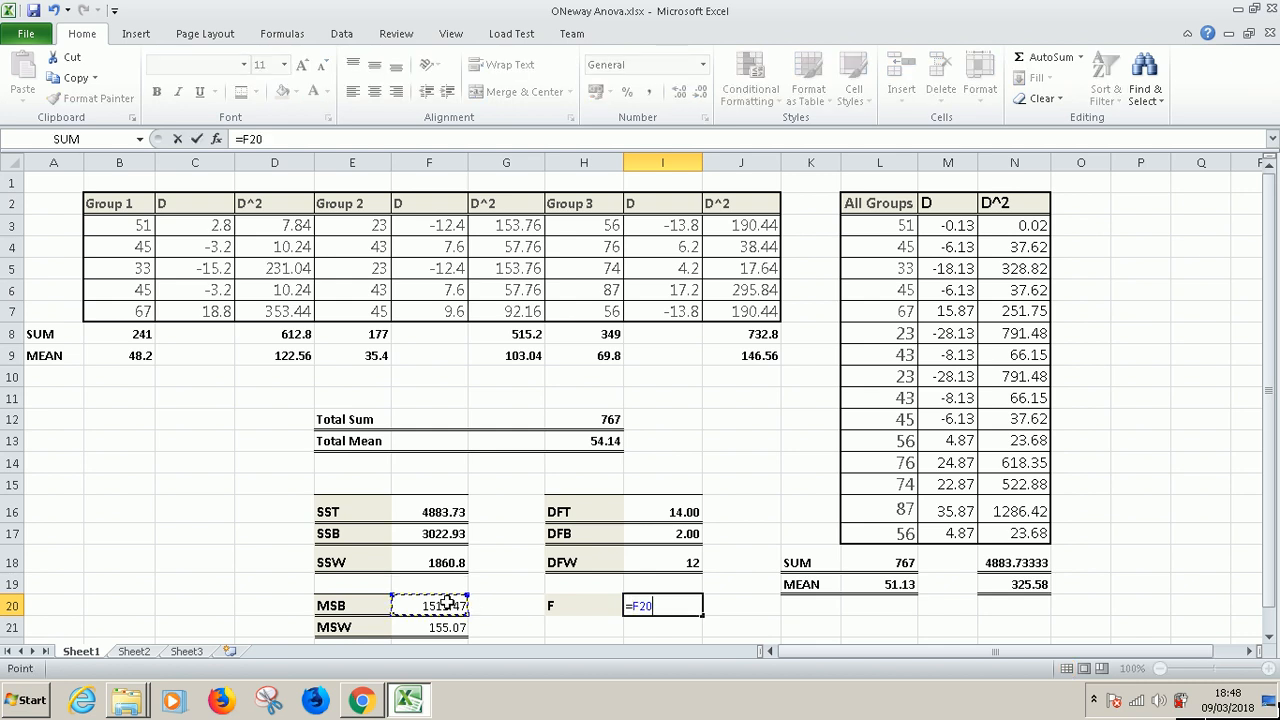
pyautogui.write('/')
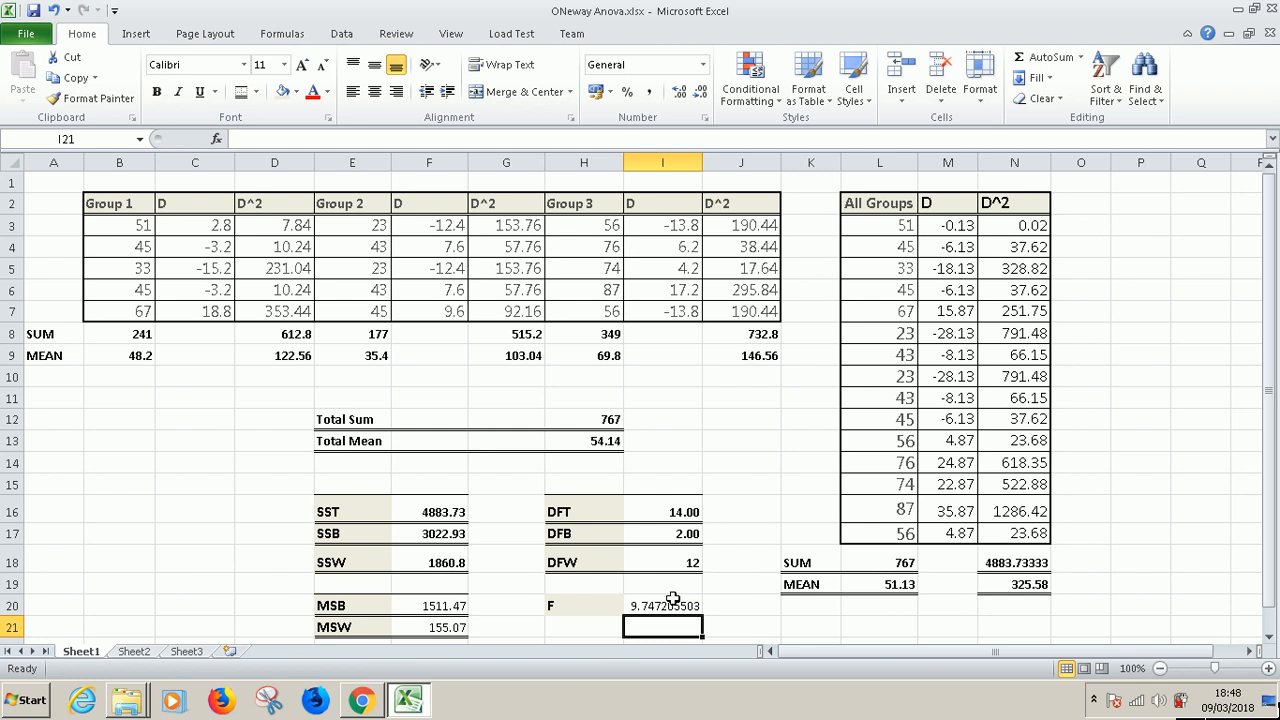
pyautogui.click(662, 604)
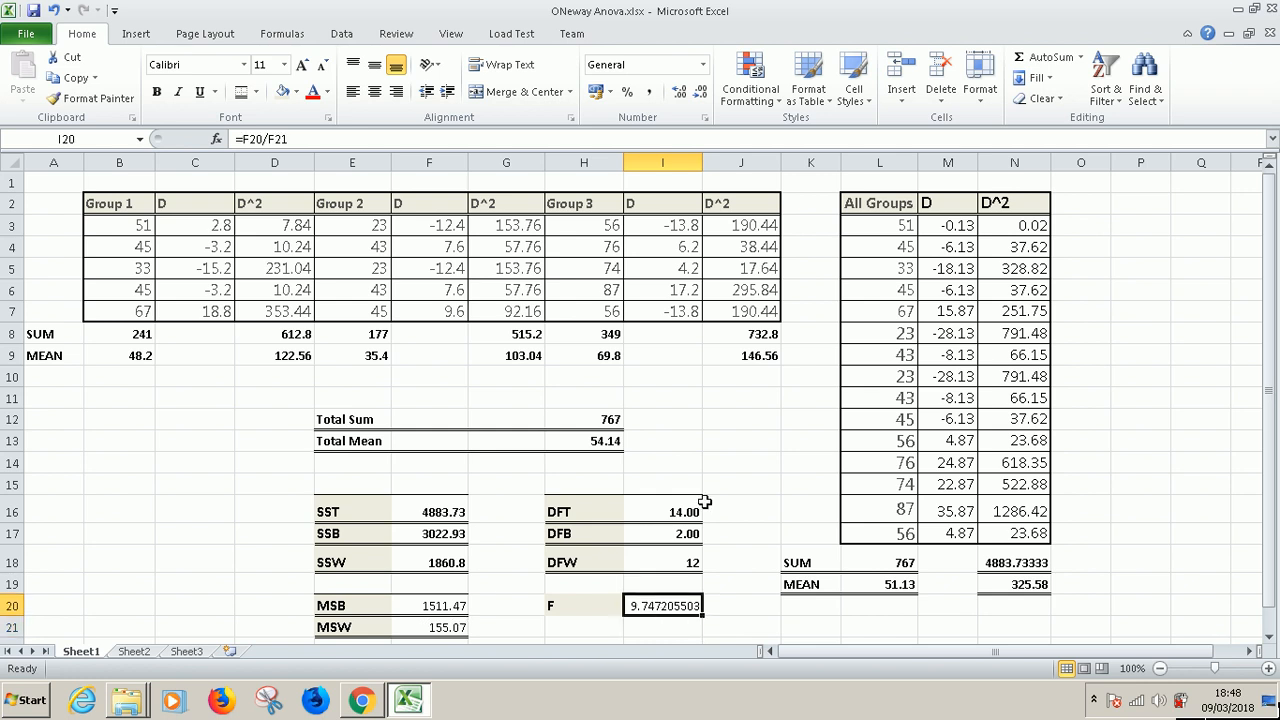
pyautogui.click(428, 628)
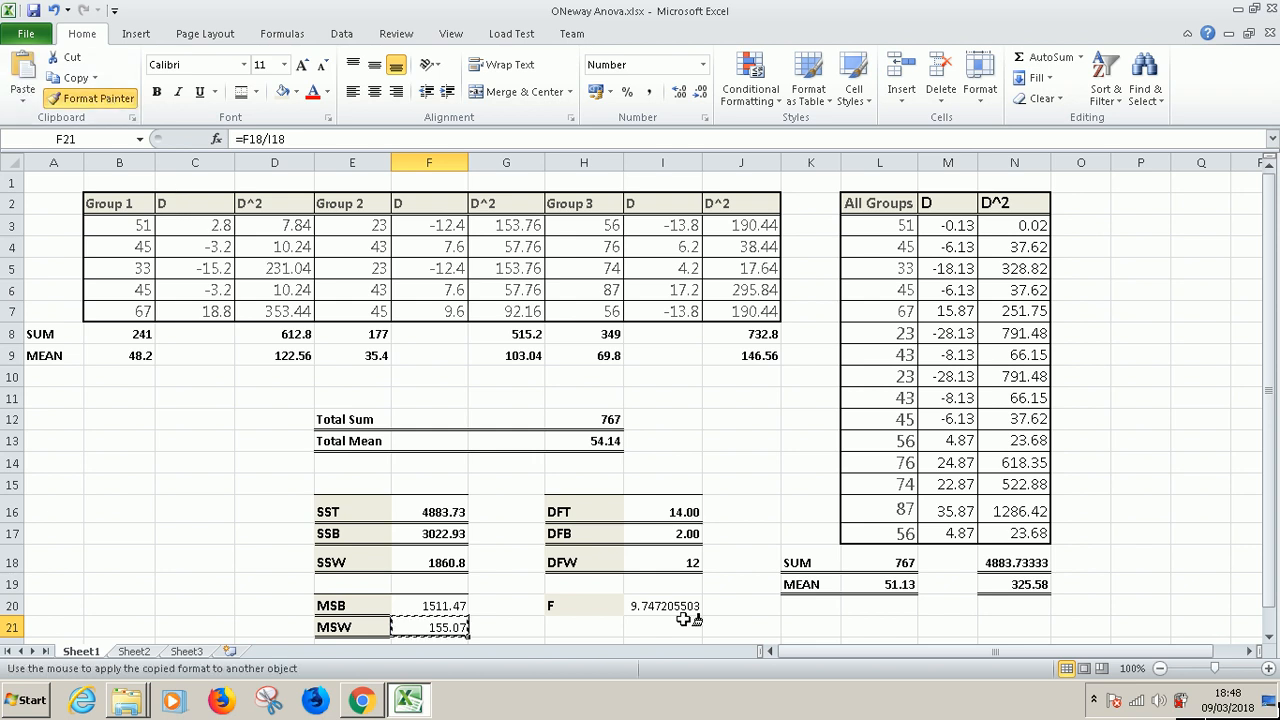
# Step: Format the F value as 9.75 with two decimals, red, font size 14, then go to the ANOVA blog post
pyautogui.click(662, 604)
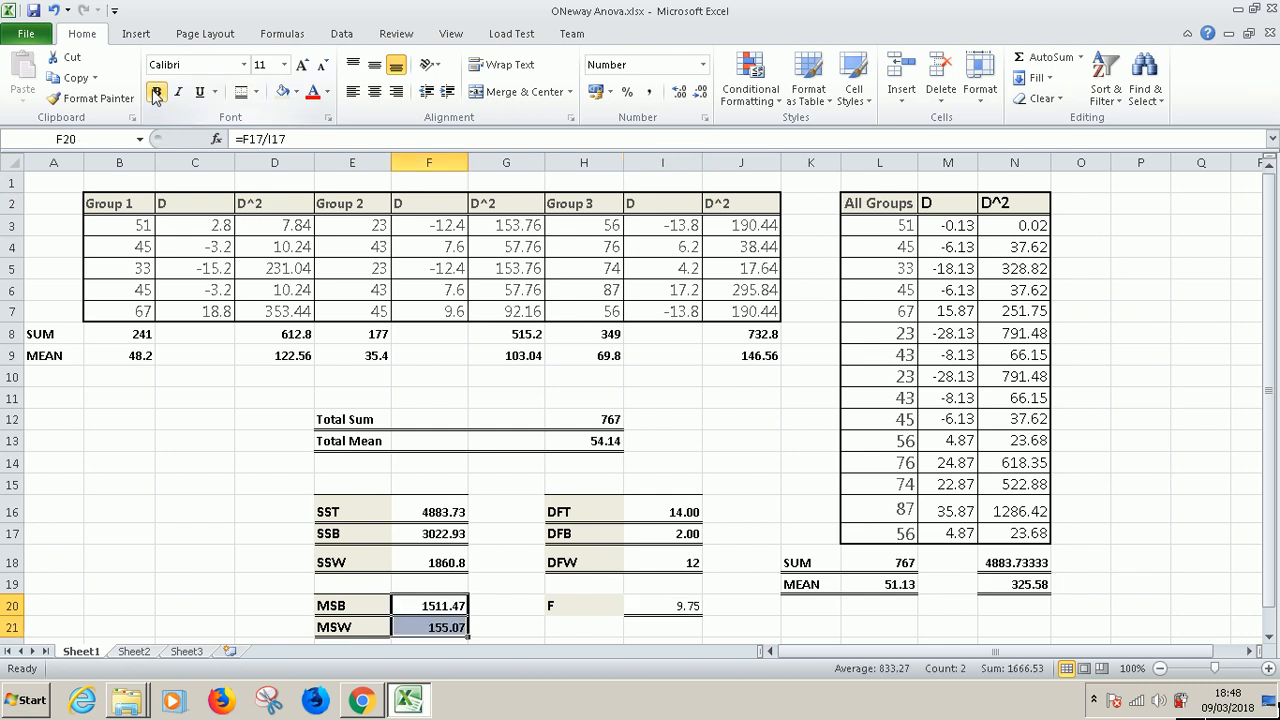
pyautogui.click(662, 604)
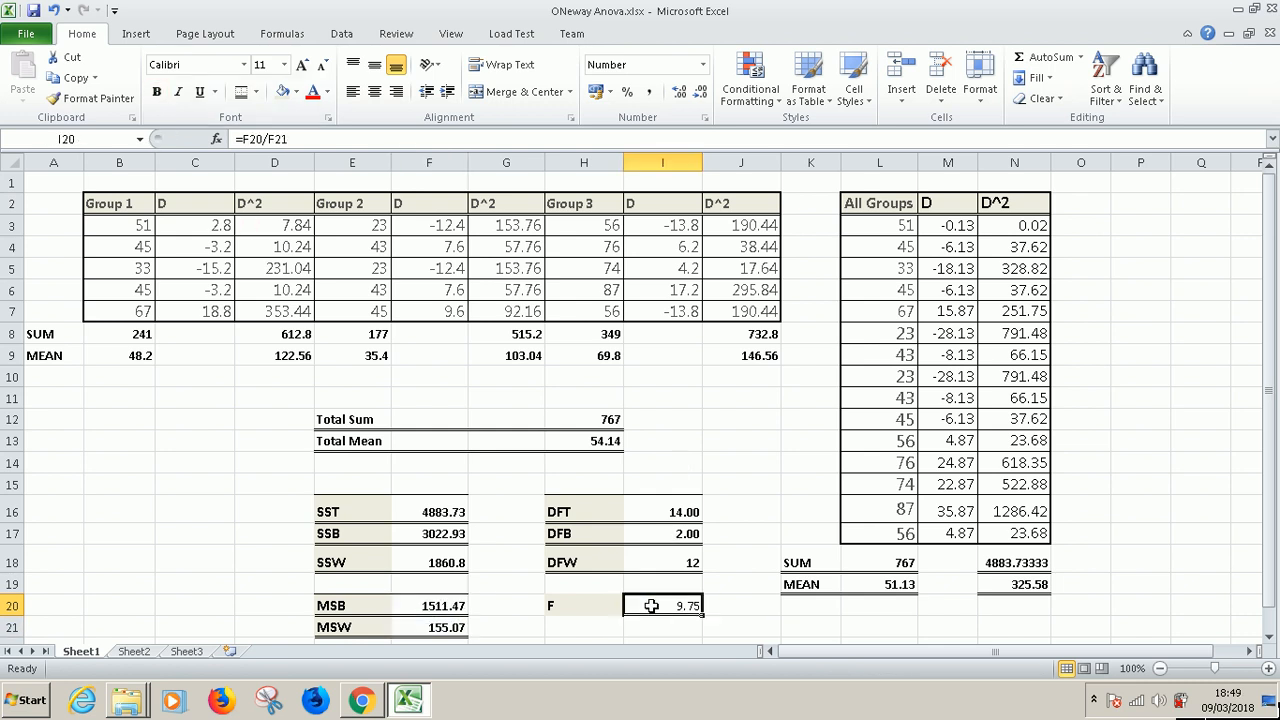
pyautogui.click(156, 92)
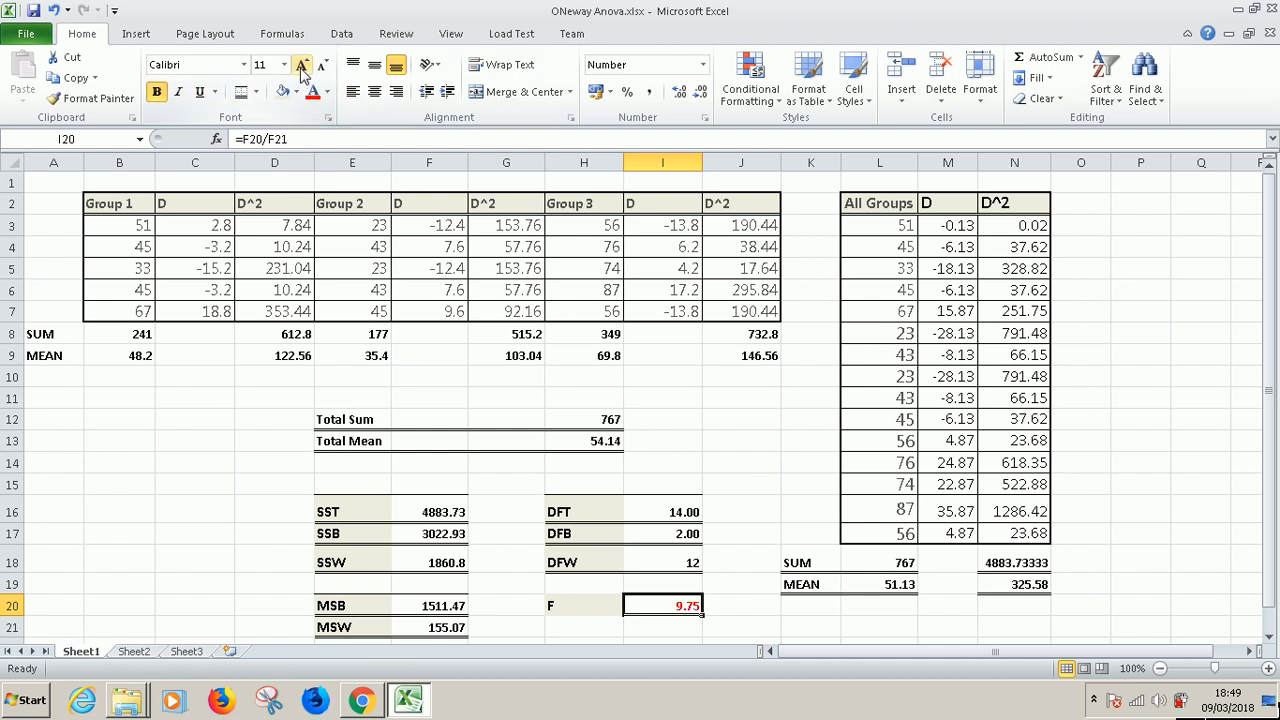
pyautogui.click(302, 64)
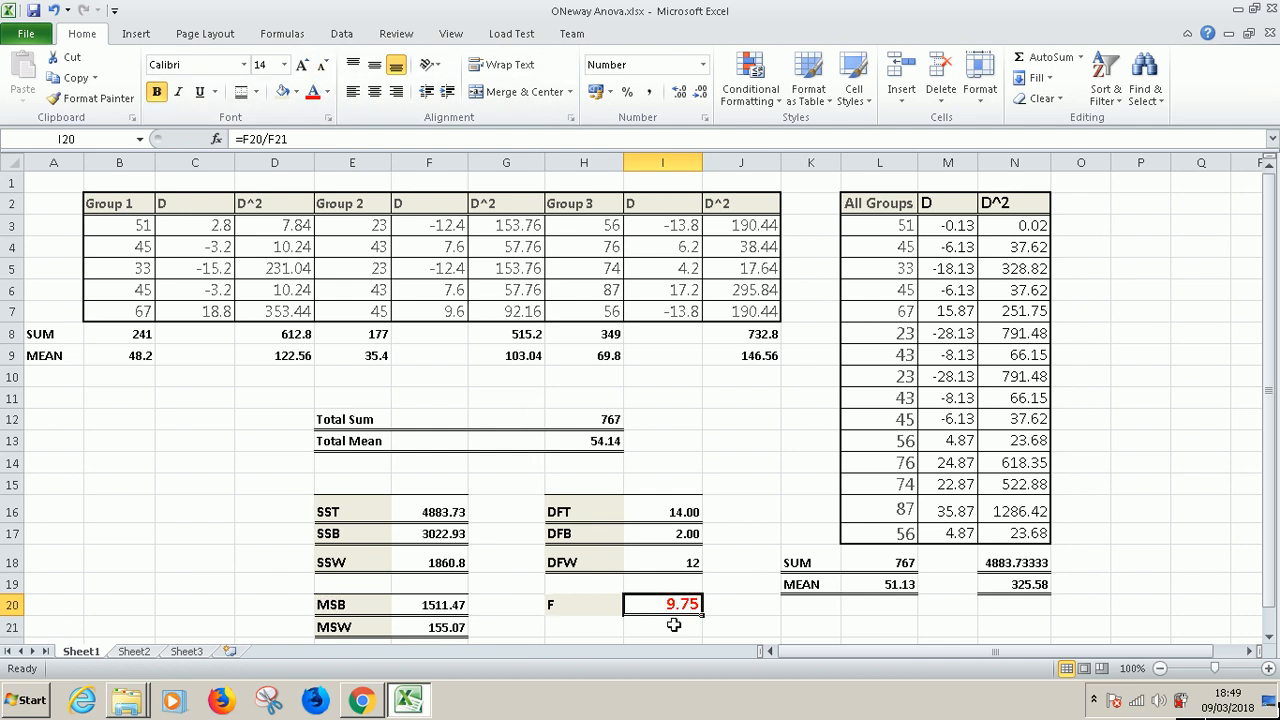
pyautogui.click(740, 584)
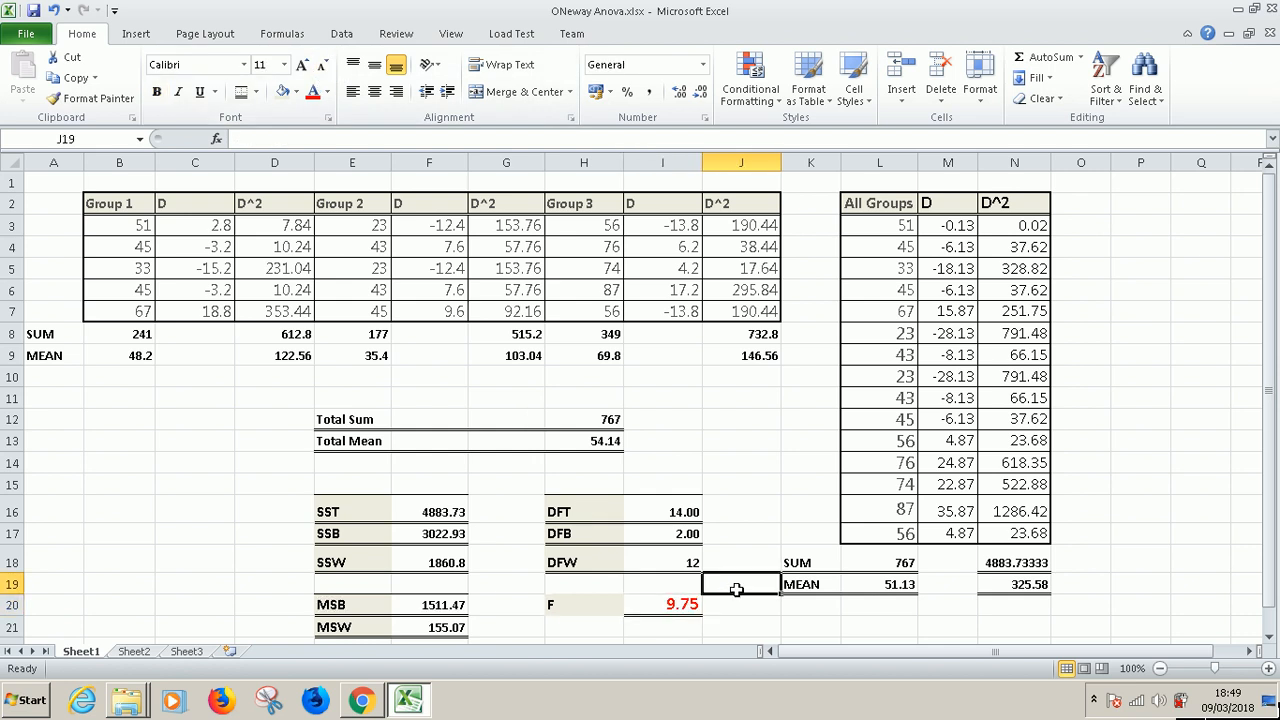
pyautogui.click(362, 700)
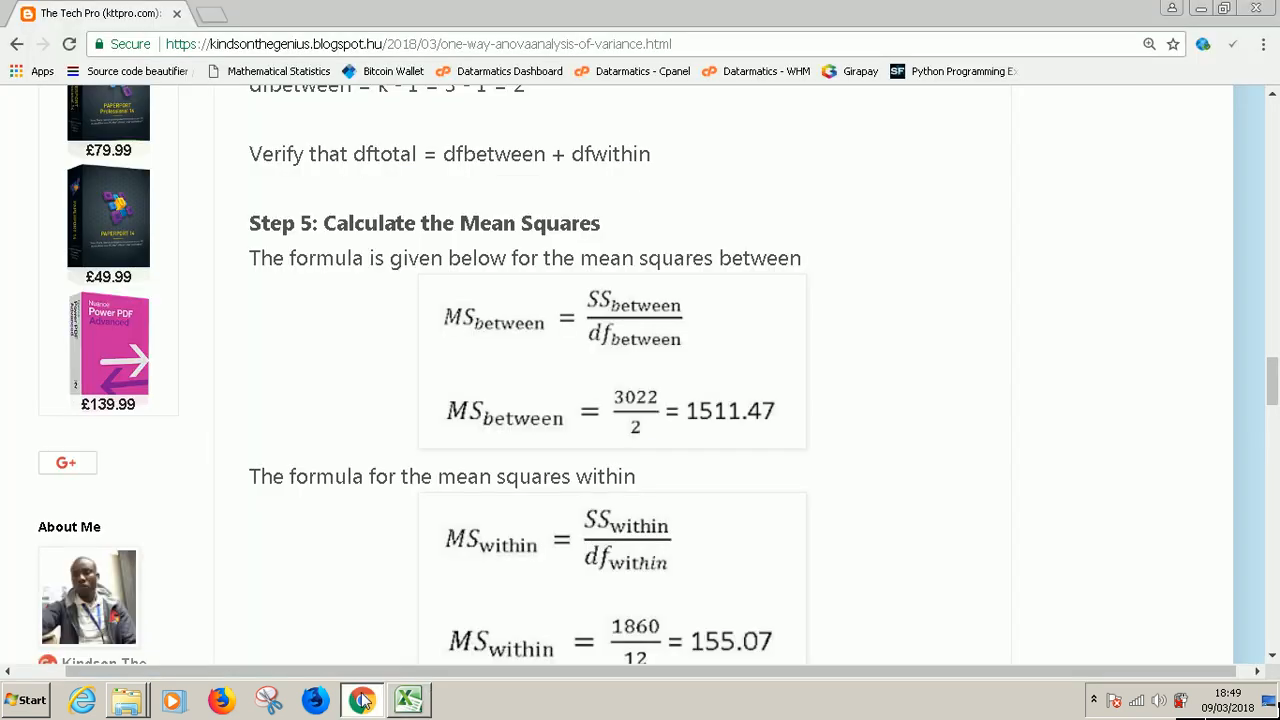
# Step: Scroll the ANOVA blog post to Step 7 with the critical F of 3.89 and the conclusion
pyautogui.scroll(-3)
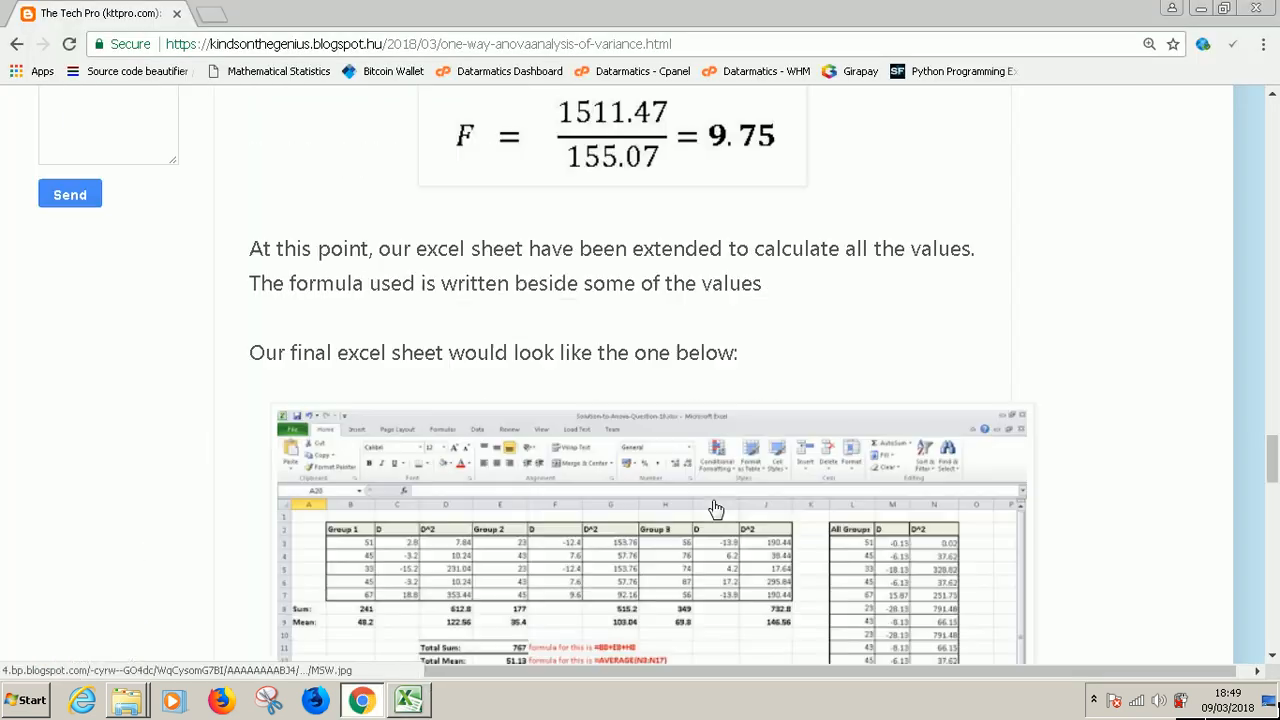
pyautogui.scroll(-3)
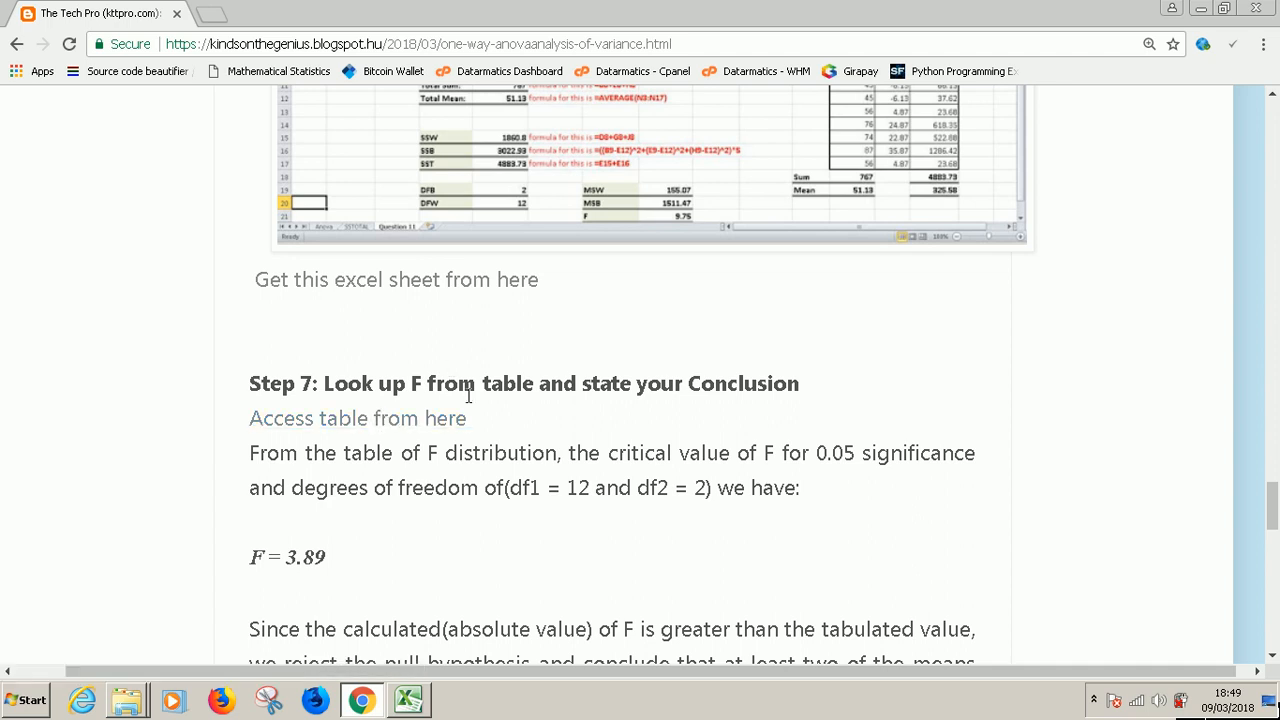
pyautogui.moveTo(624, 394)
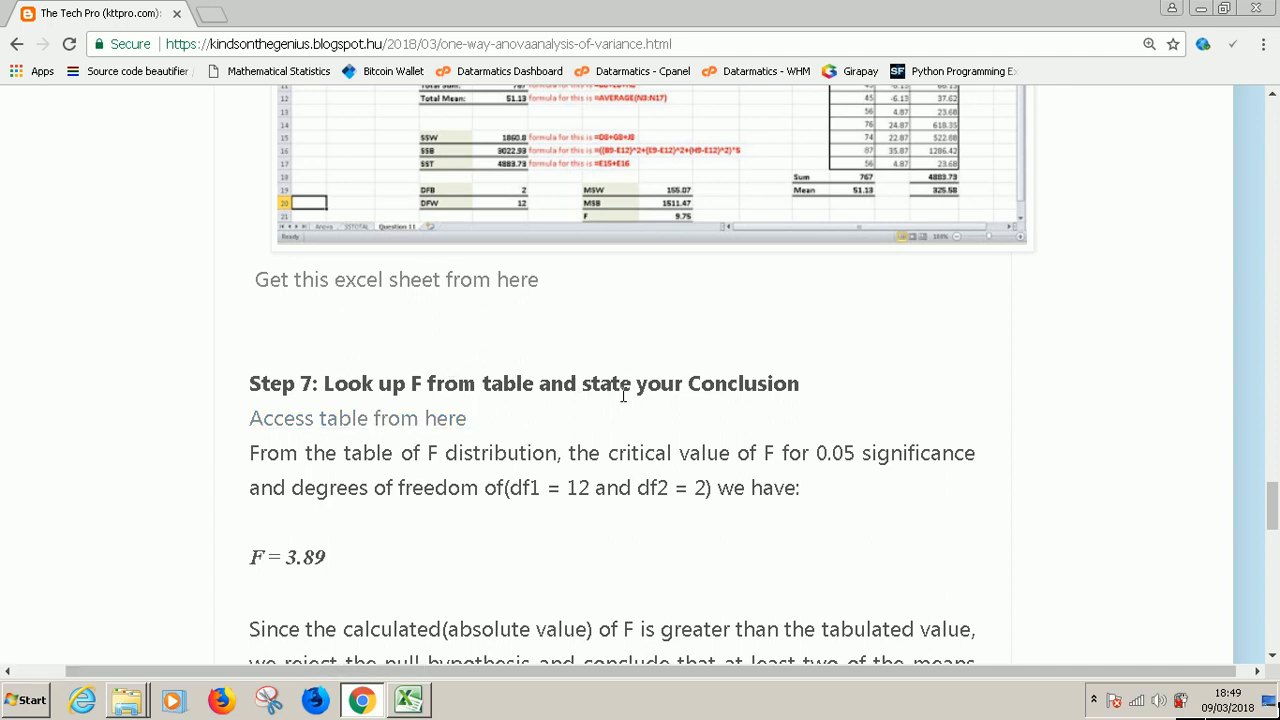
pyautogui.moveTo(678, 472)
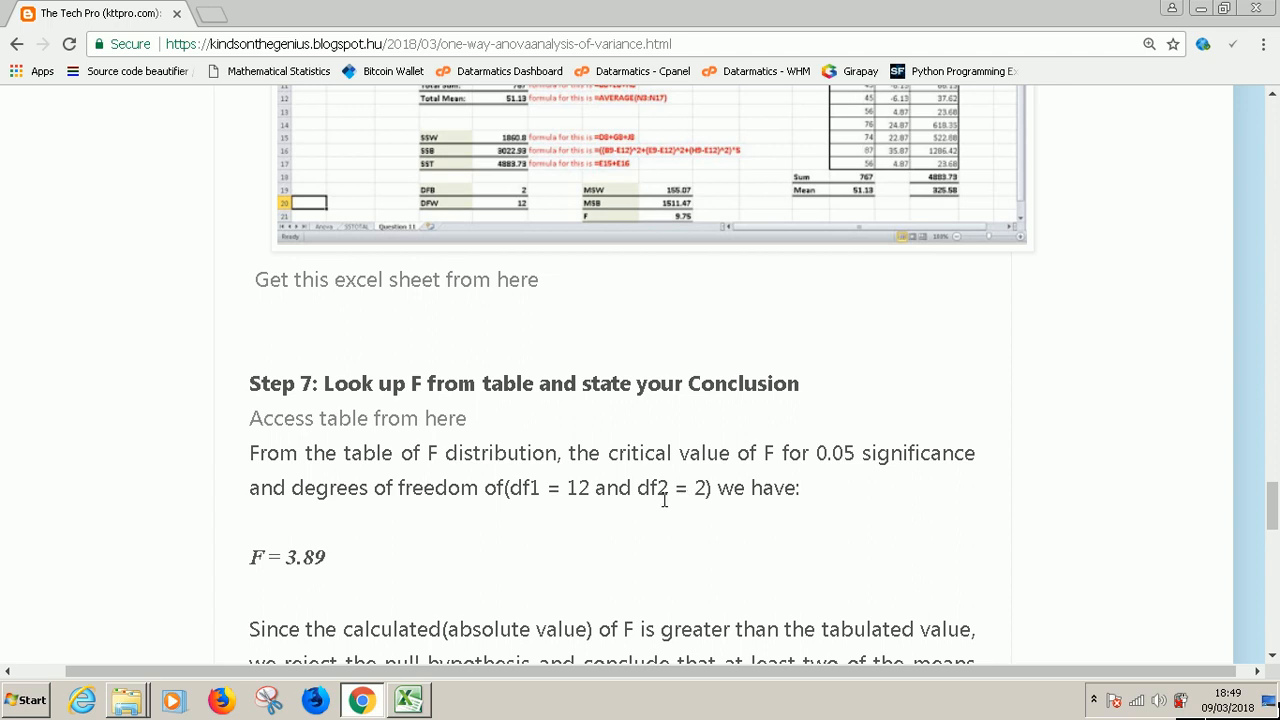
pyautogui.moveTo(716, 498)
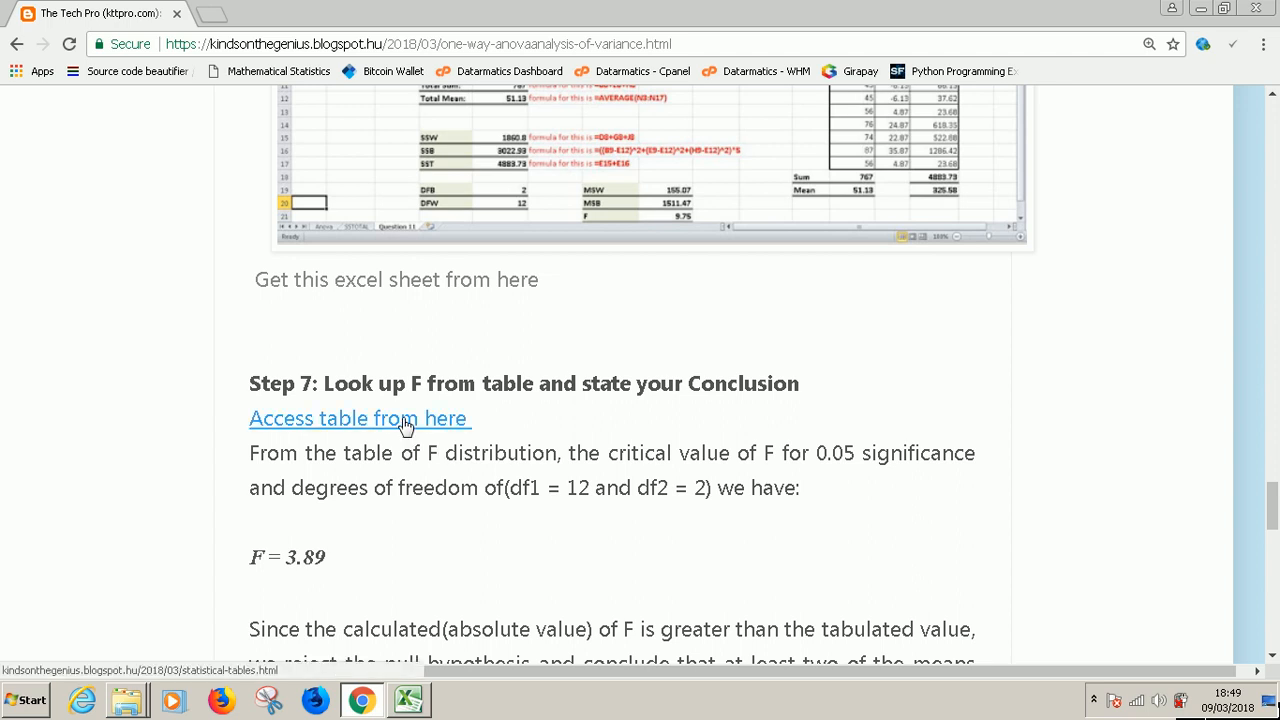
pyautogui.click(358, 418)
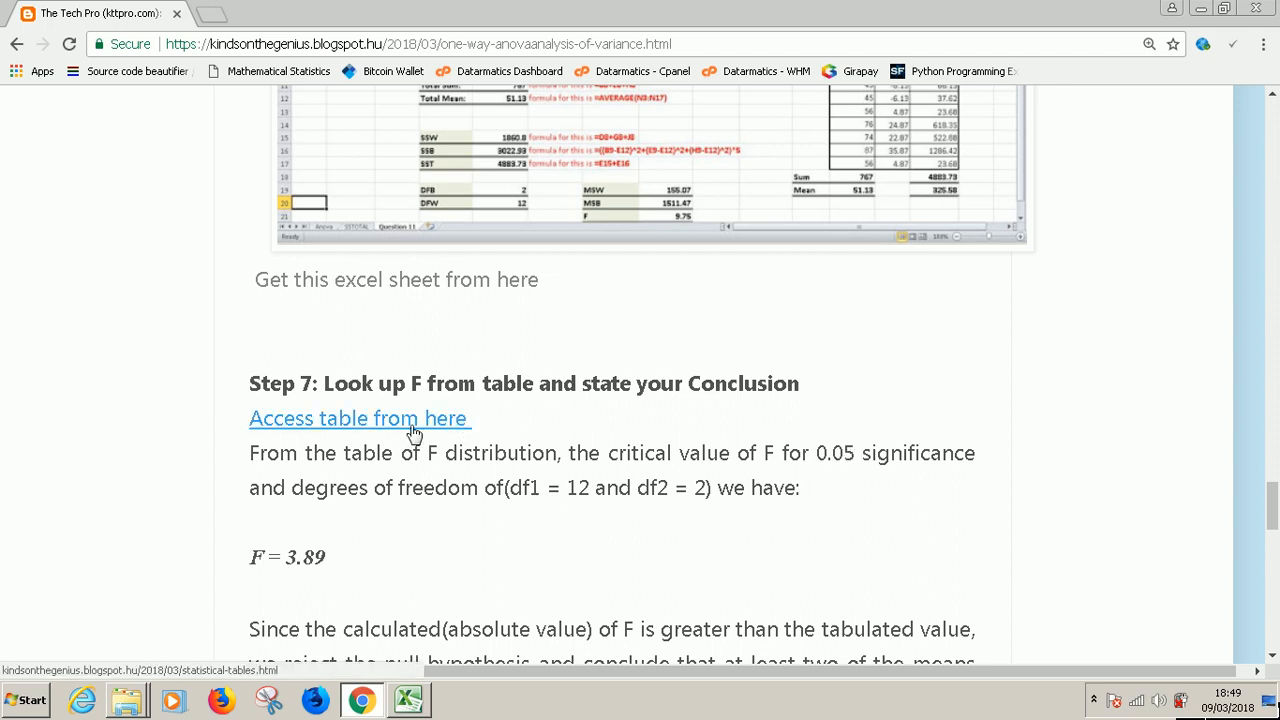
pyautogui.moveTo(322, 430)
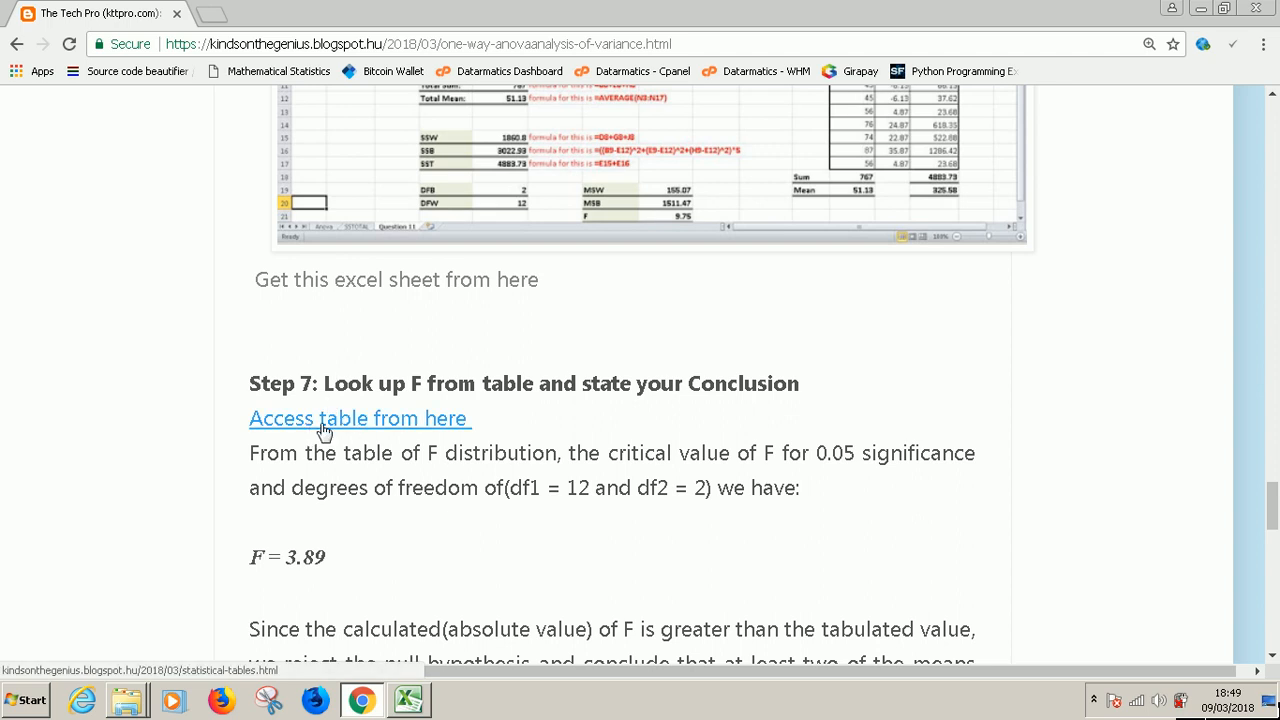
pyautogui.moveTo(410, 432)
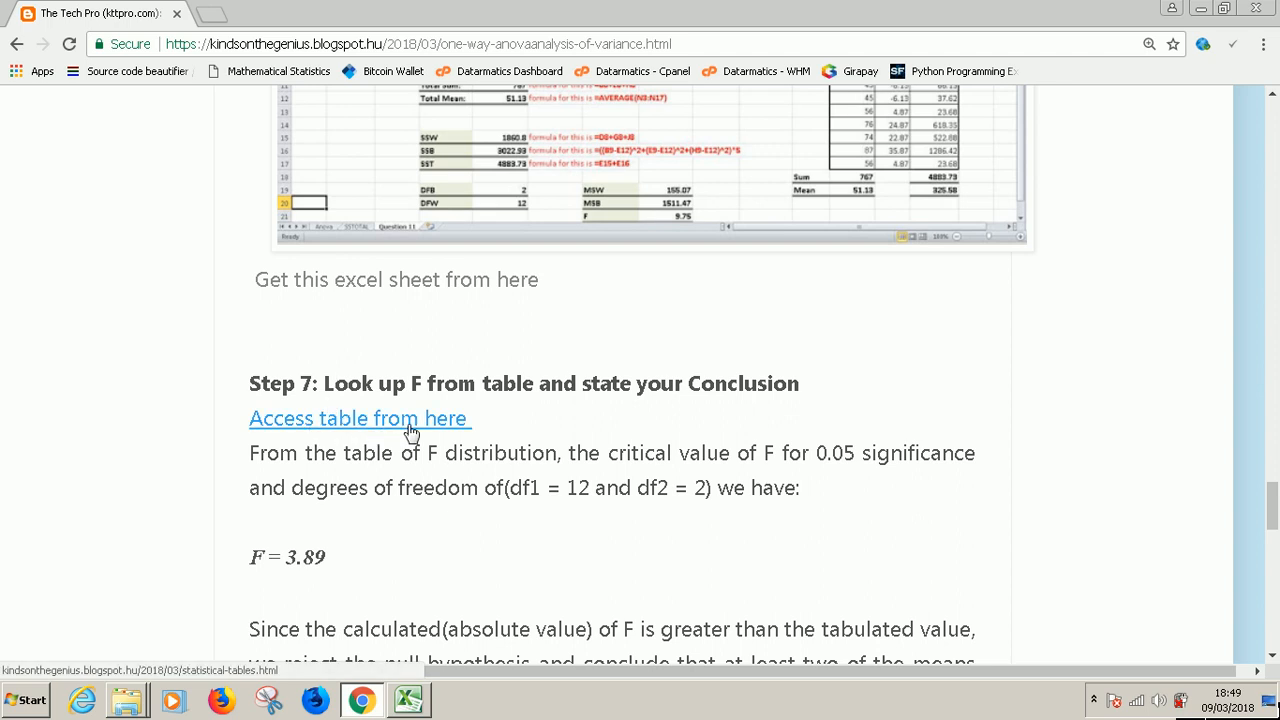
pyautogui.click(360, 418)
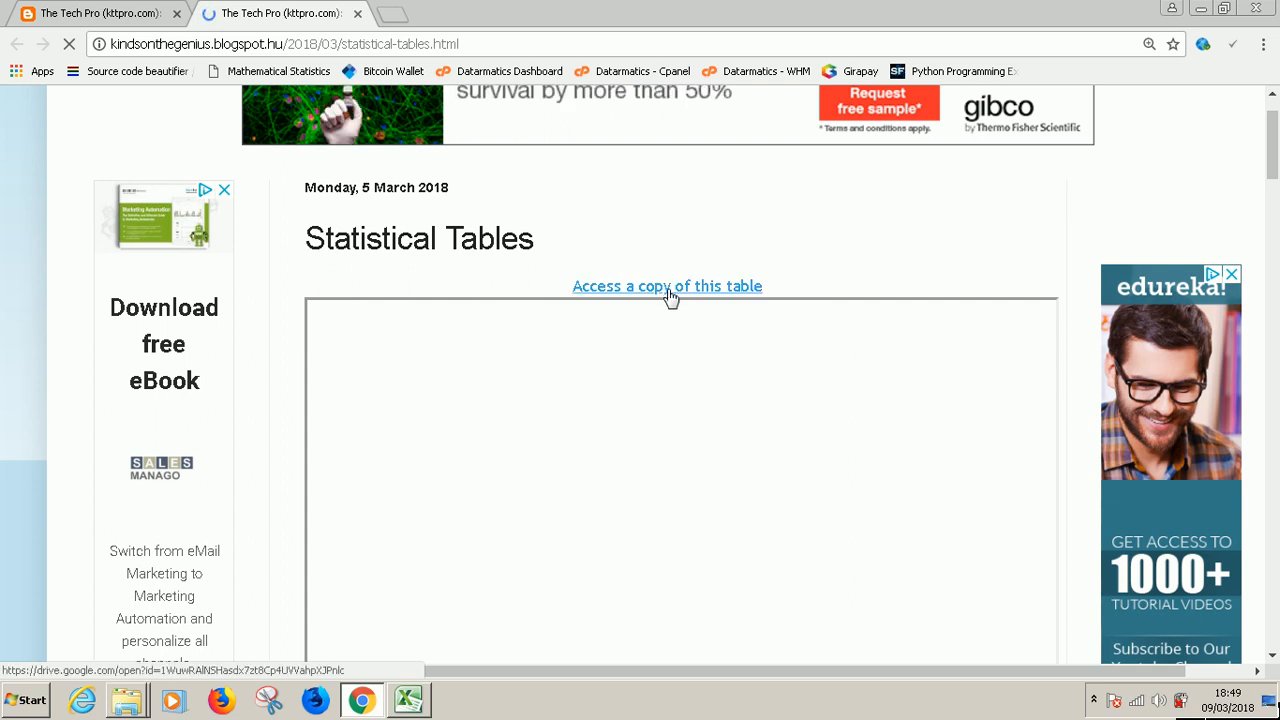
pyautogui.scroll(-3)
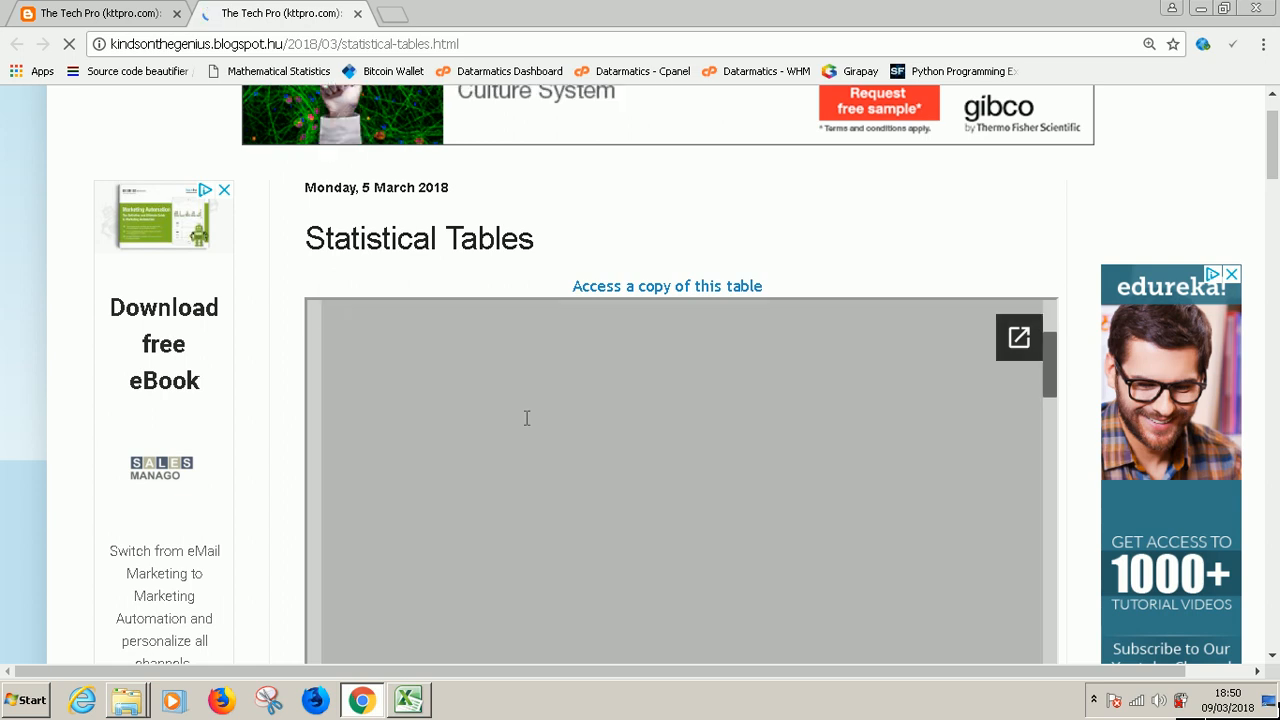
pyautogui.scroll(-3)
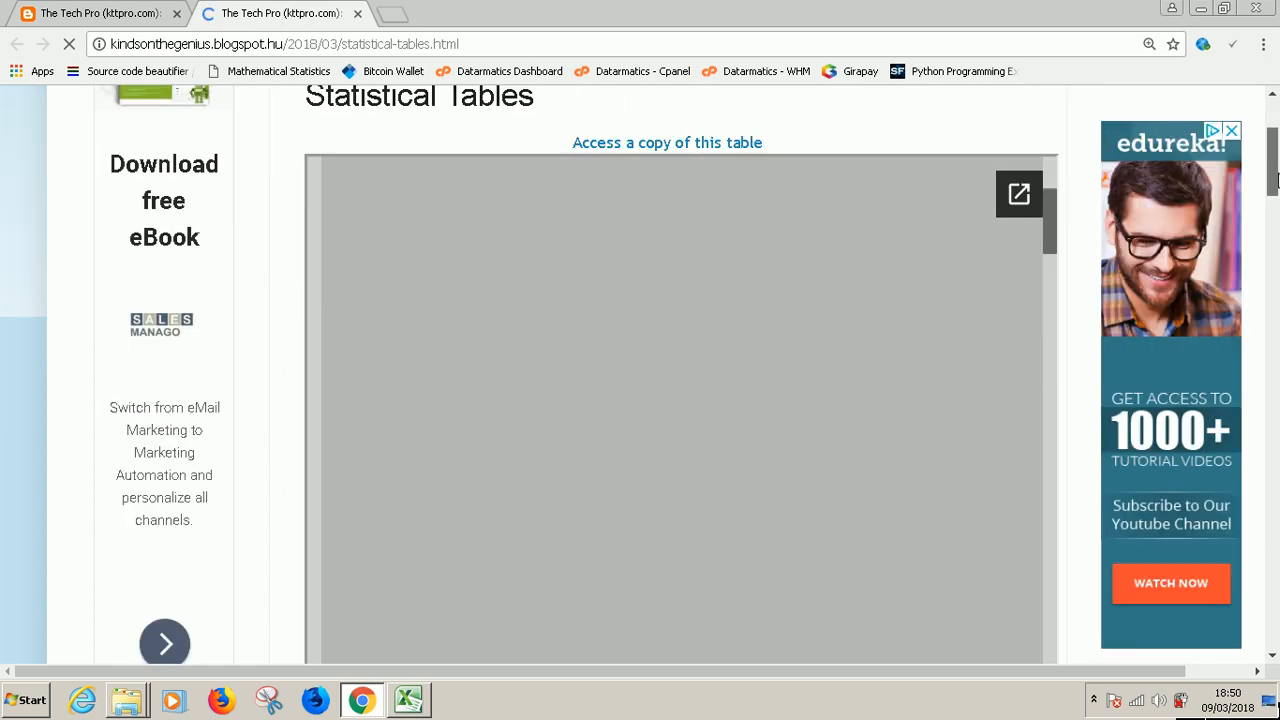
pyautogui.scroll(-3)
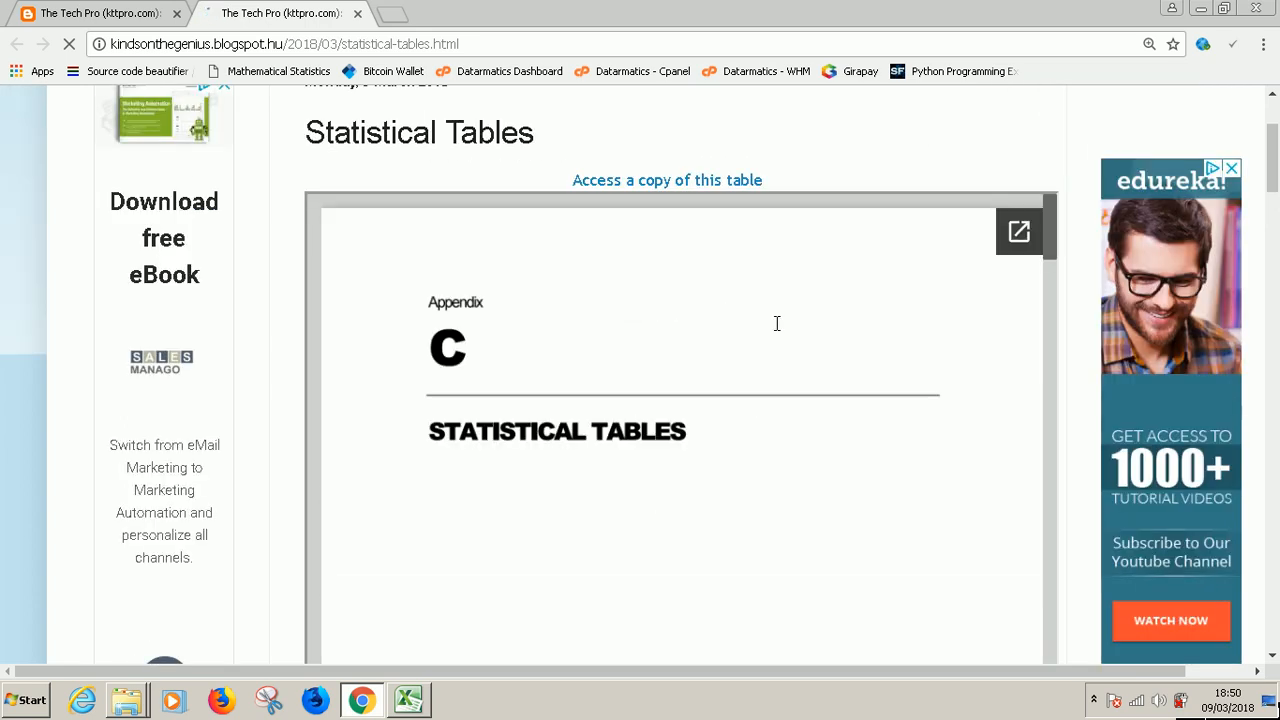
pyautogui.scroll(-3)
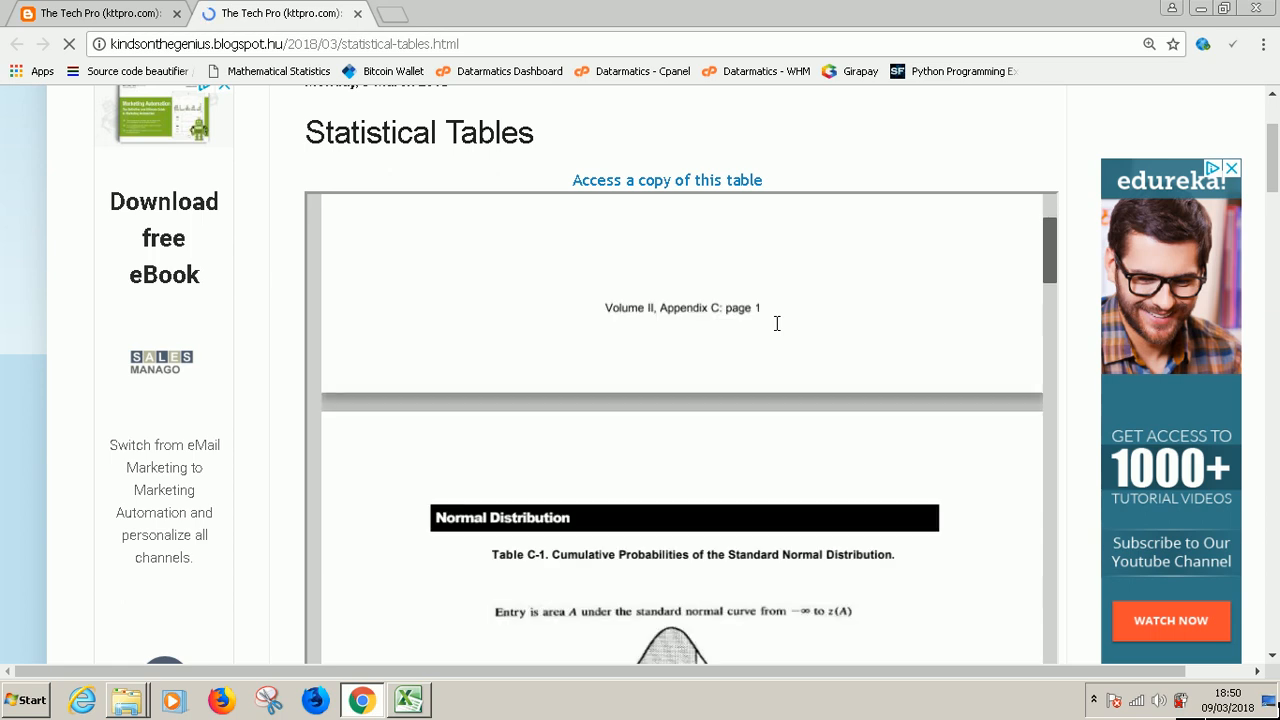
pyautogui.scroll(-3)
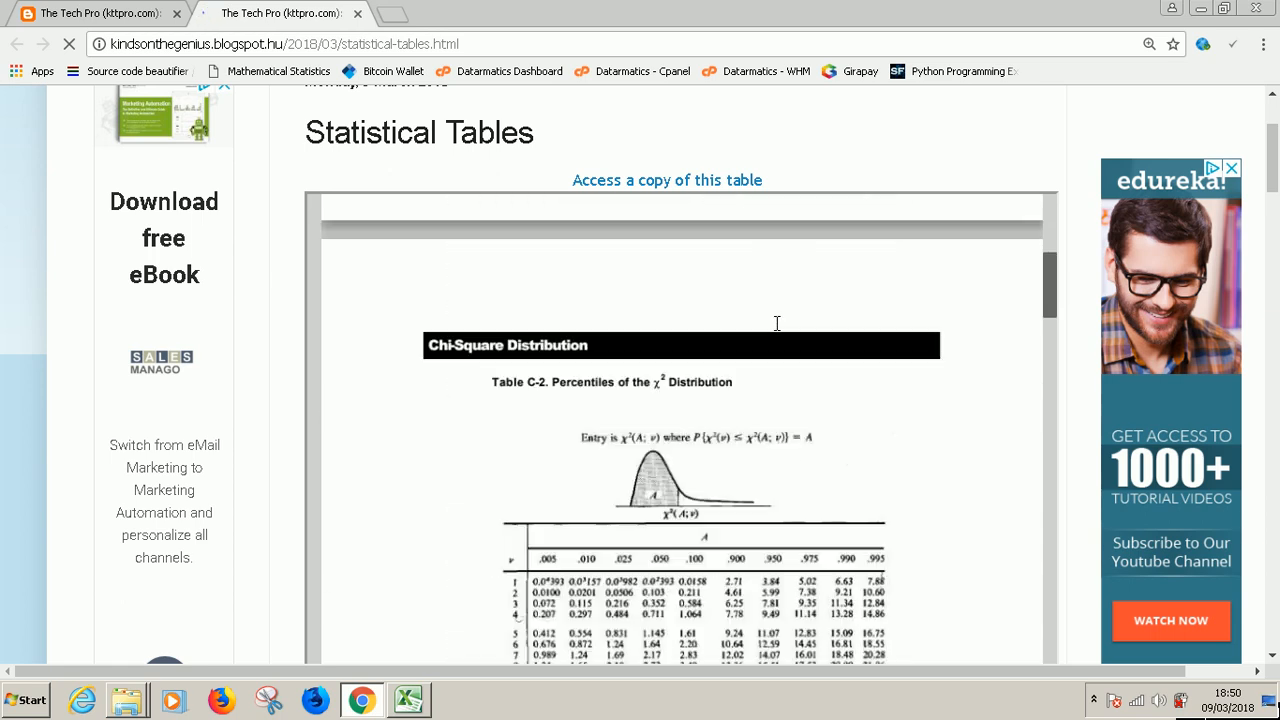
pyautogui.scroll(-3)
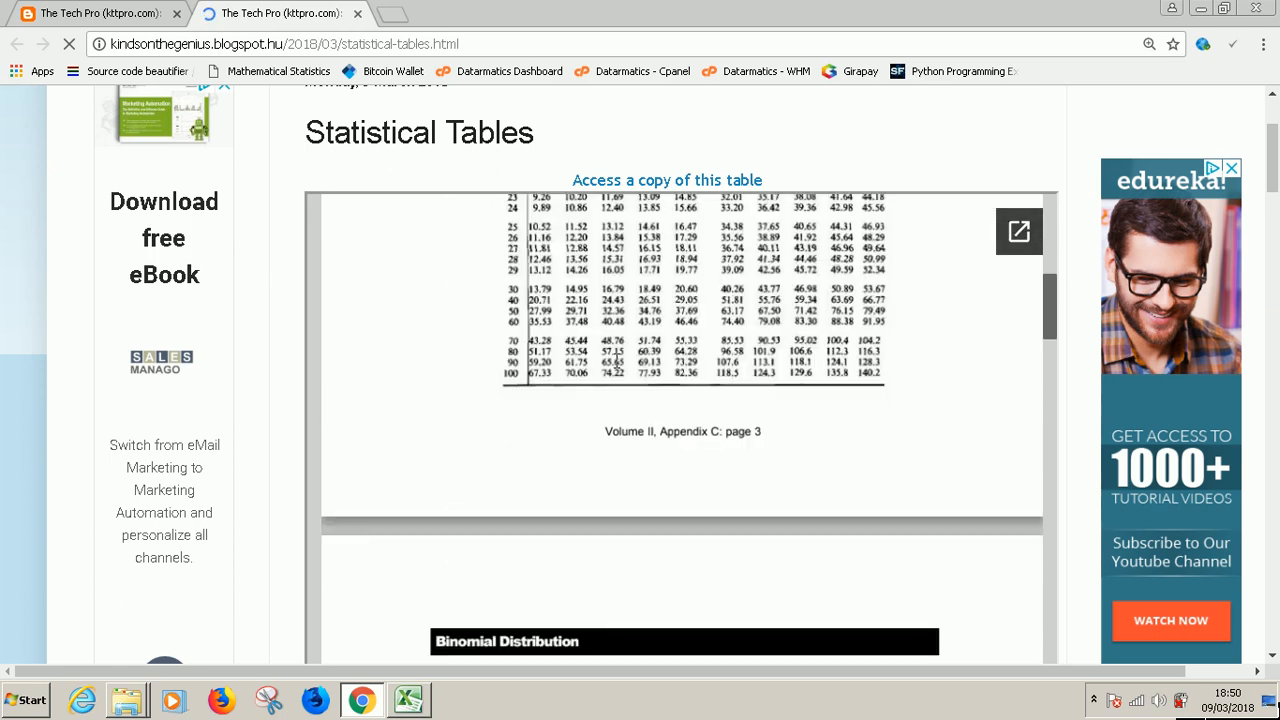
pyautogui.scroll(-3)
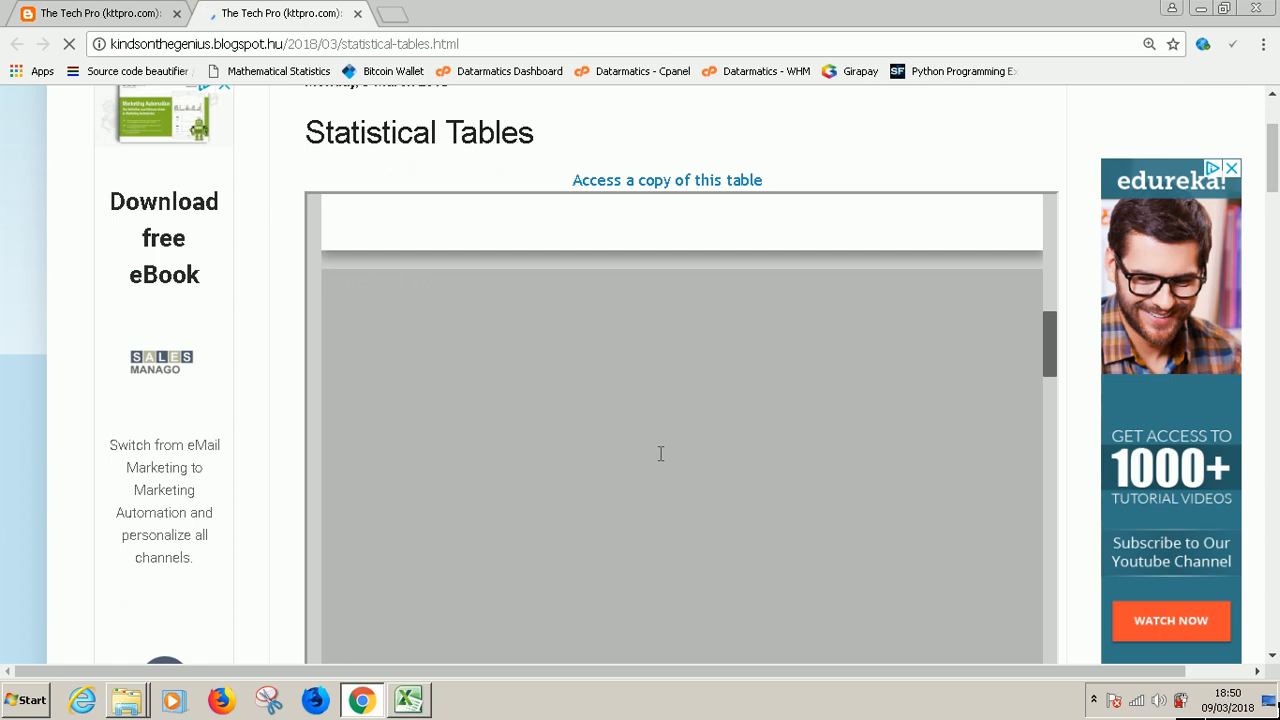
pyautogui.moveTo(676, 494)
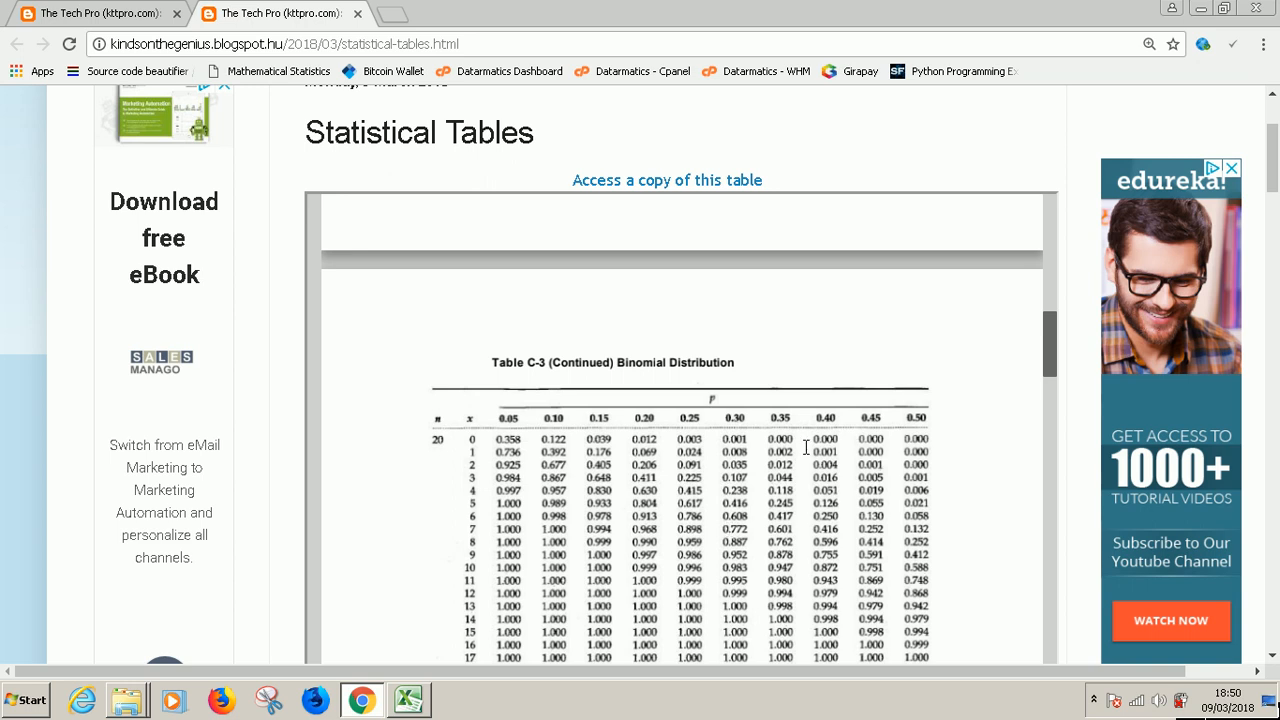
pyautogui.scroll(-3)
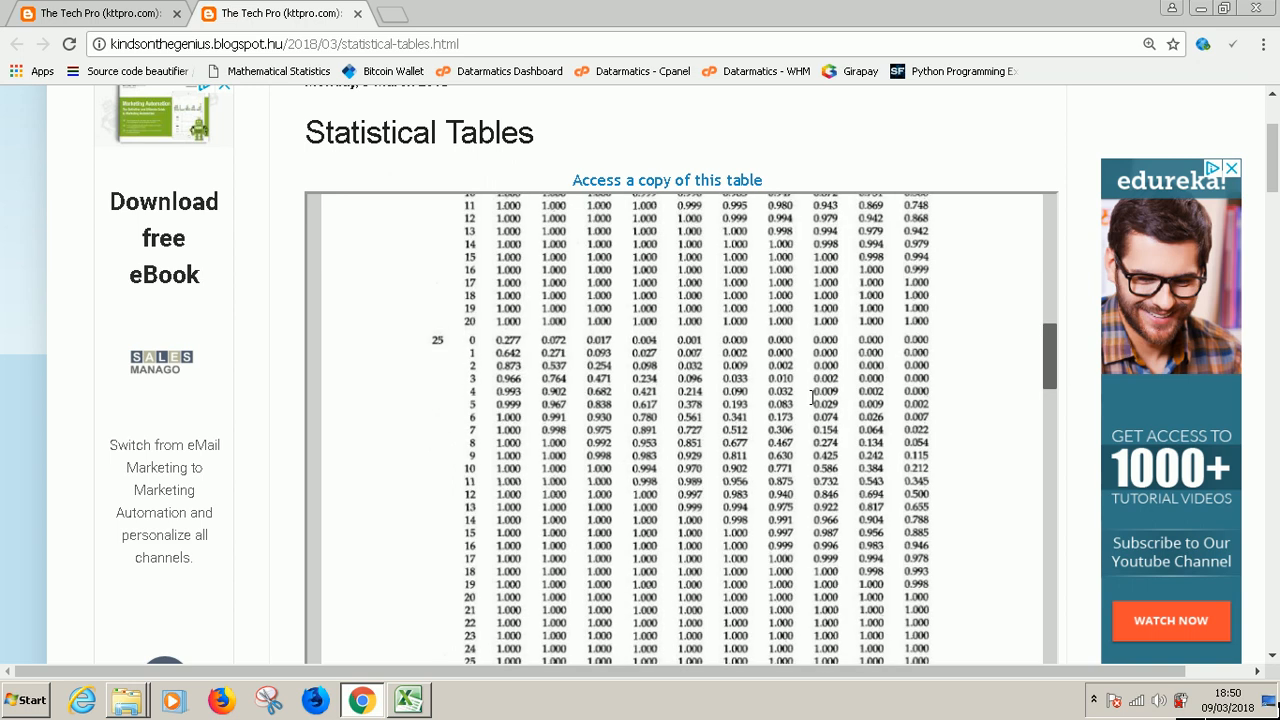
pyautogui.scroll(-3)
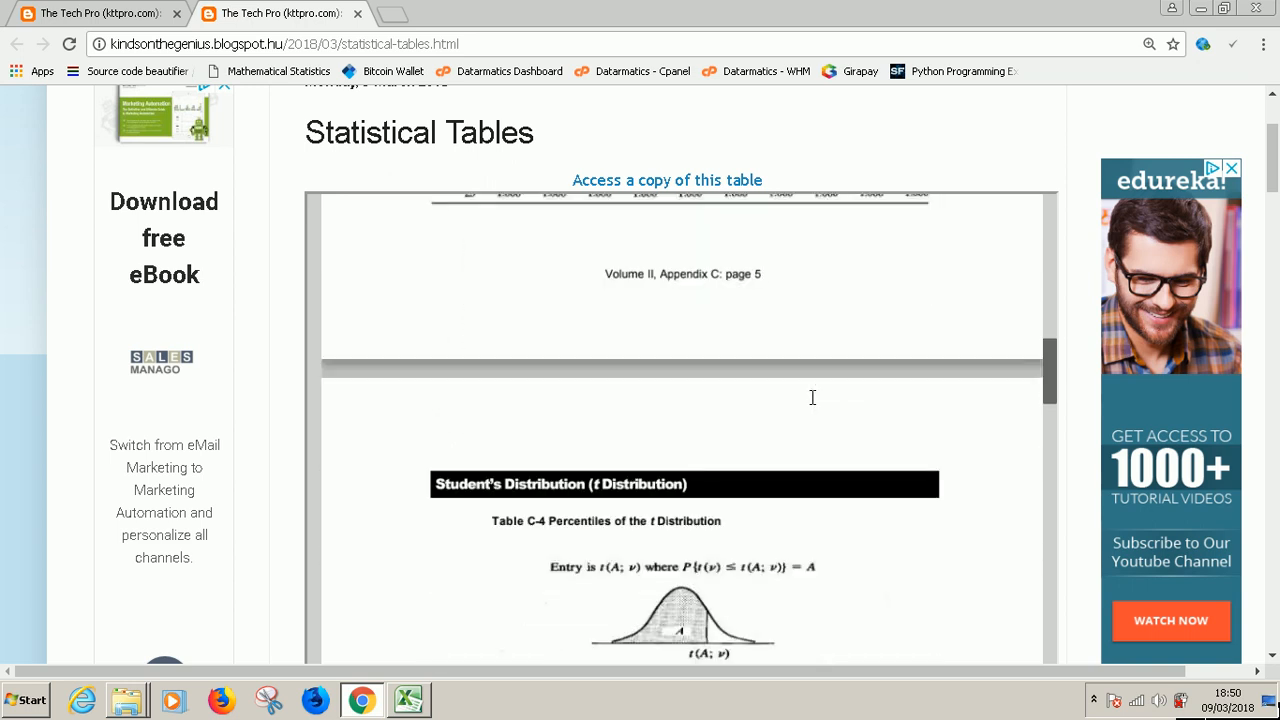
pyautogui.scroll(-3)
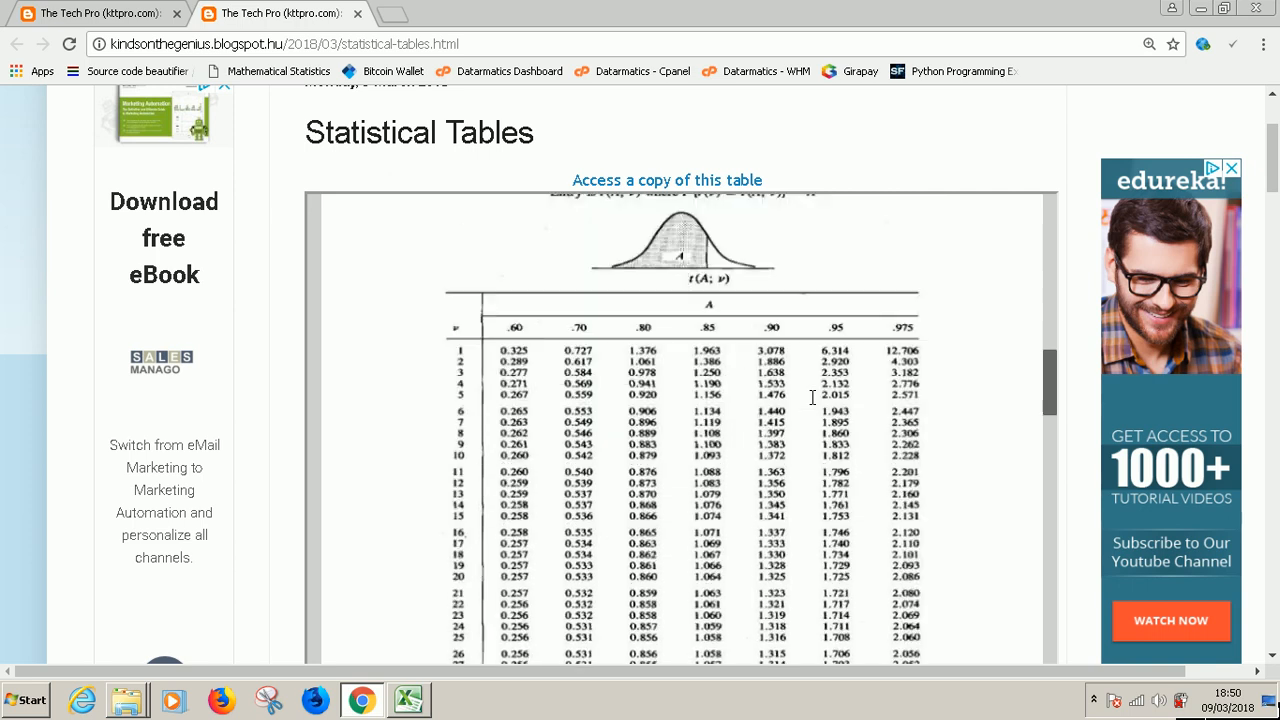
pyautogui.scroll(-3)
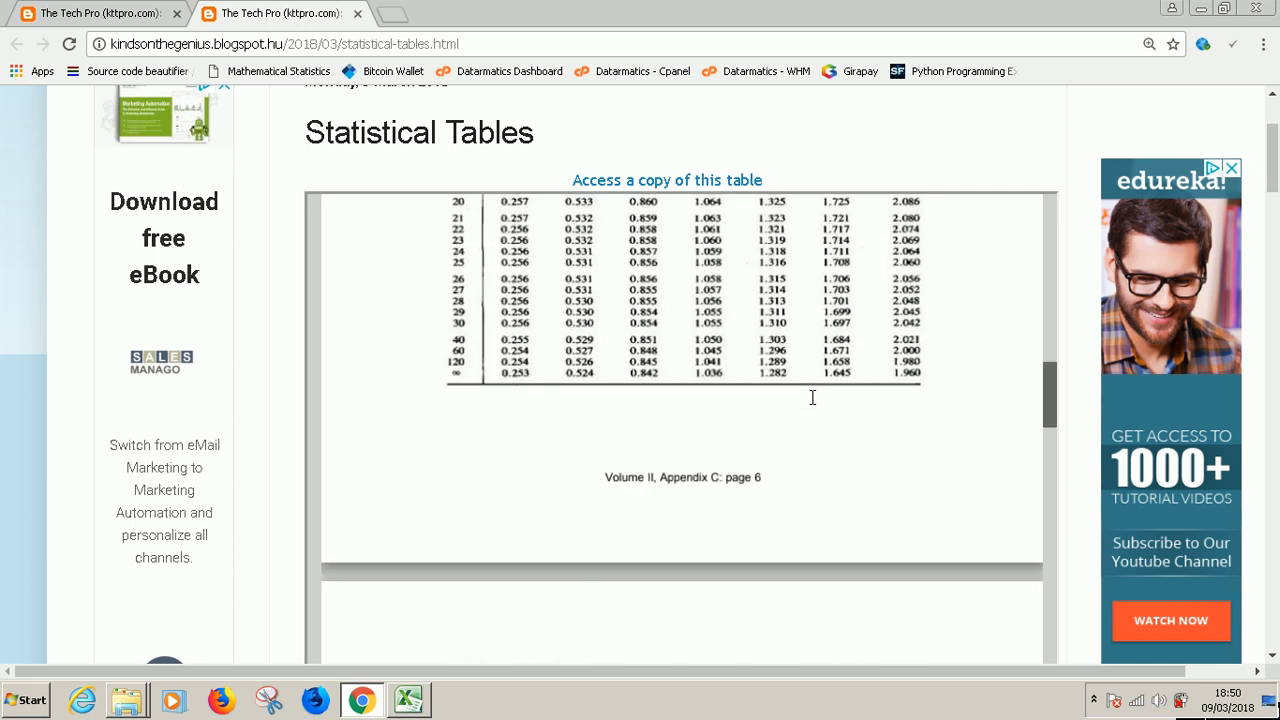
pyautogui.scroll(-3)
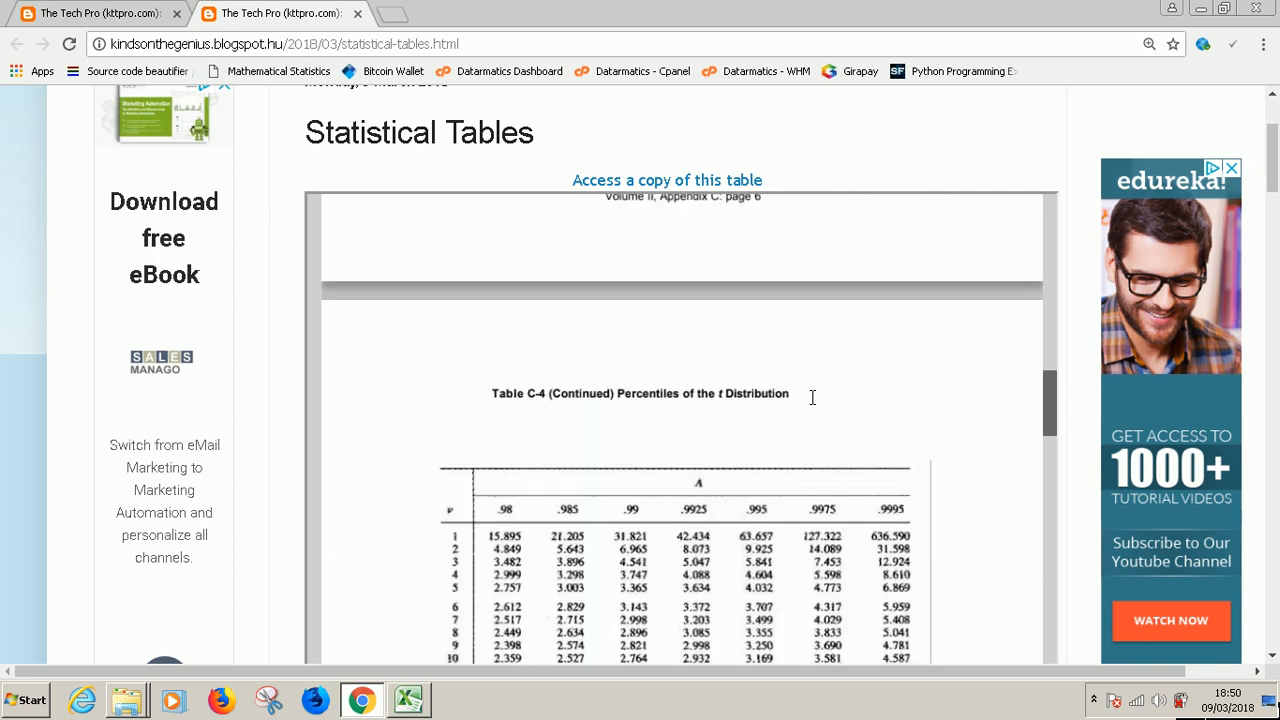
pyautogui.scroll(-3)
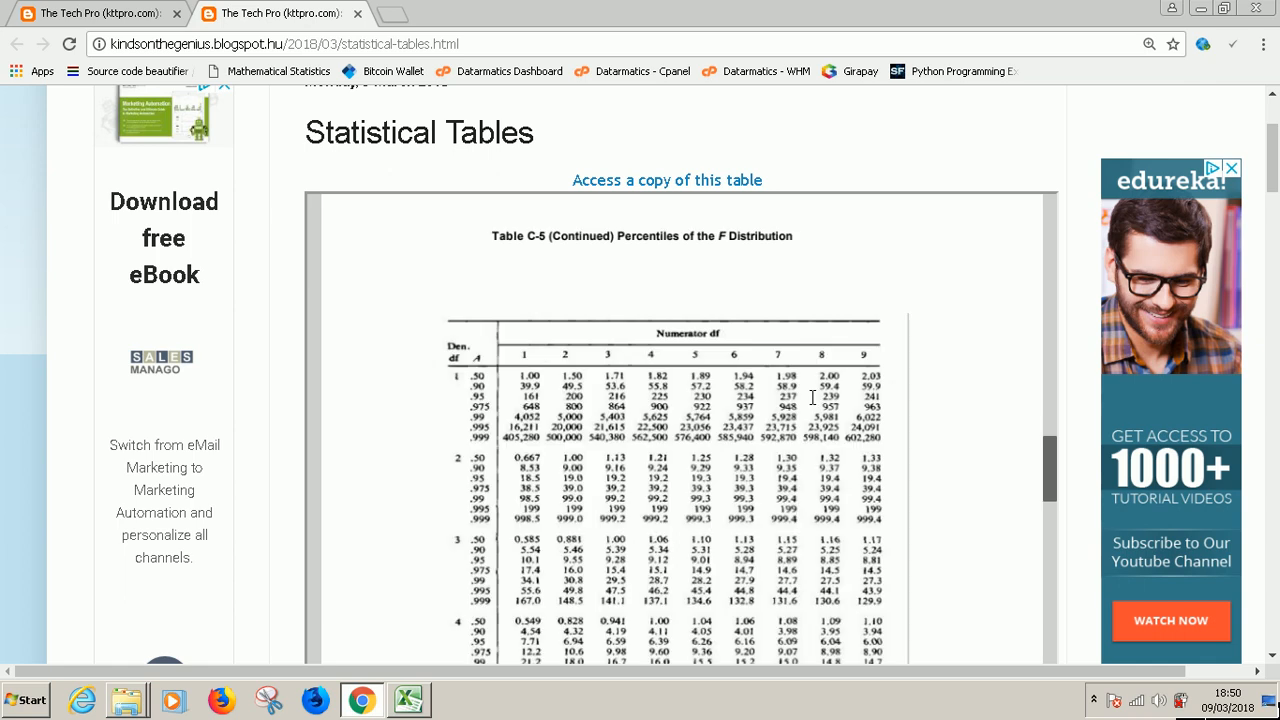
pyautogui.scroll(-3)
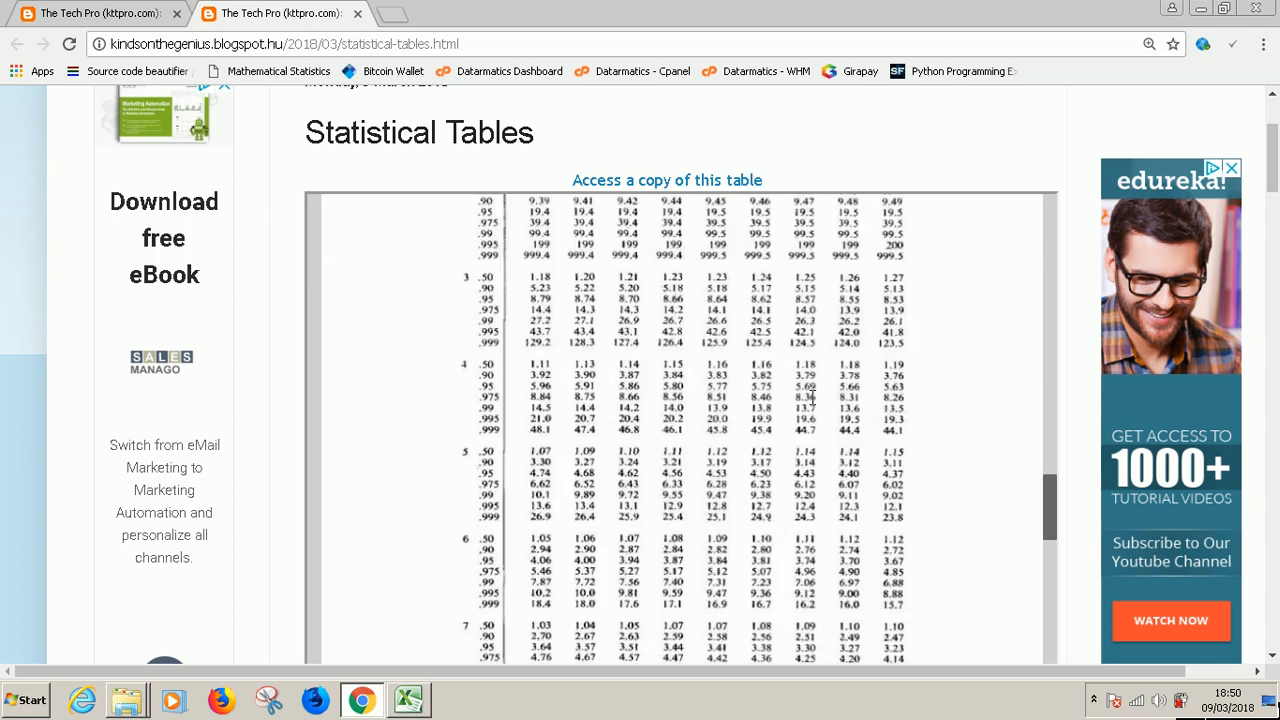
pyautogui.scroll(-3)
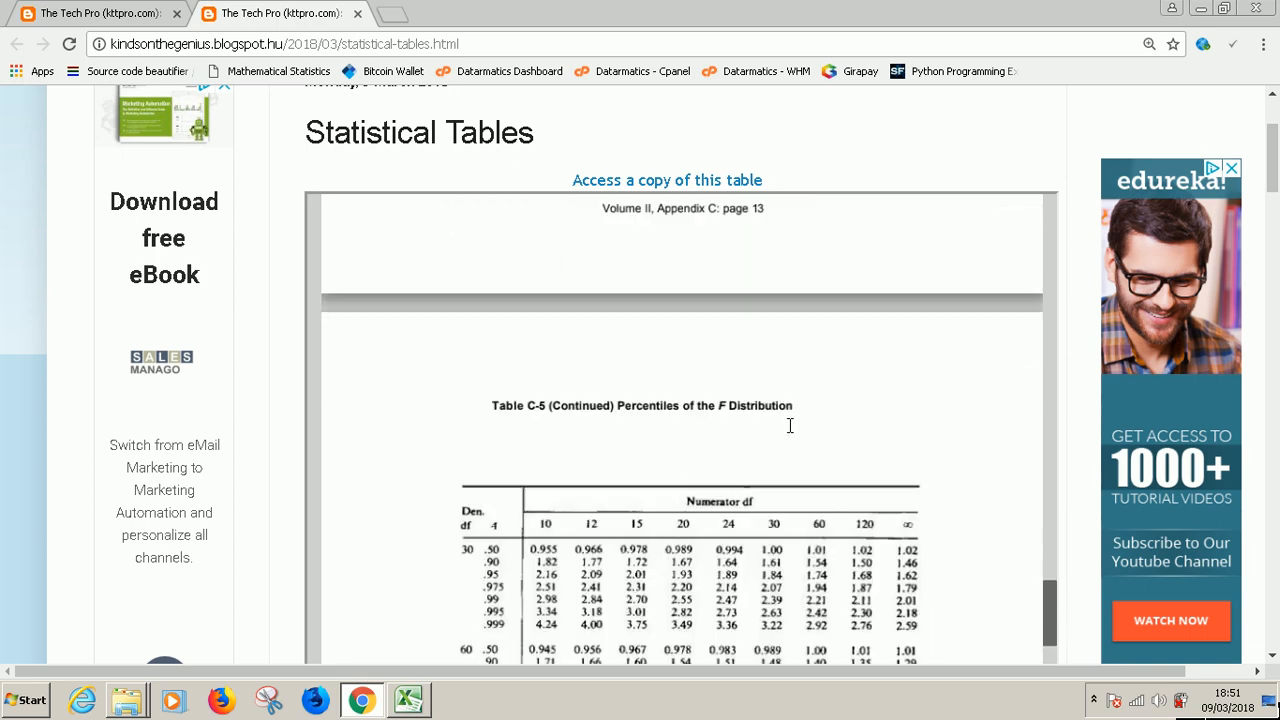
pyautogui.scroll(-3)
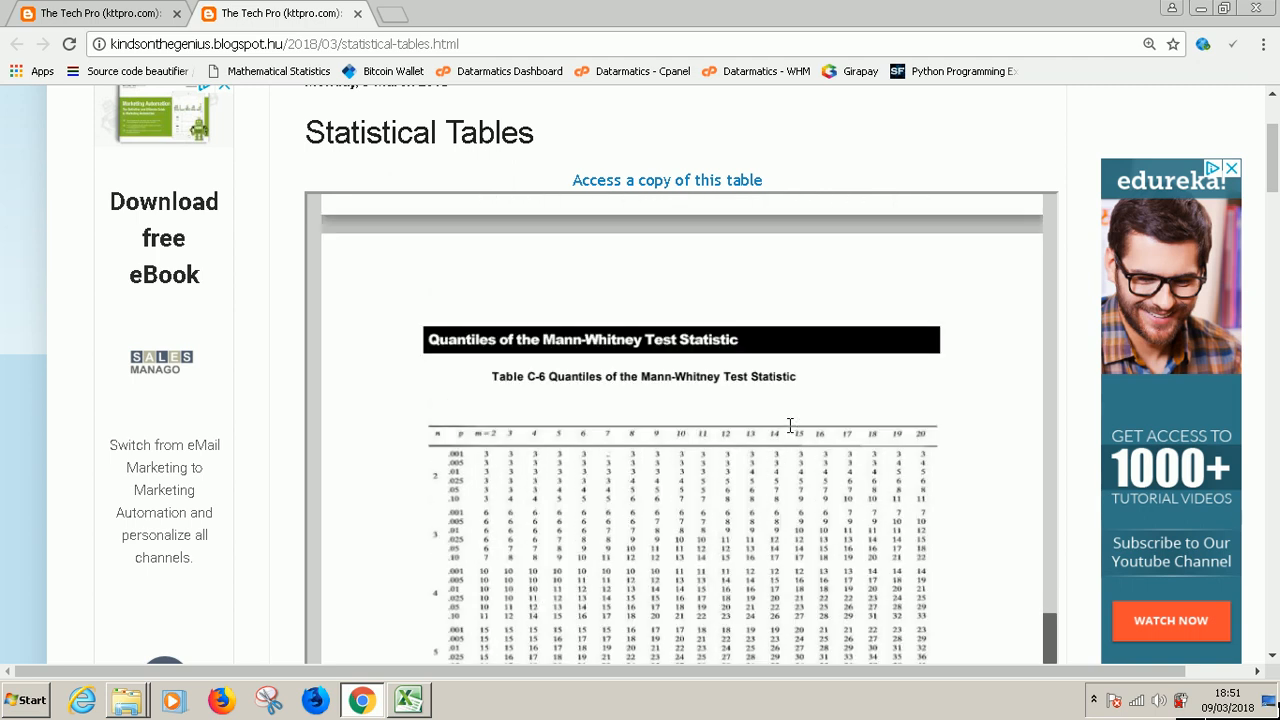
pyautogui.scroll(-3)
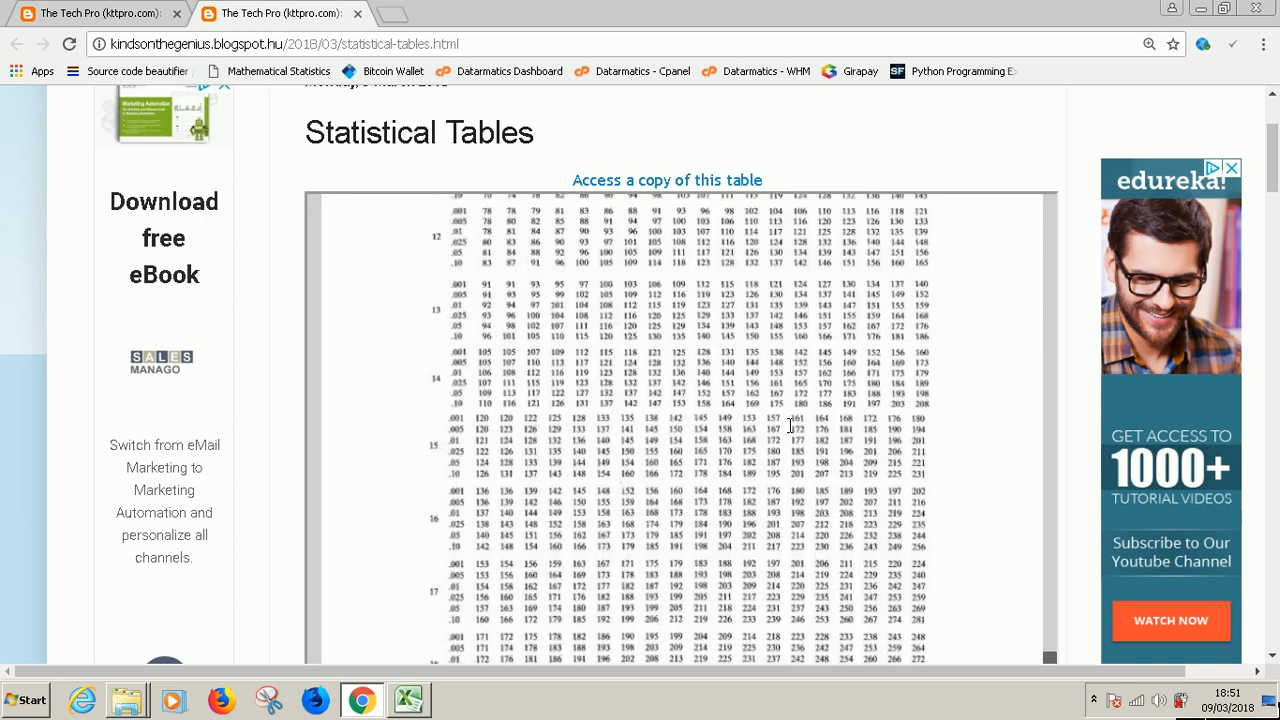
pyautogui.scroll(-3)
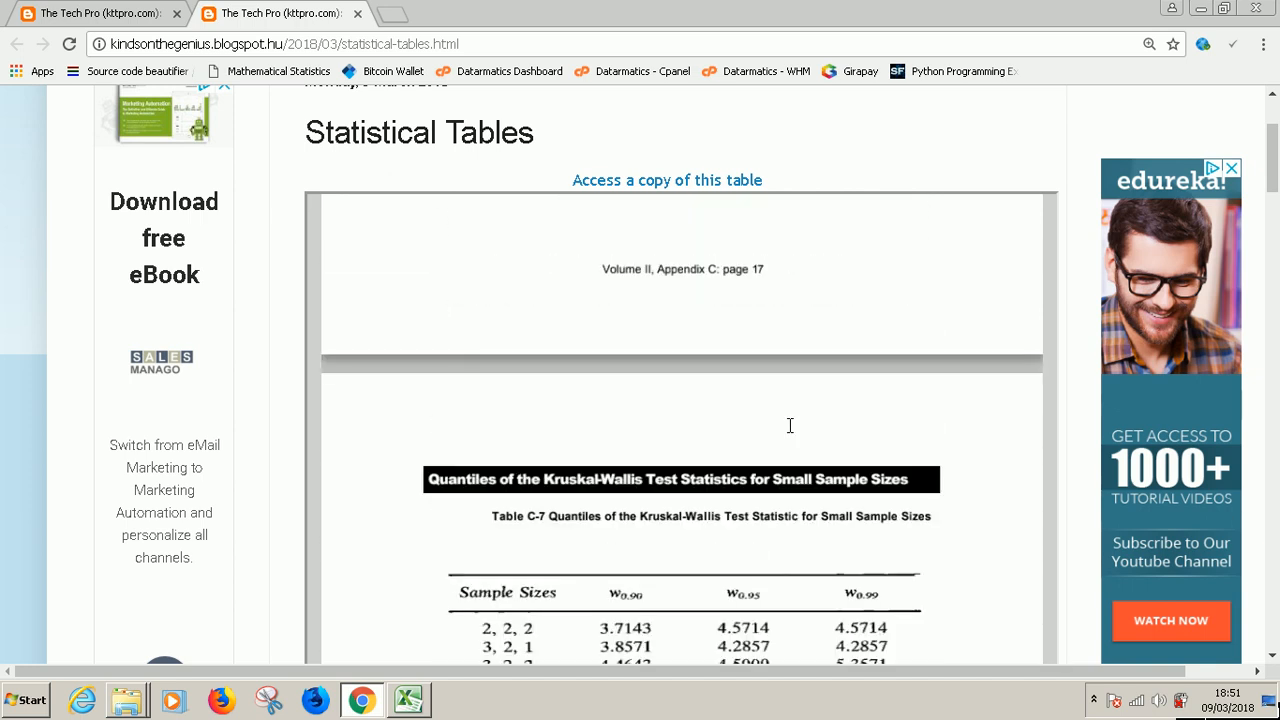
pyautogui.scroll(-3)
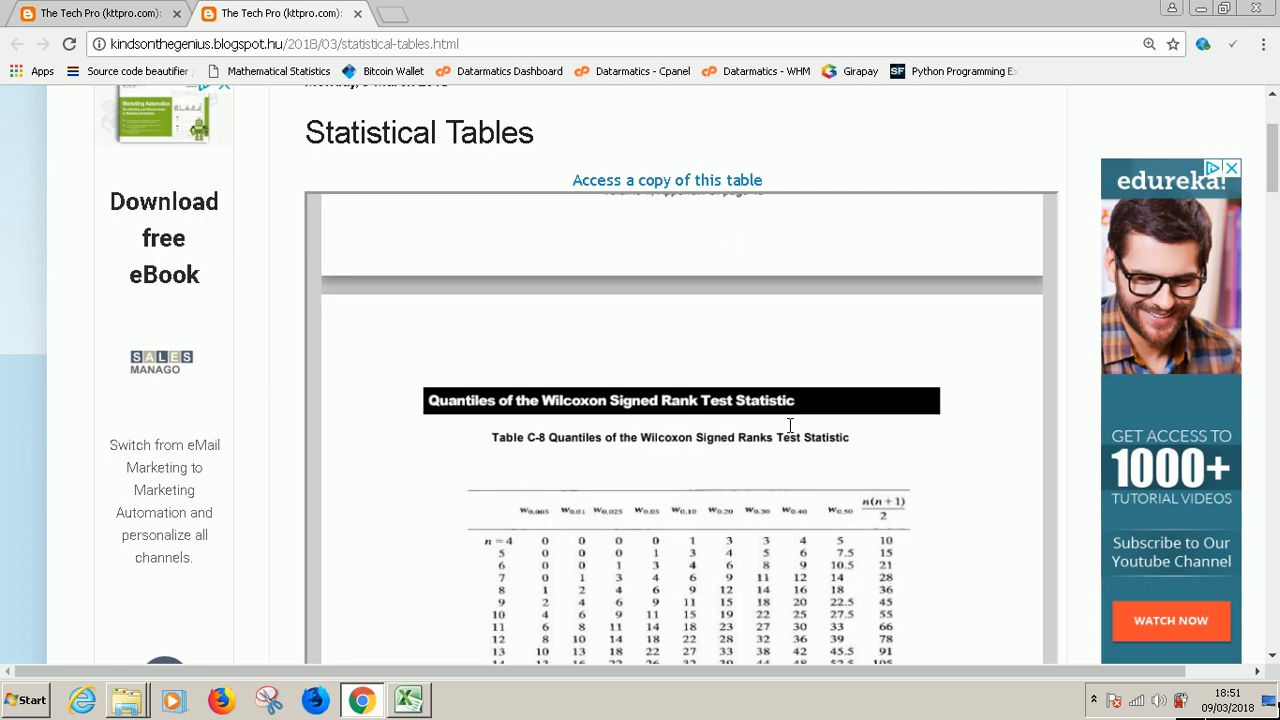
pyautogui.scroll(-3)
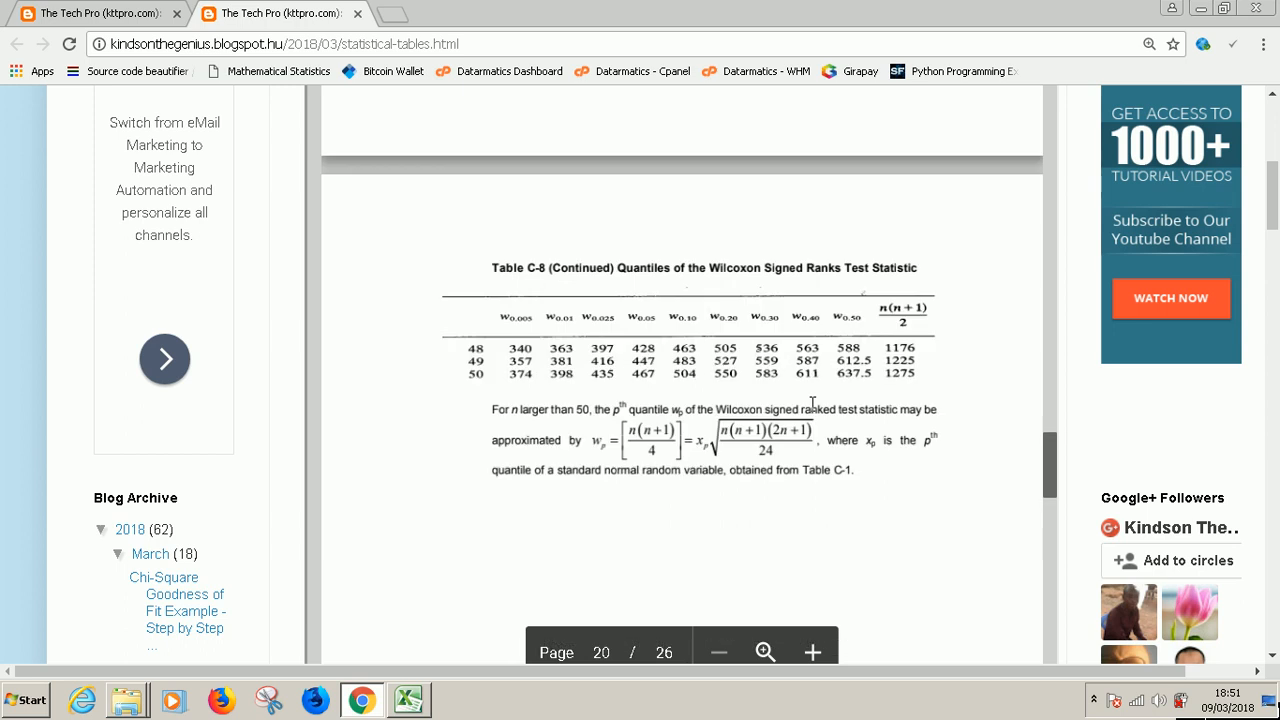
pyautogui.scroll(-3)
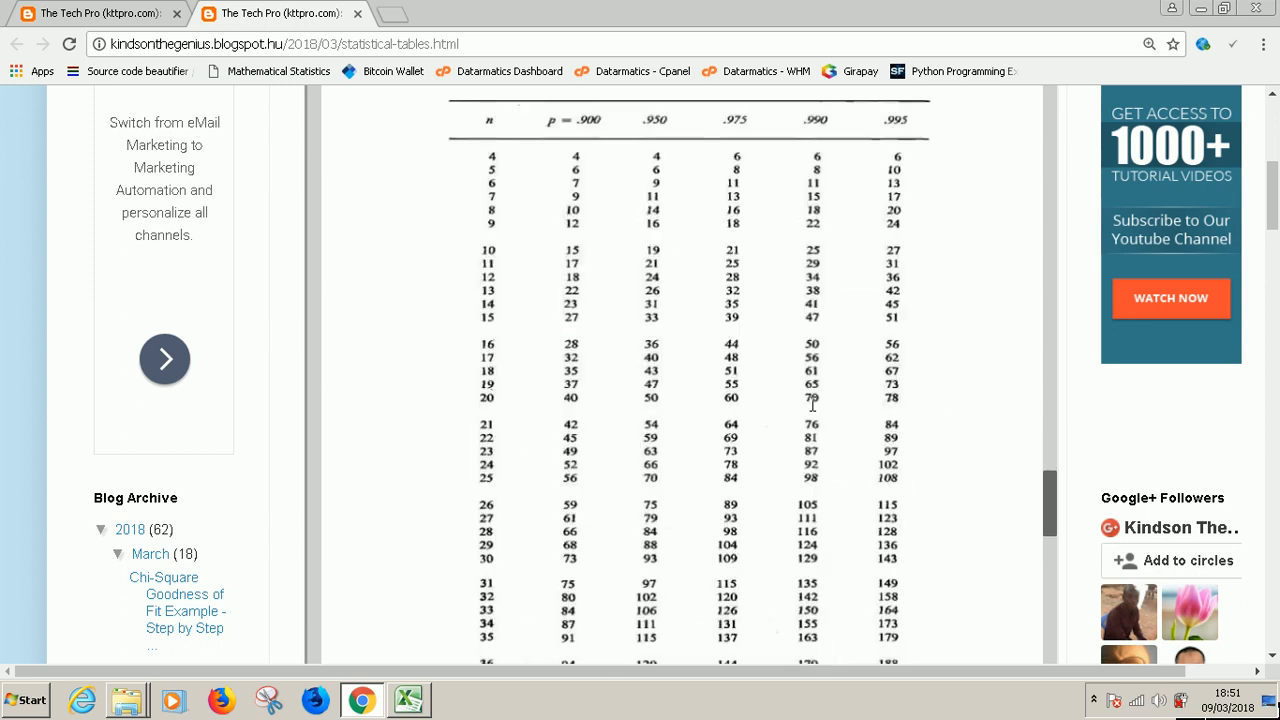
pyautogui.scroll(-3)
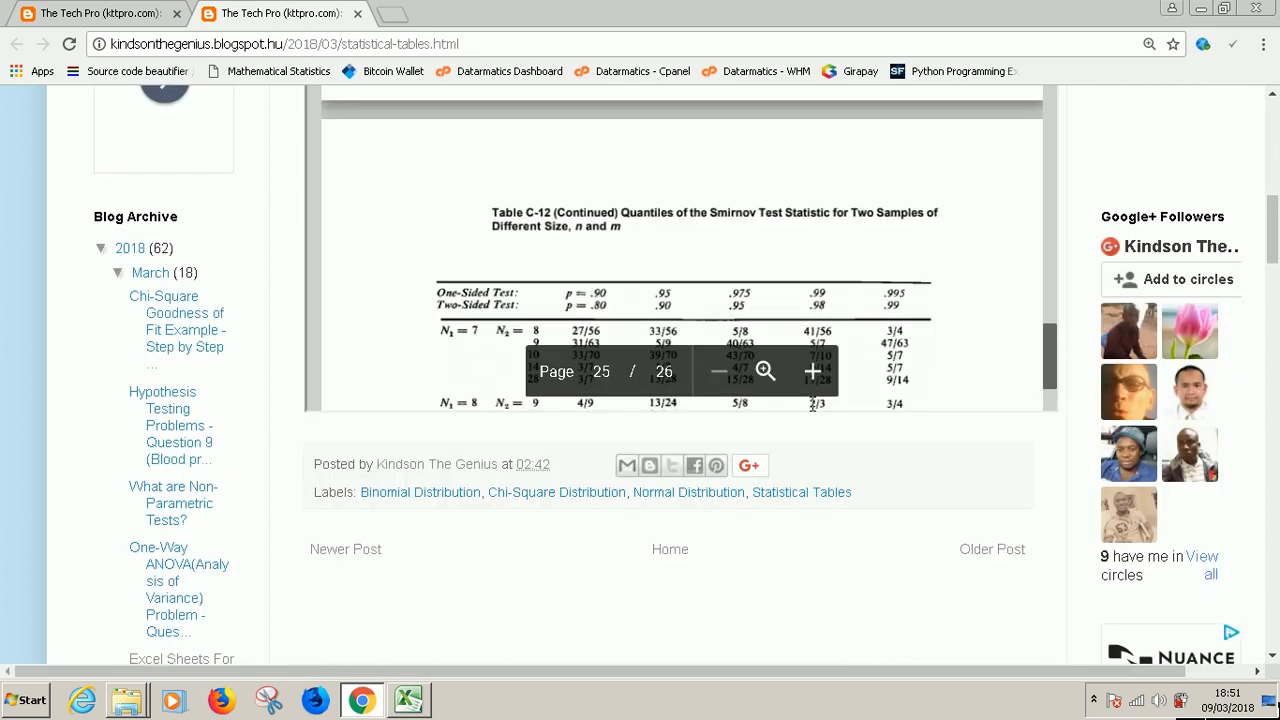
pyautogui.moveTo(950, 304)
pyautogui.write('anov')
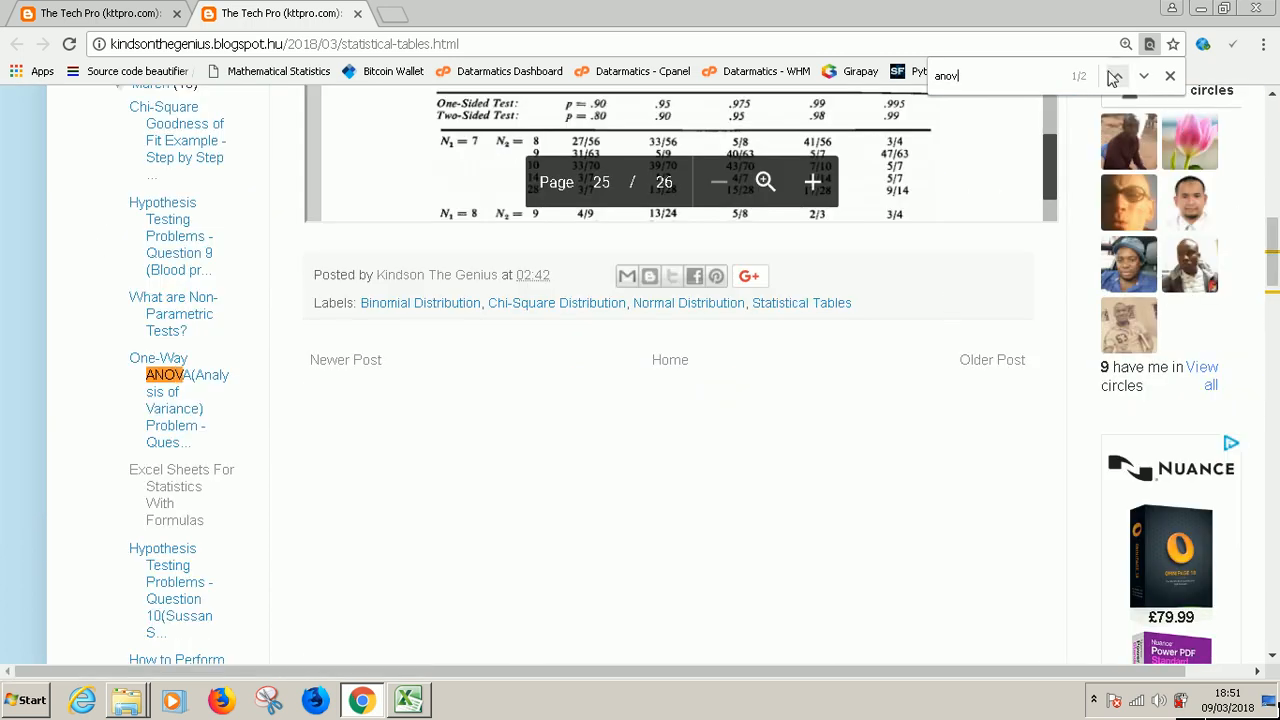
# Step: Jump to the next 'anov' match on the Statistical Tables page
pyautogui.click(1144, 76)
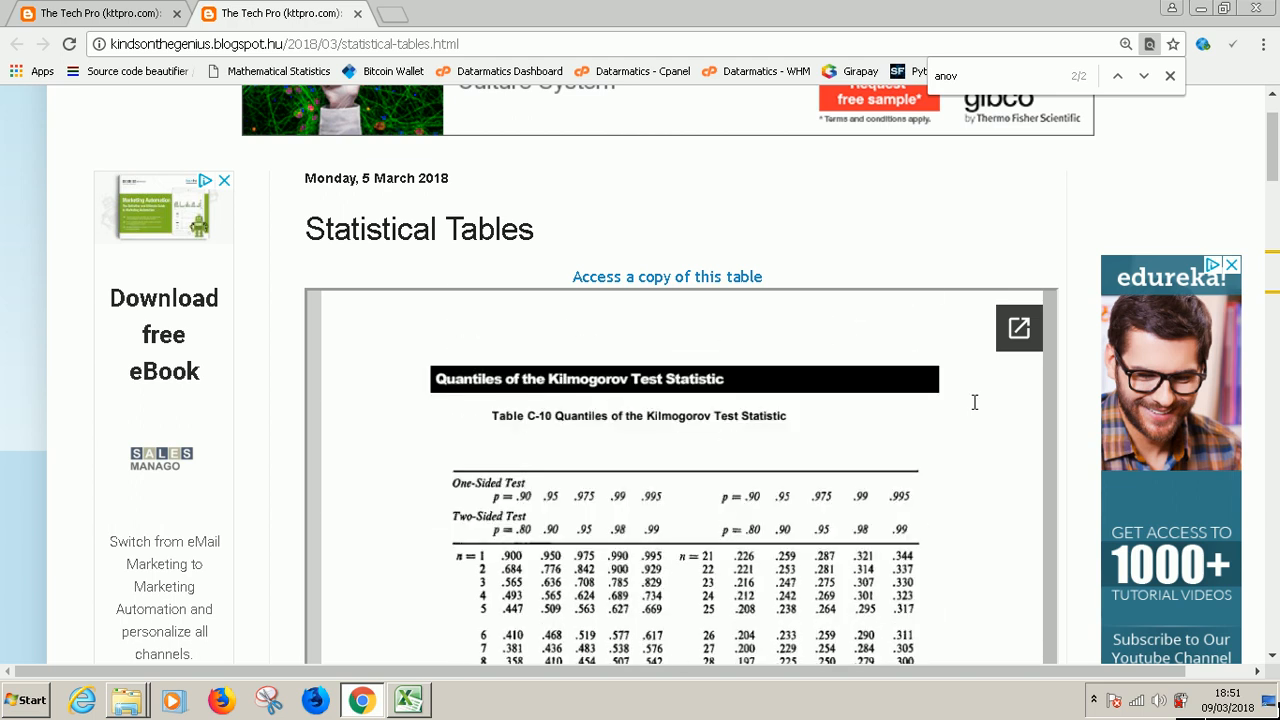
# Step: Scroll the embedded PDF to Table C-5 (Continued), F distribution percentiles for denominator df 8 and 9
pyautogui.scroll(-3)
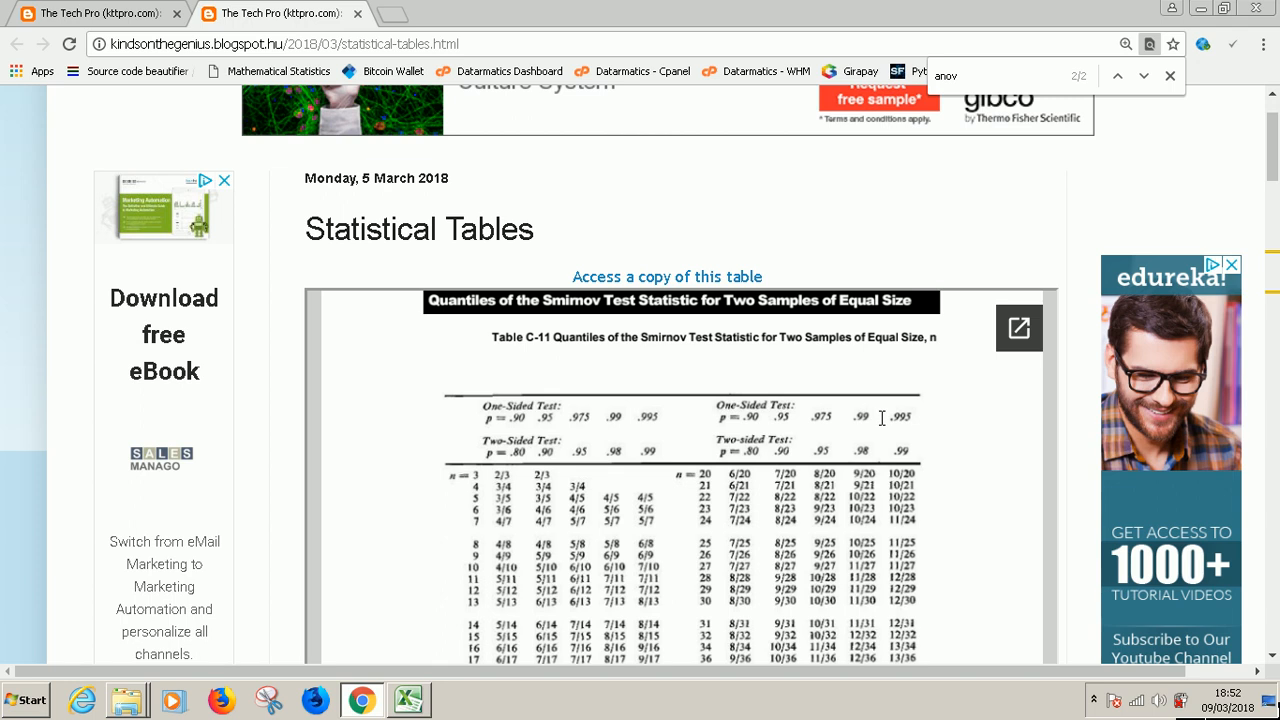
pyautogui.moveTo(752, 398)
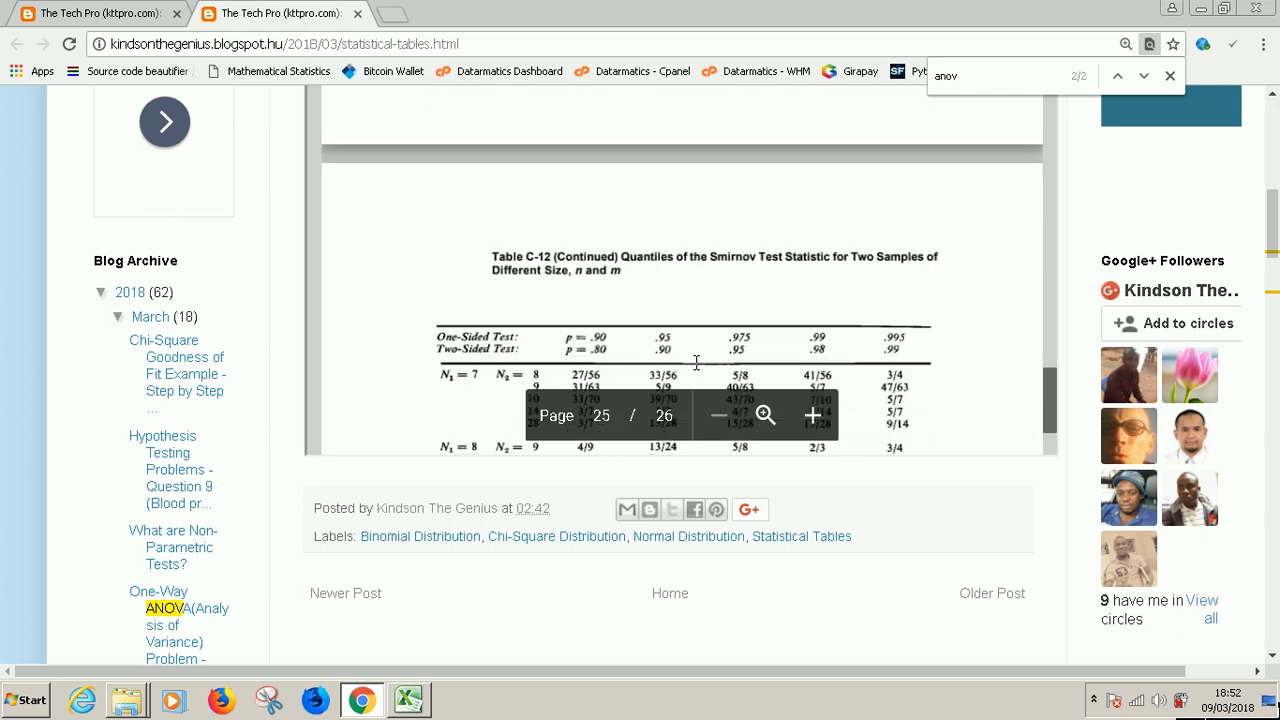
pyautogui.moveTo(836, 284)
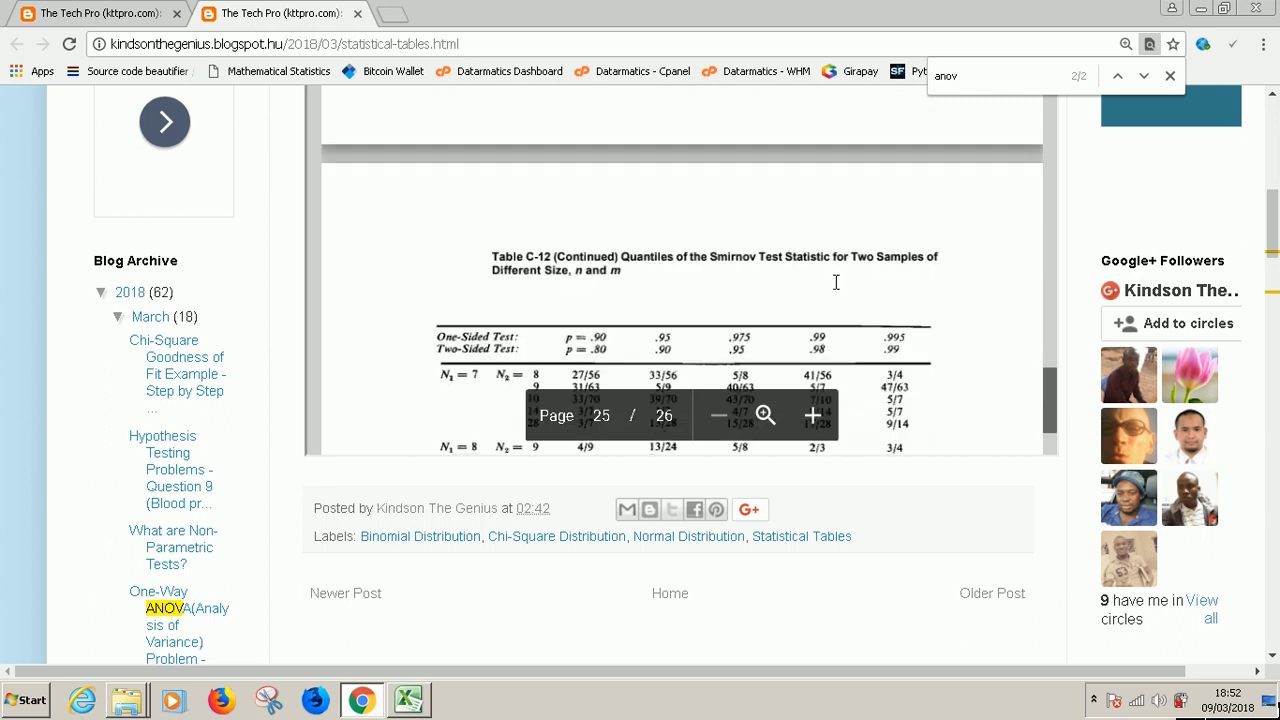
pyautogui.moveTo(670, 284)
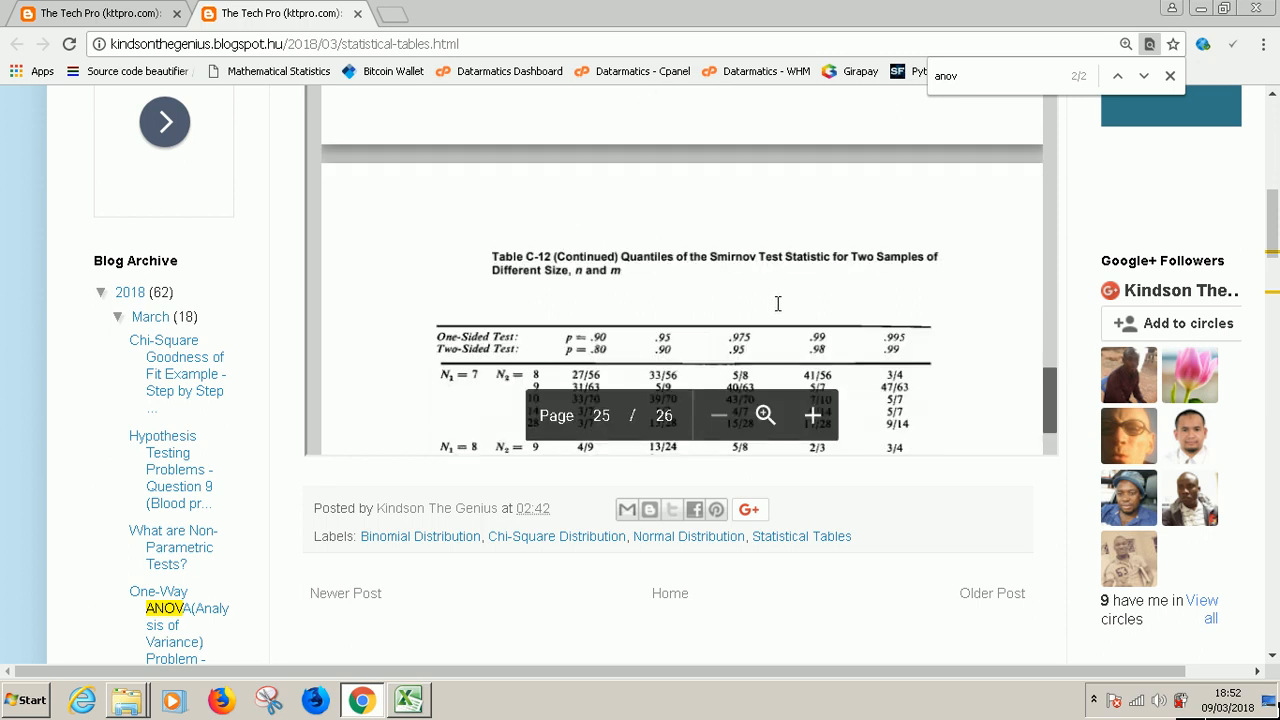
pyautogui.click(718, 414)
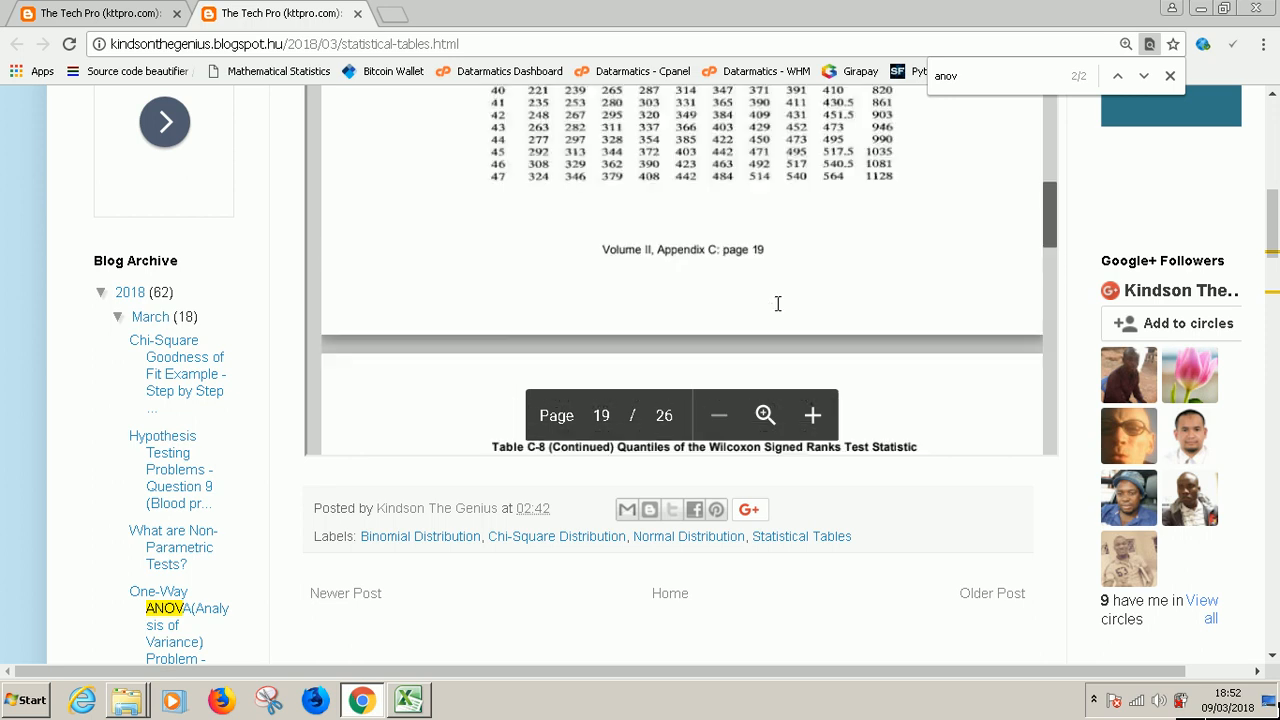
pyautogui.scroll(-3)
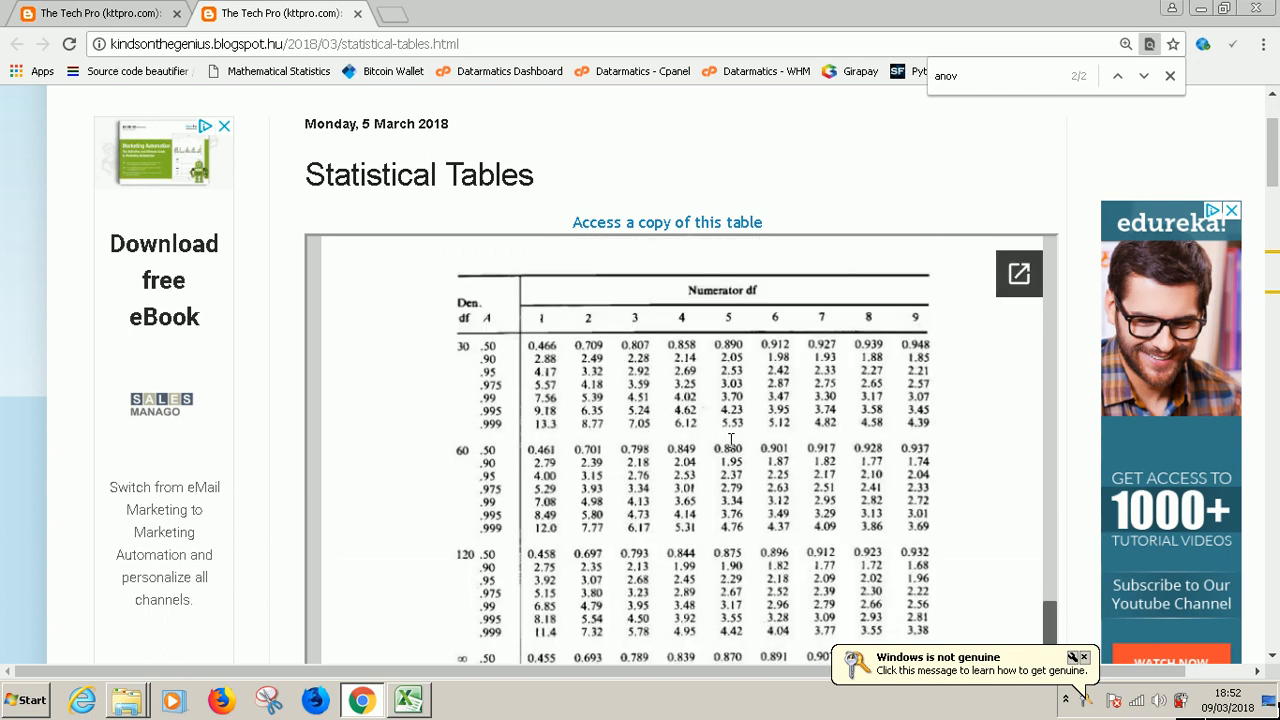
pyautogui.scroll(-3)
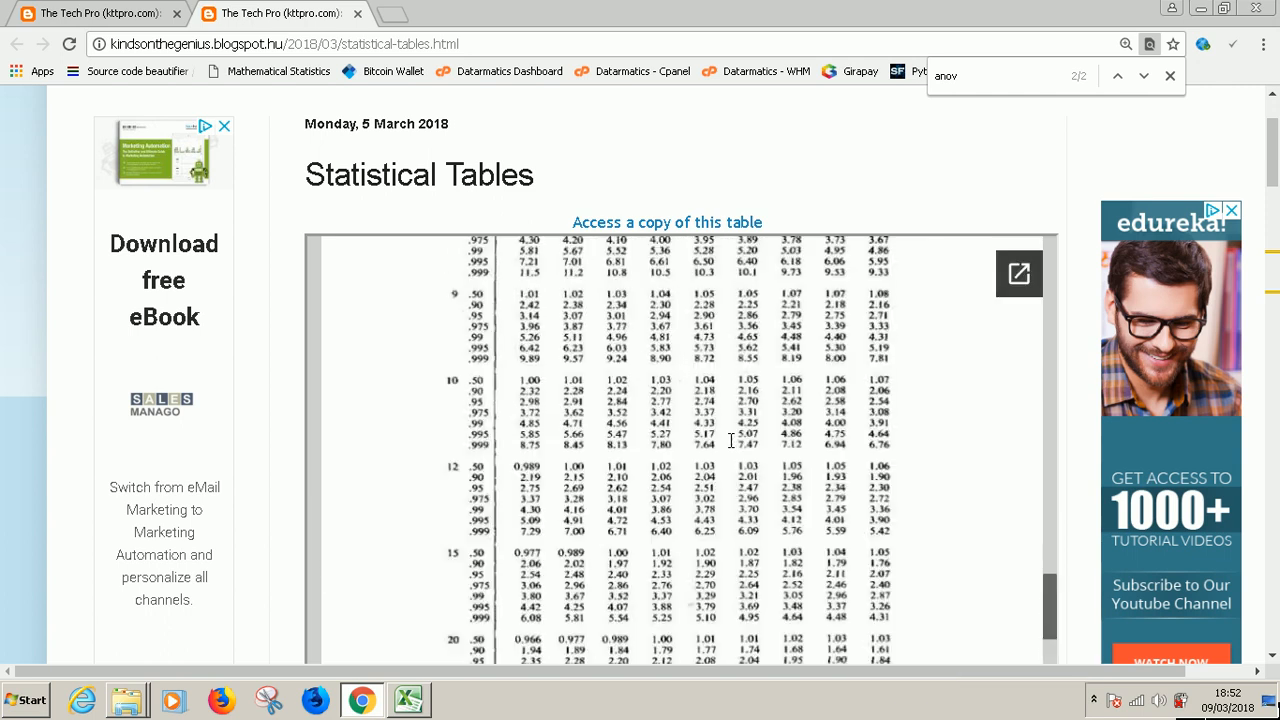
pyautogui.scroll(-3)
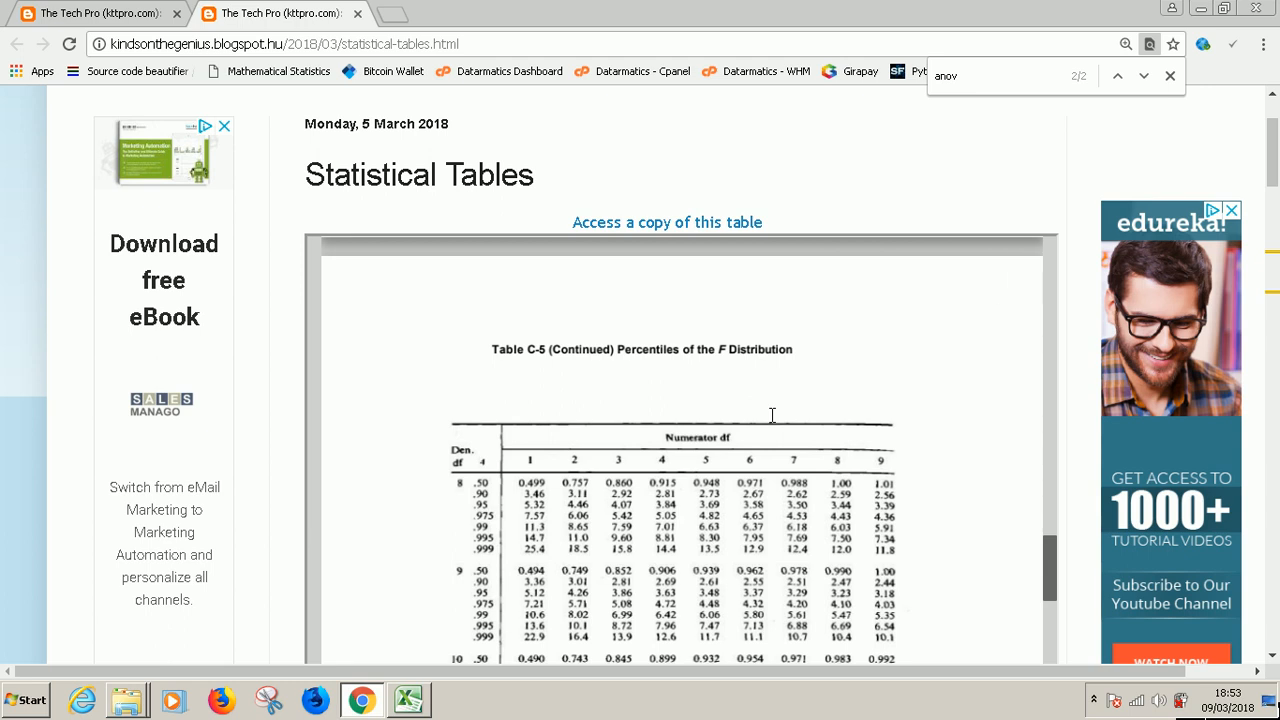
# Step: Flip between Excel's F = 9.75 worksheet and the F distribution table, ending on the ANOVA blog post
pyautogui.click(408, 700)
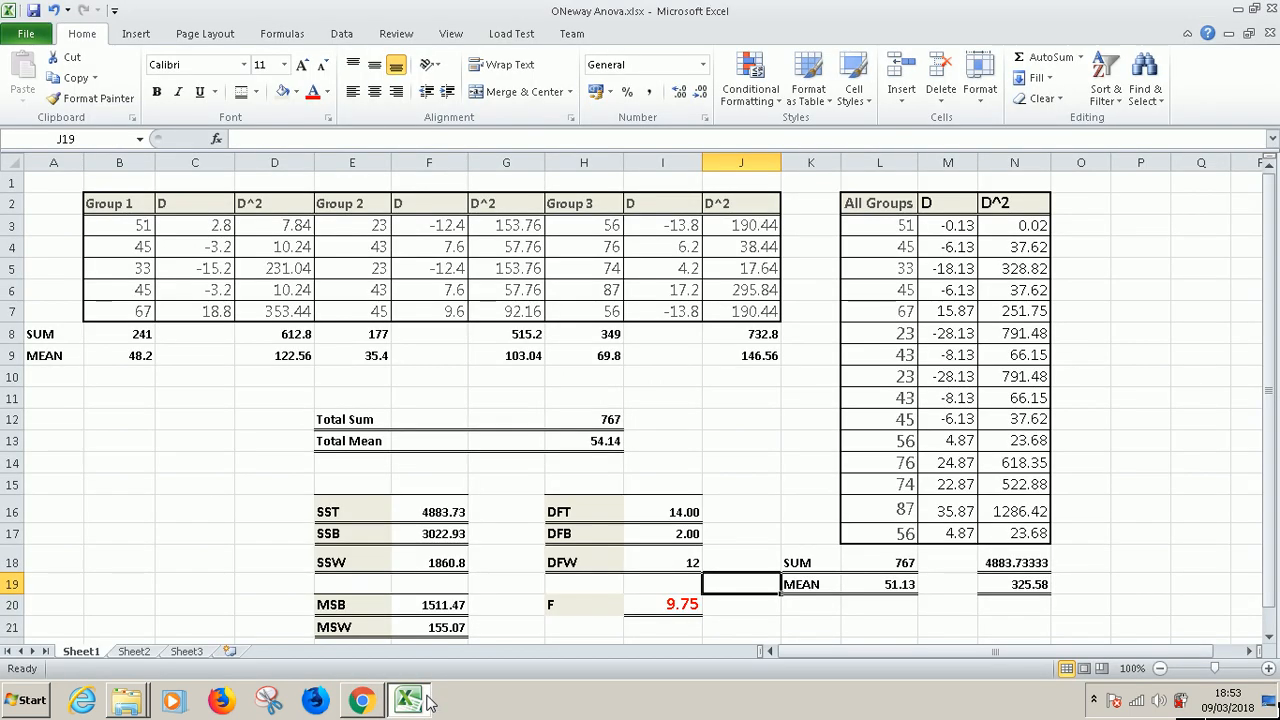
pyautogui.click(360, 700)
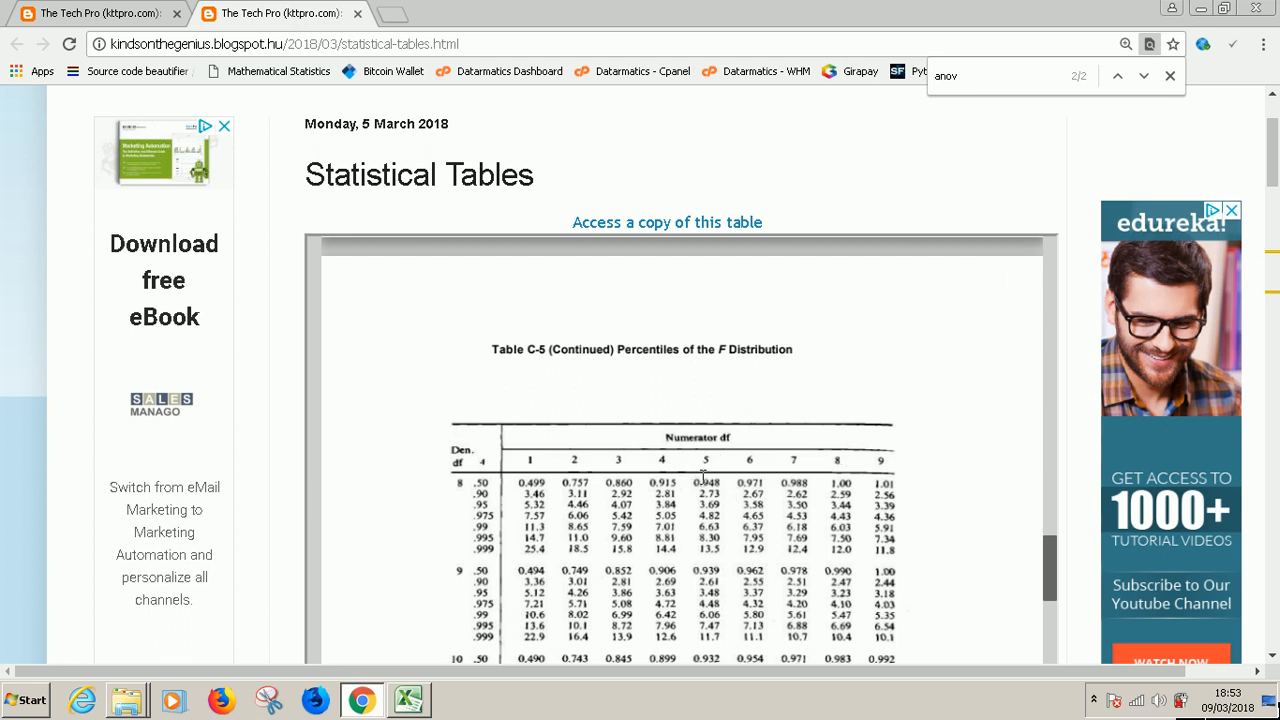
pyautogui.moveTo(600, 576)
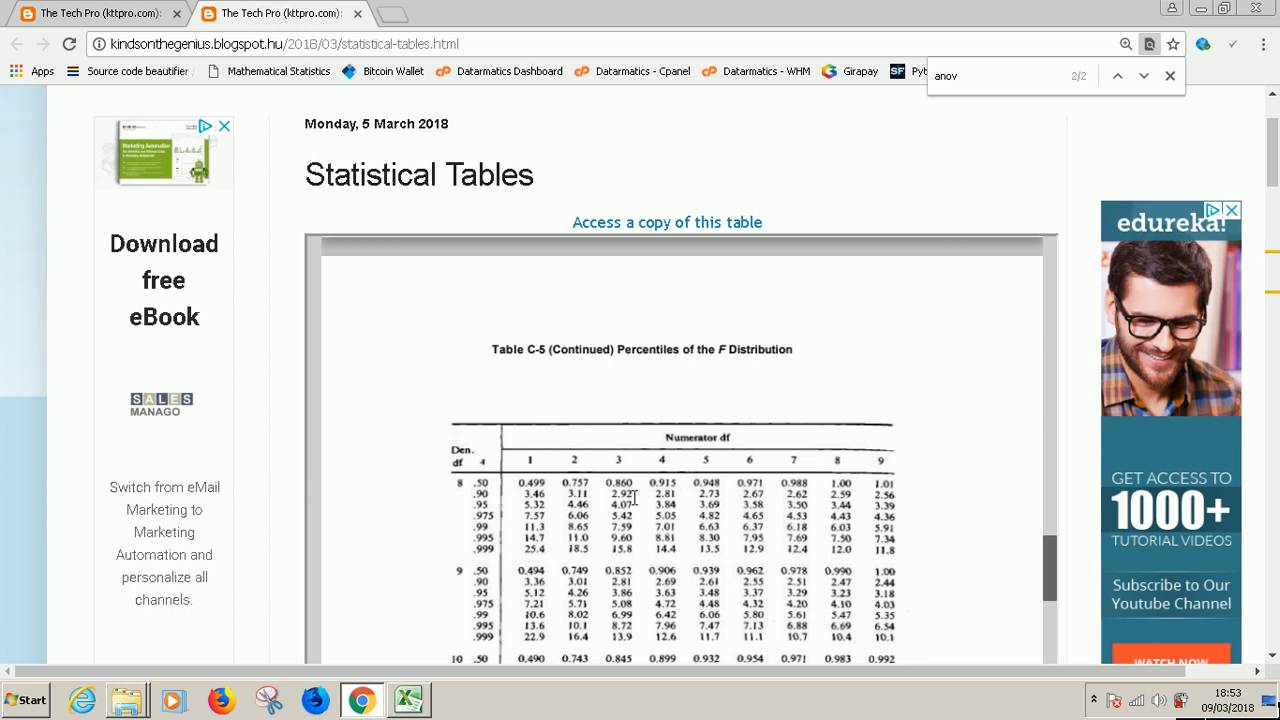
pyautogui.moveTo(636, 496)
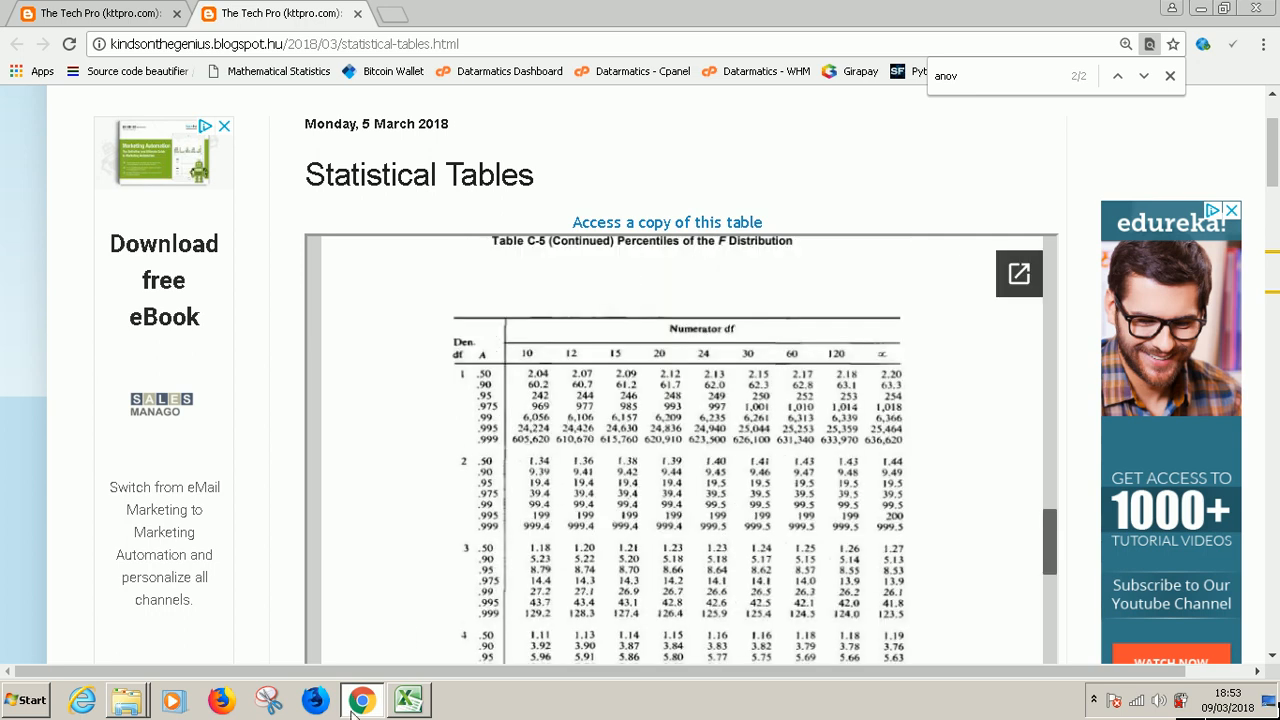
pyautogui.click(408, 700)
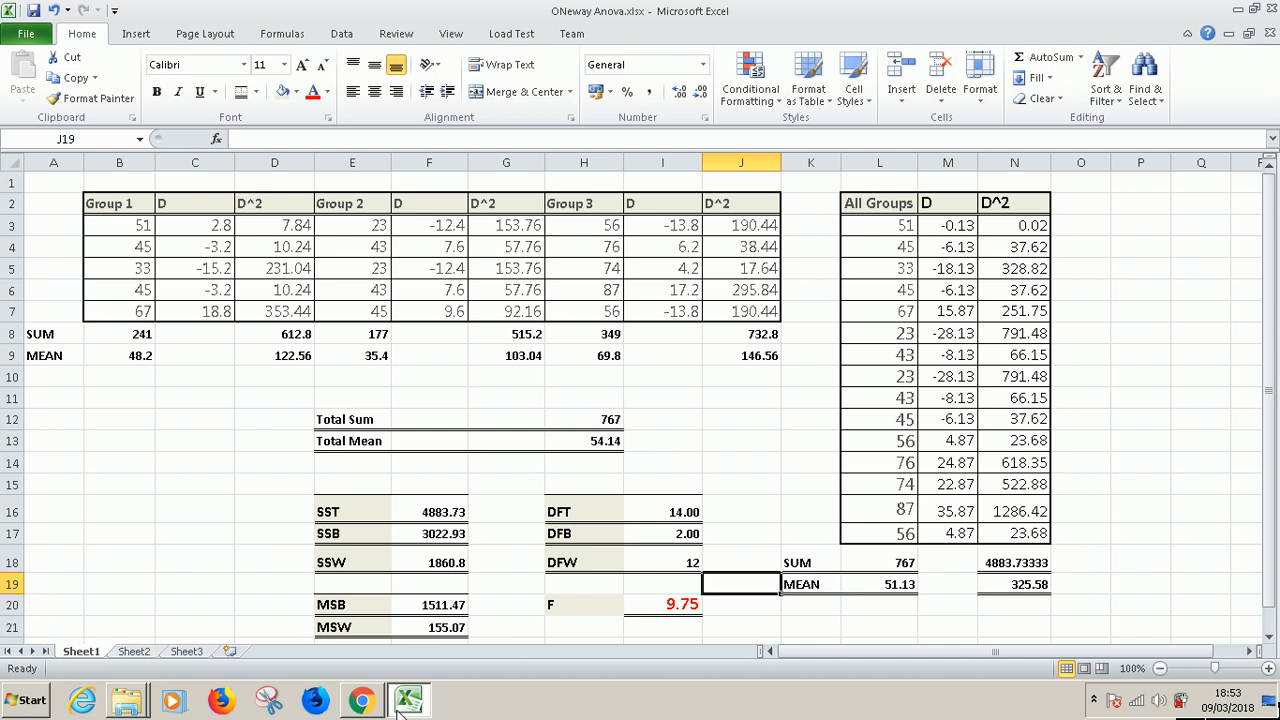
pyautogui.click(360, 700)
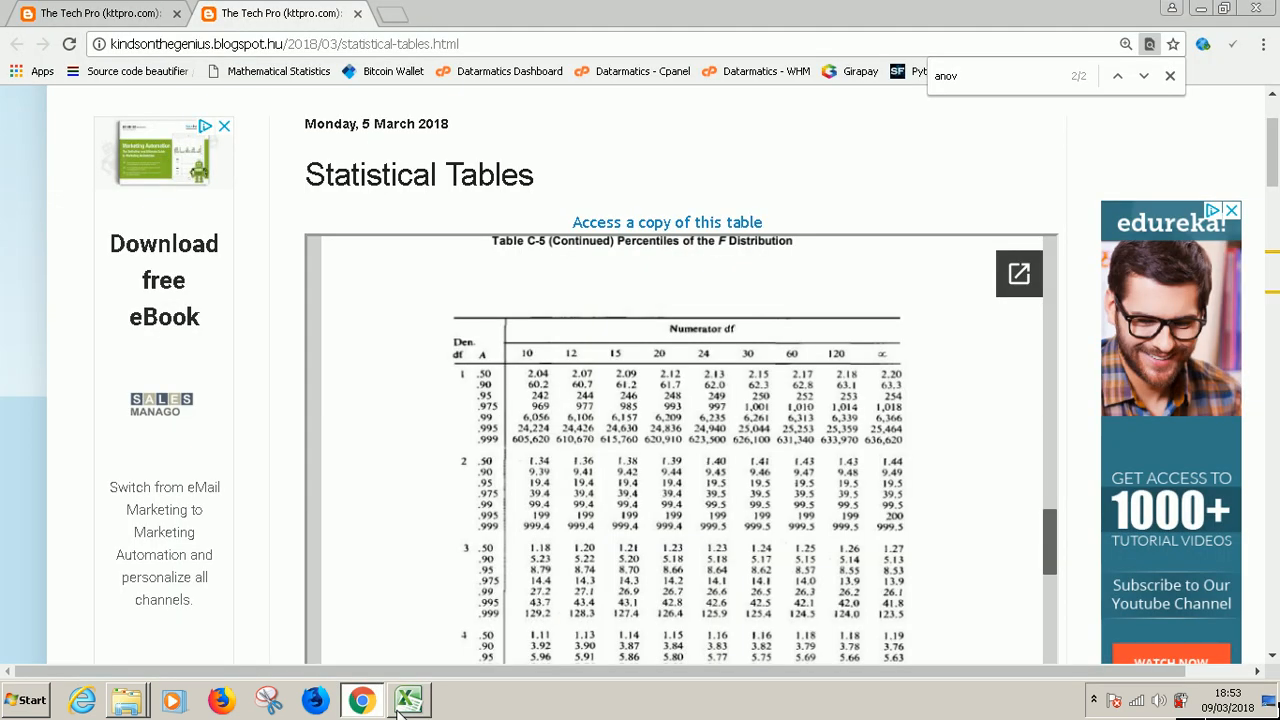
pyautogui.click(408, 700)
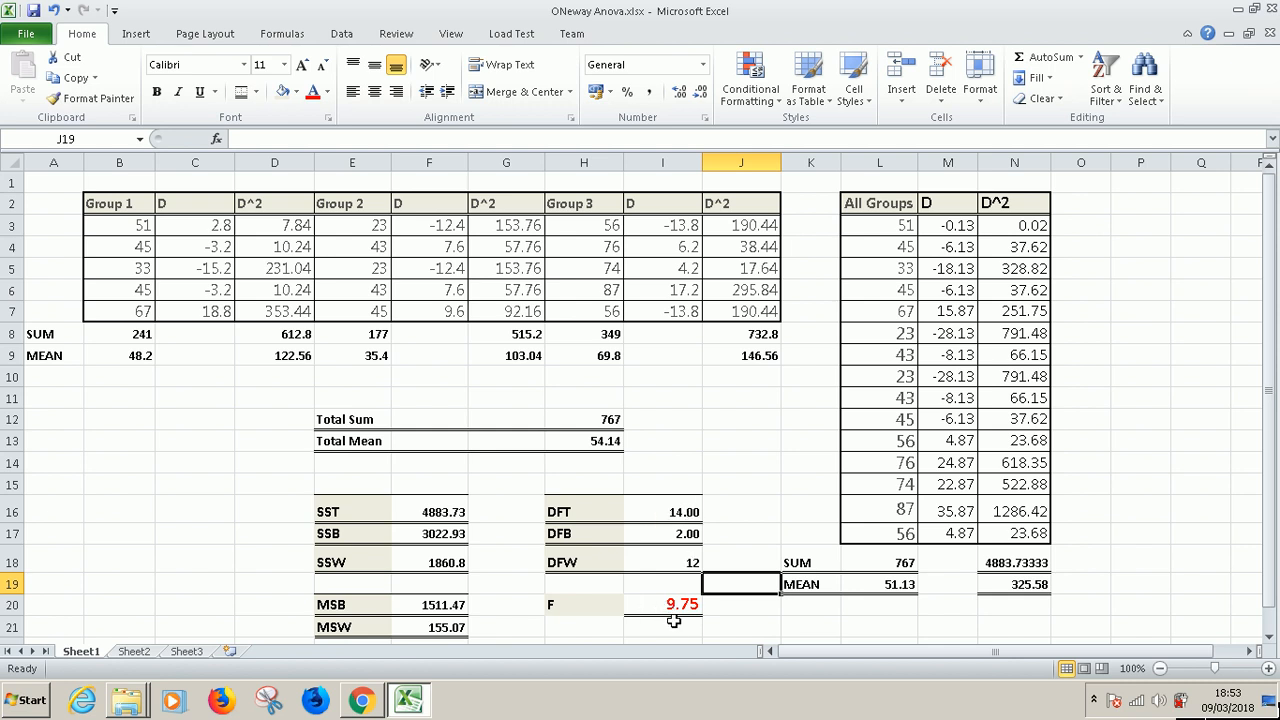
pyautogui.moveTo(680, 604)
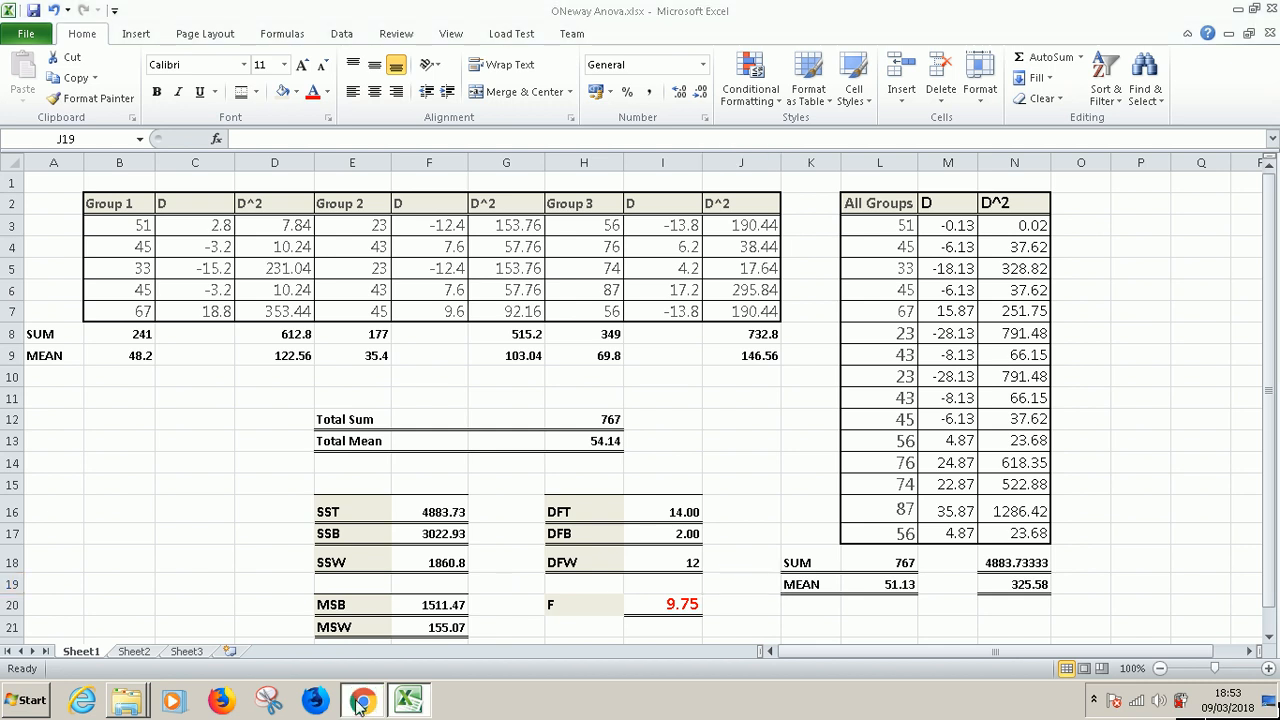
pyautogui.click(360, 700)
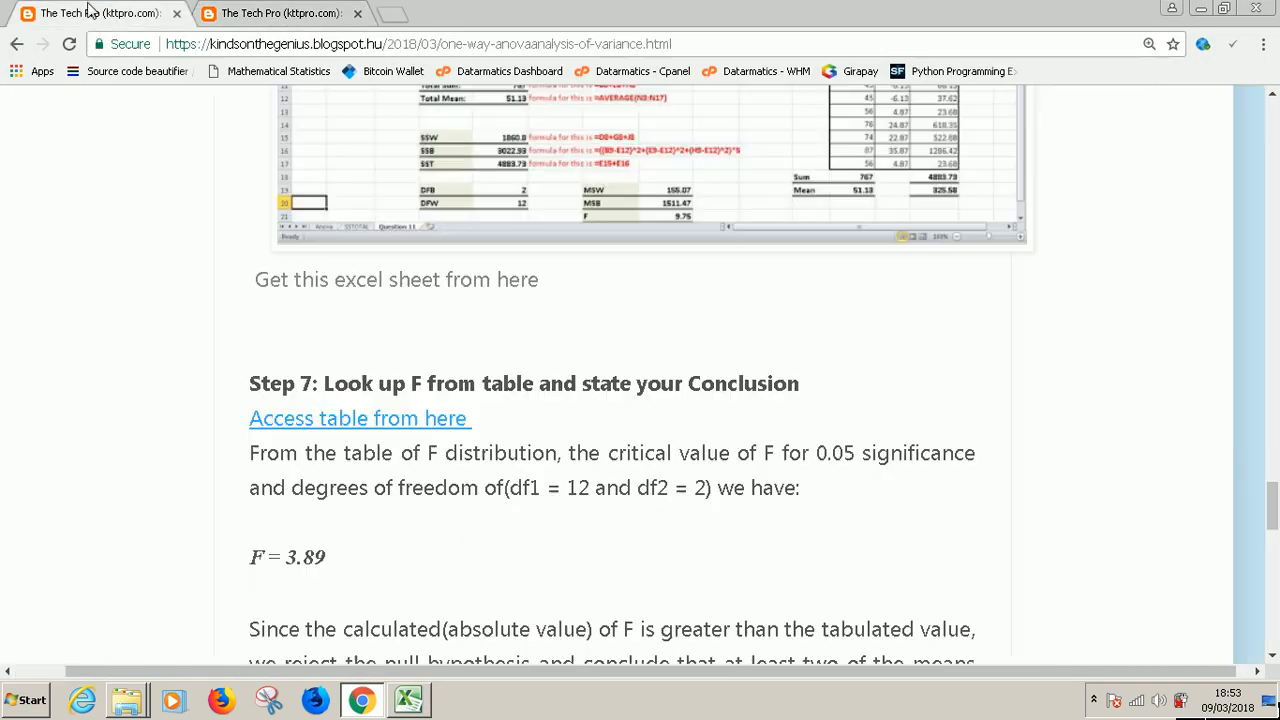
# Step: From the ANOVA post's Step 7 (critical F = 3.89), switch to the Statistical Tables tab
pyautogui.click(358, 418)
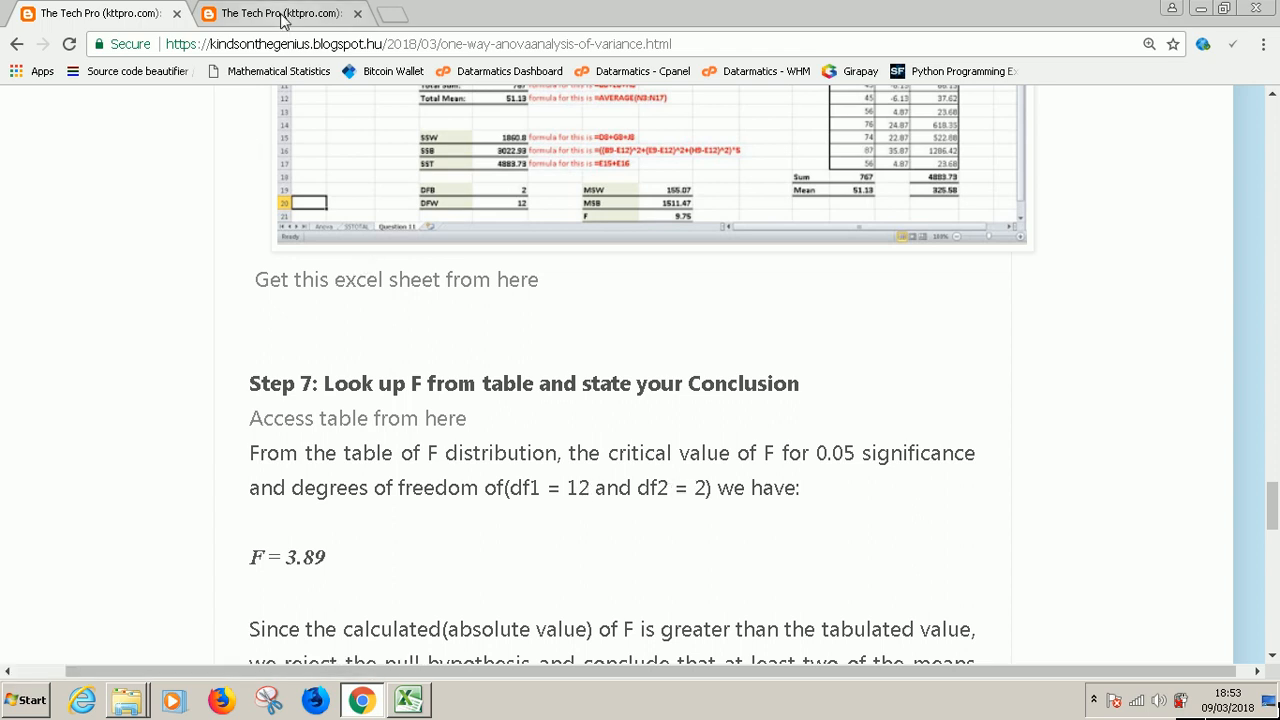
pyautogui.click(356, 418)
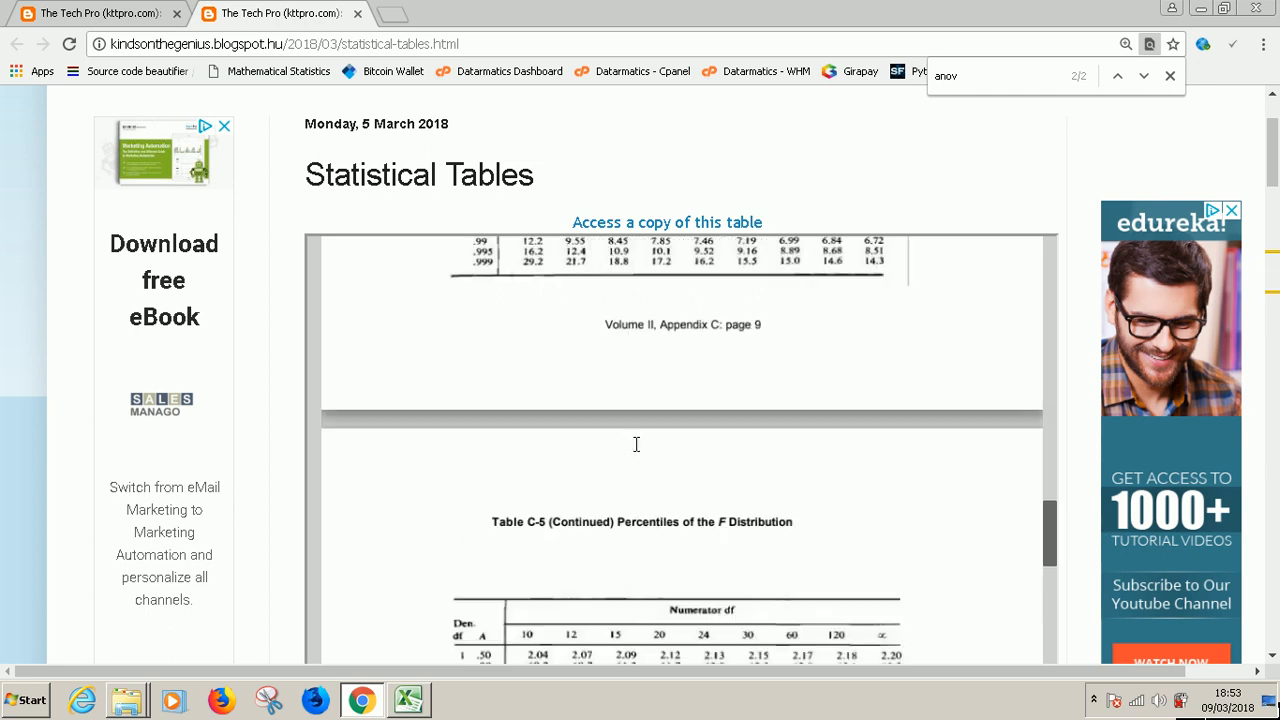
# Step: Scroll Table C-5 to the continued F percentiles for numerator df 10 through ∞, glancing at Excel on the way
pyautogui.scroll(-3)
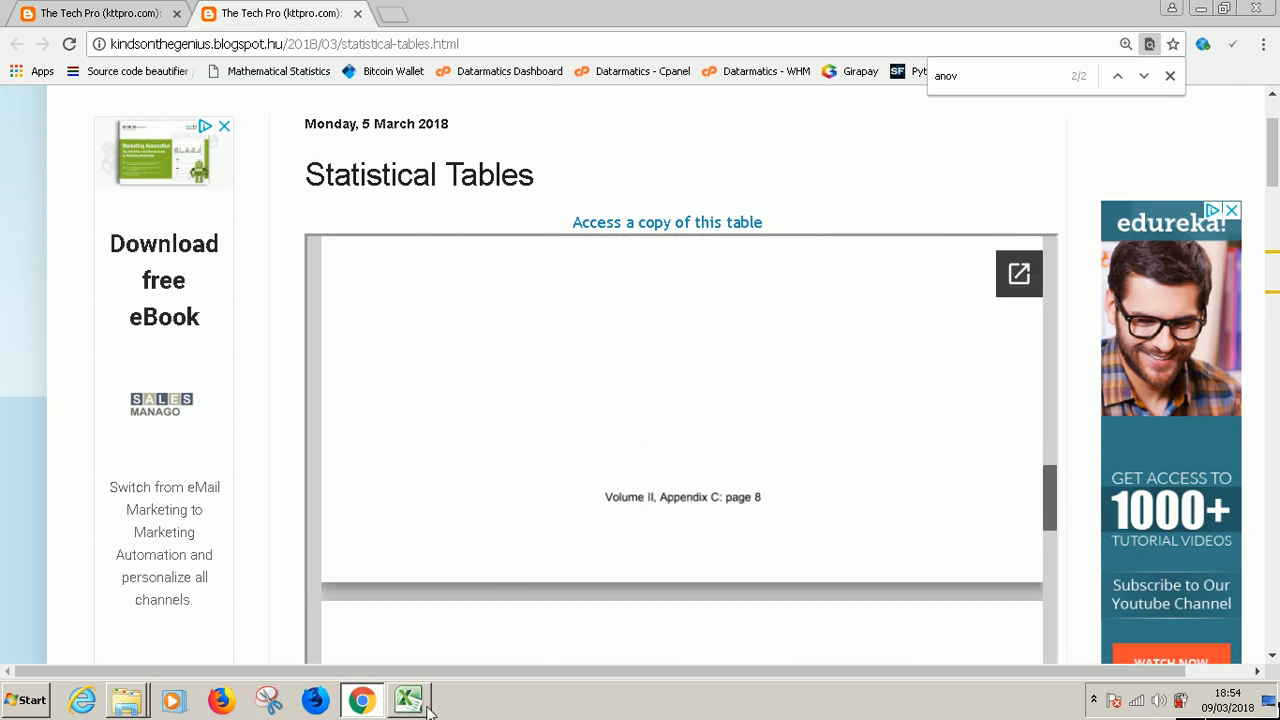
pyautogui.click(408, 700)
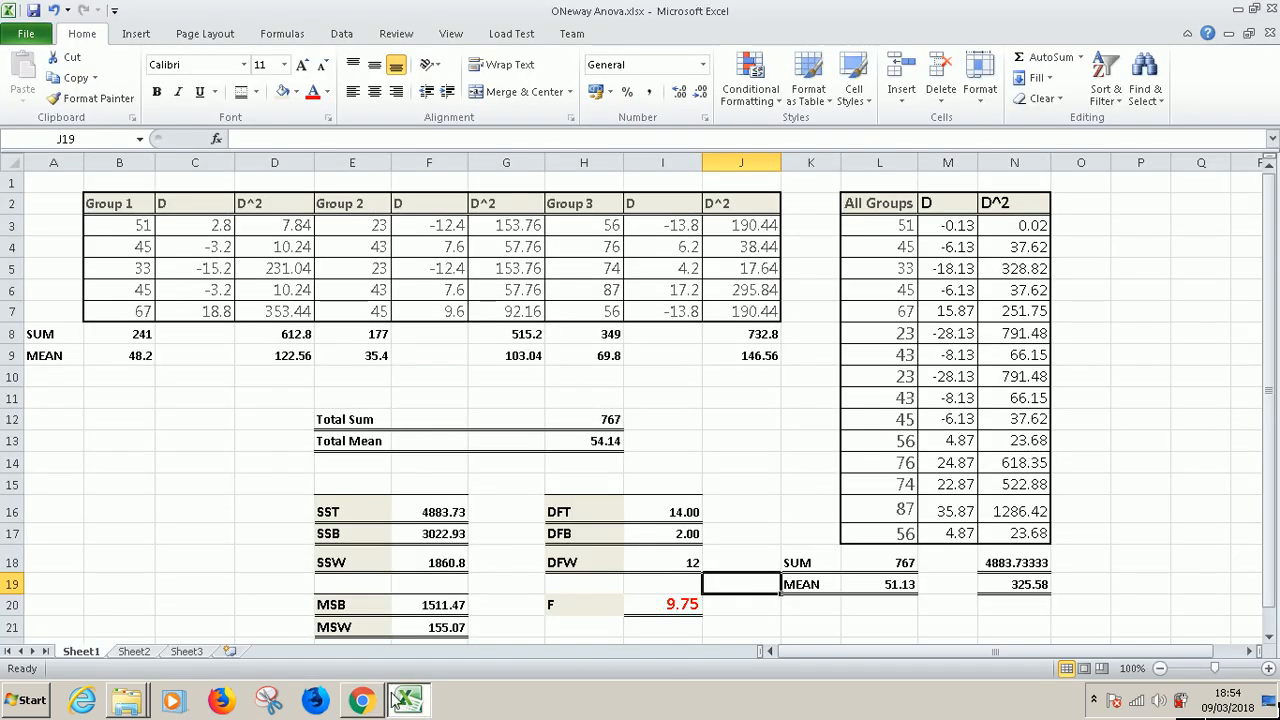
pyautogui.click(360, 700)
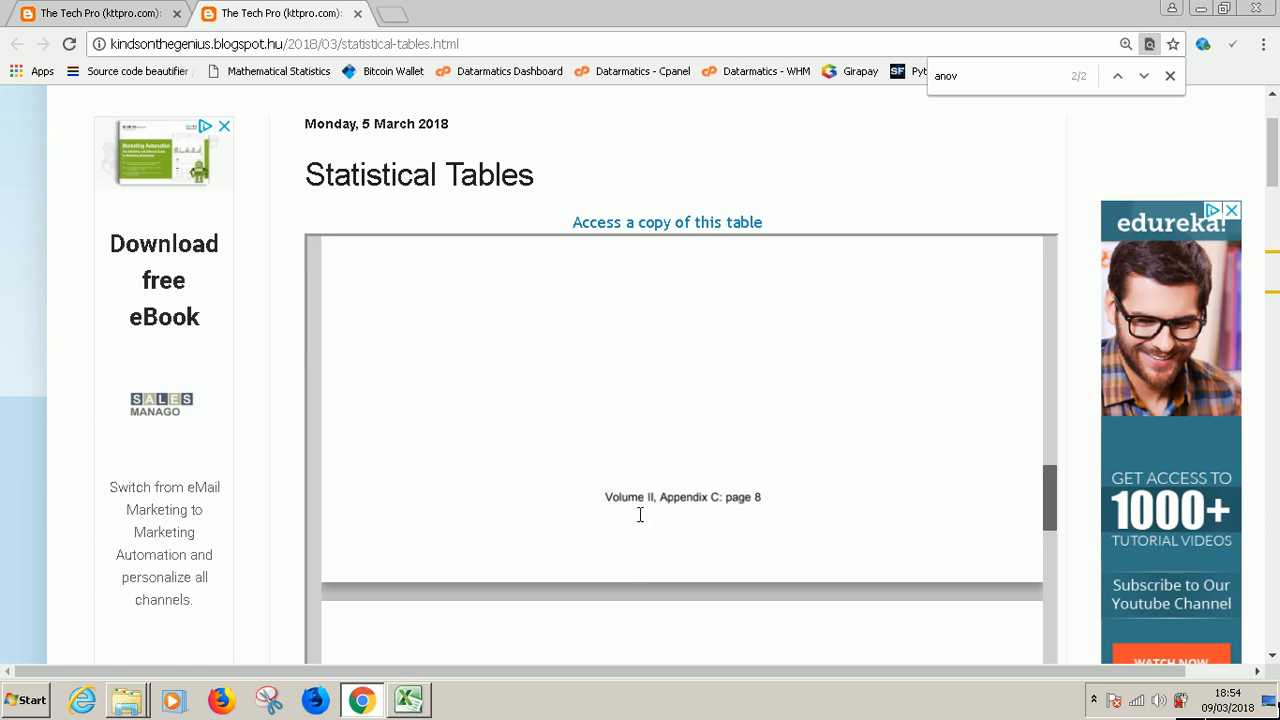
pyautogui.scroll(-3)
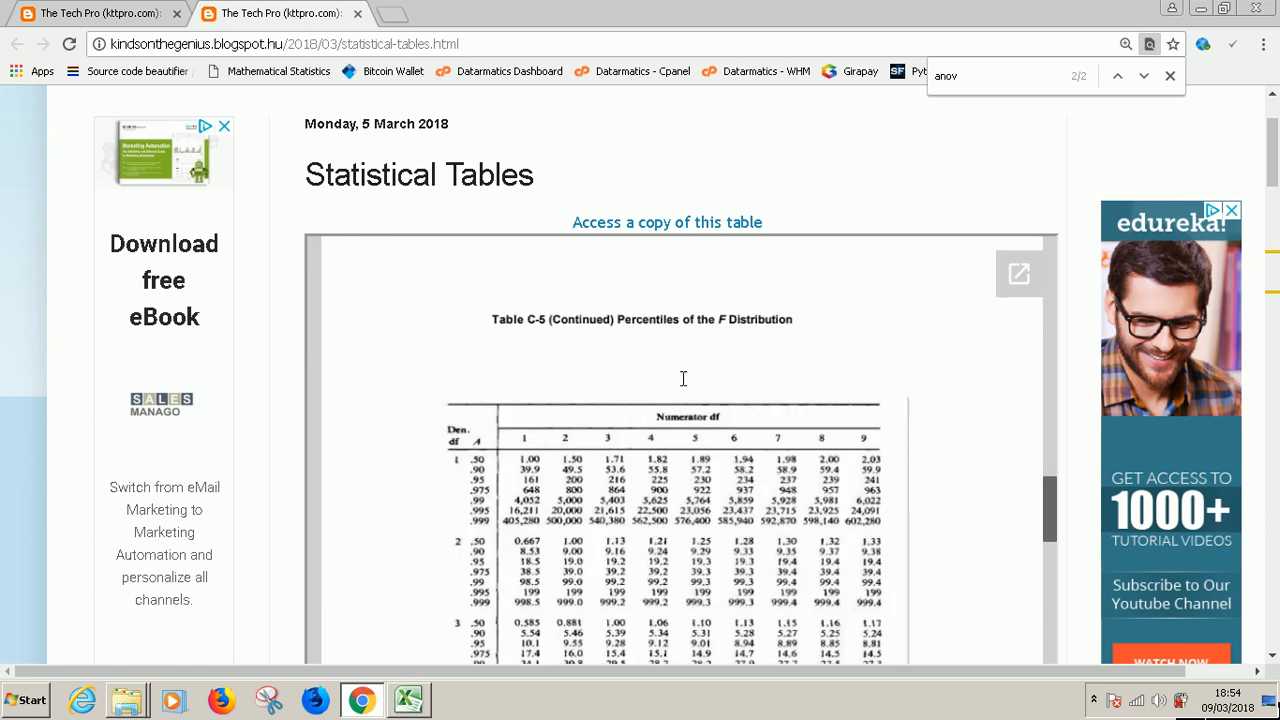
pyautogui.scroll(-3)
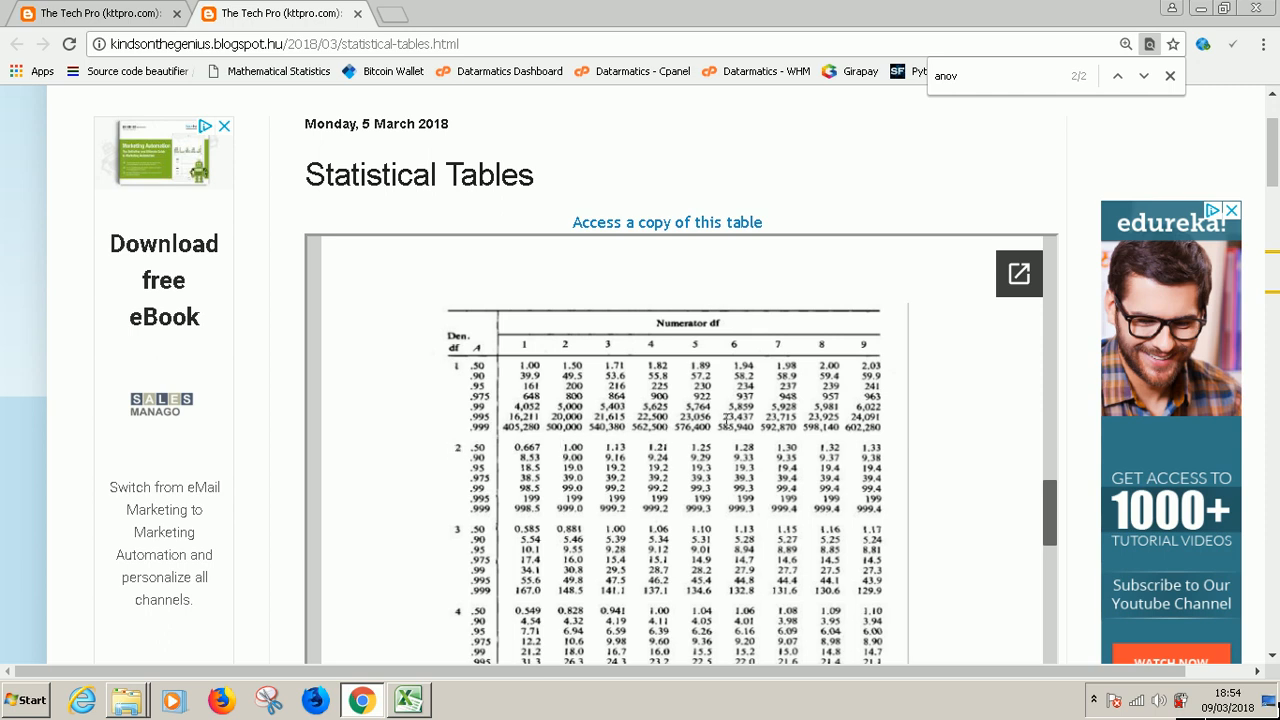
pyautogui.hscroll(3)
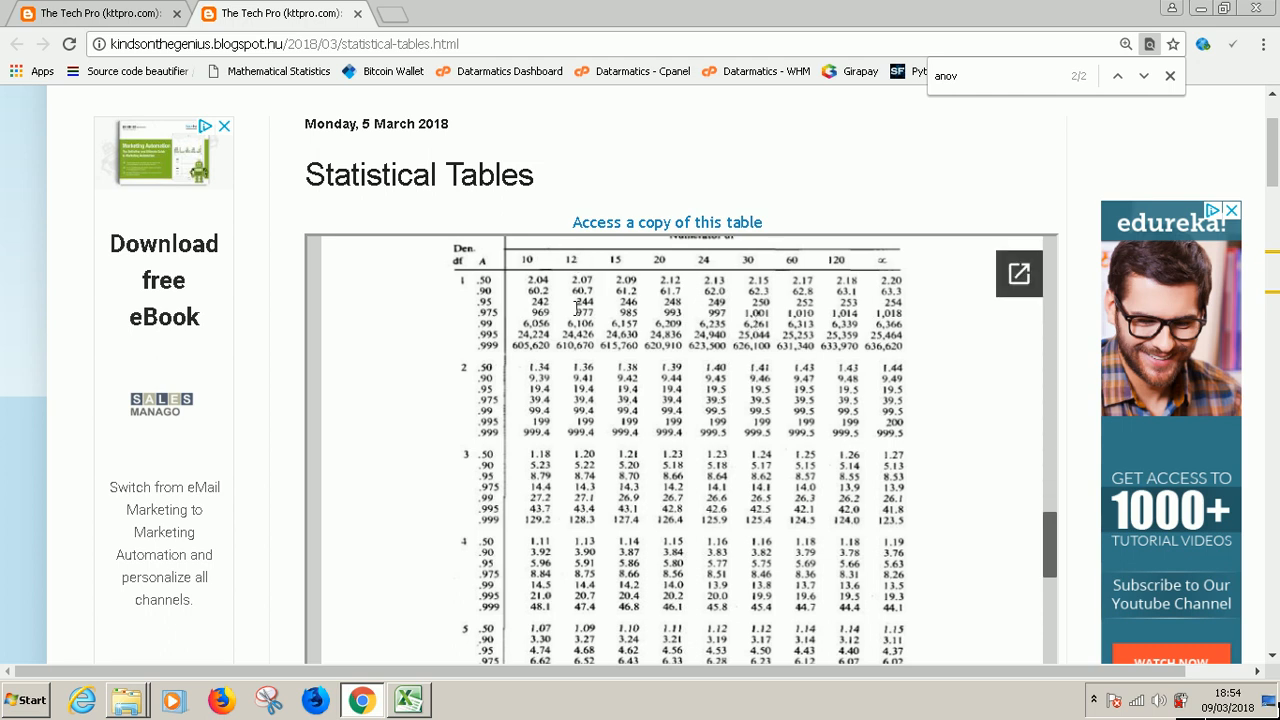
pyautogui.moveTo(470, 368)
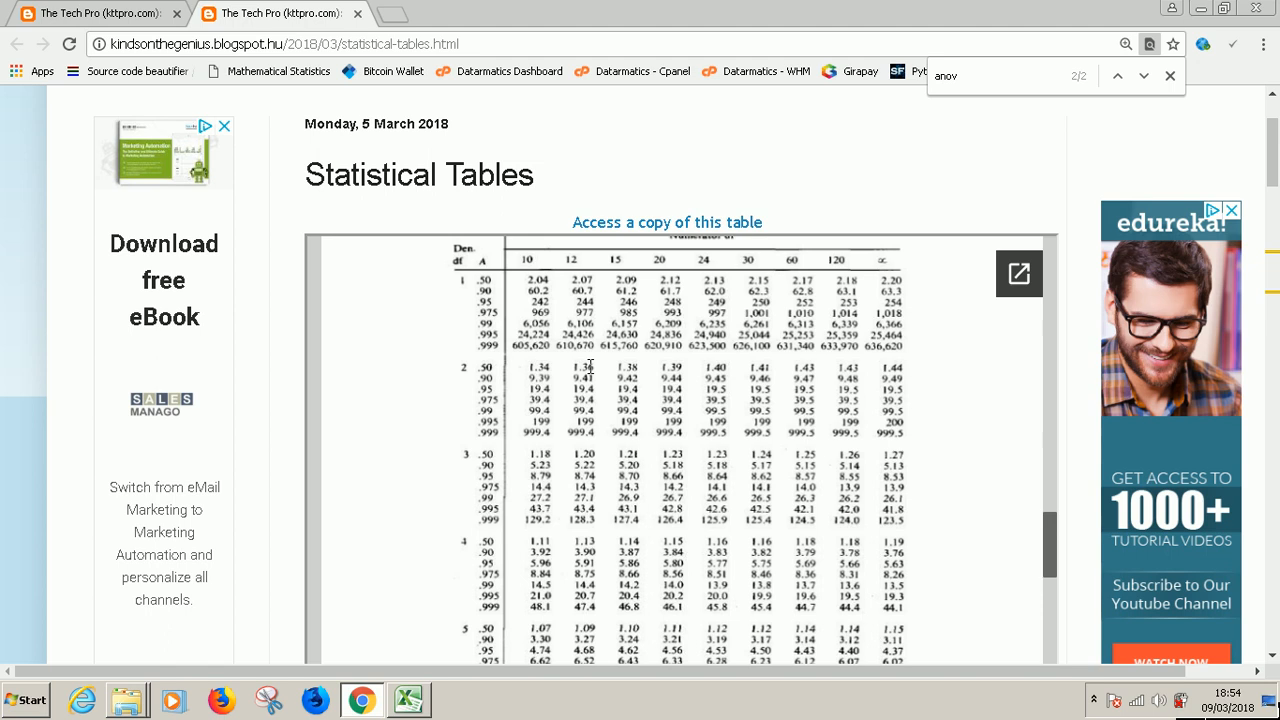
pyautogui.moveTo(484, 572)
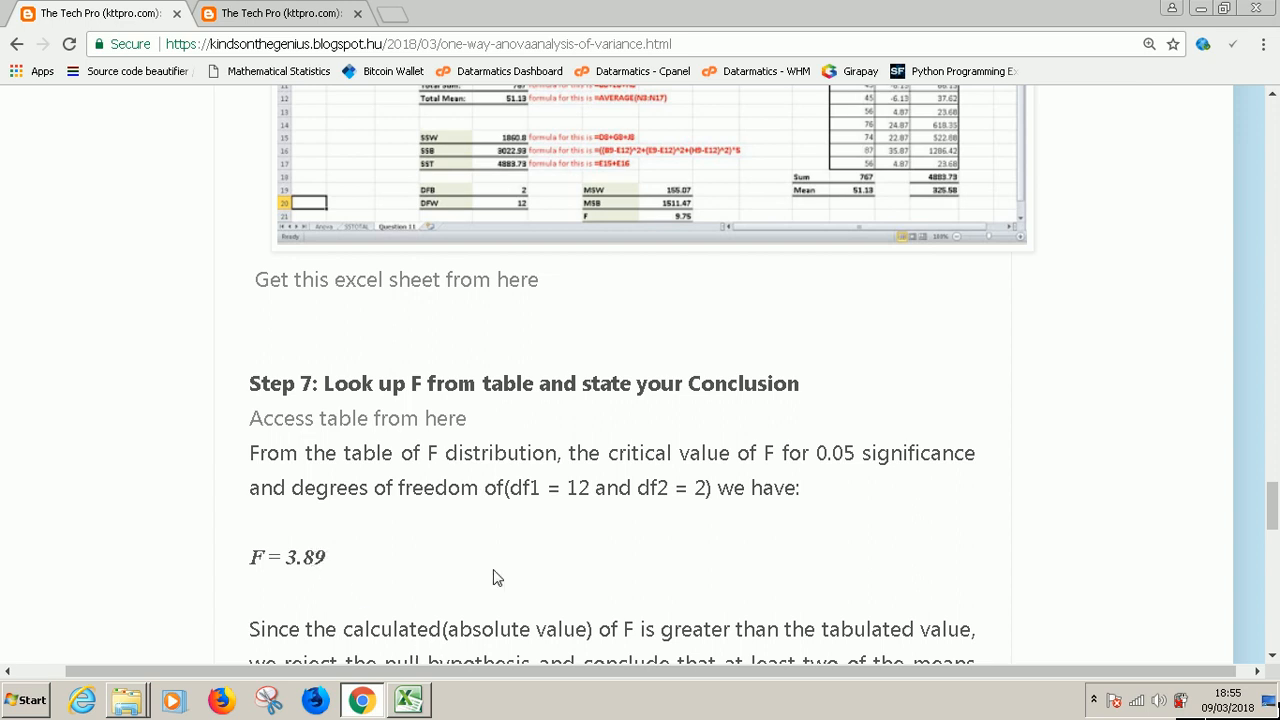
# Step: Reopen the Statistical Tables page and scroll down to Table C-5 (Continued) columns 10 through ∞
pyautogui.click(360, 700)
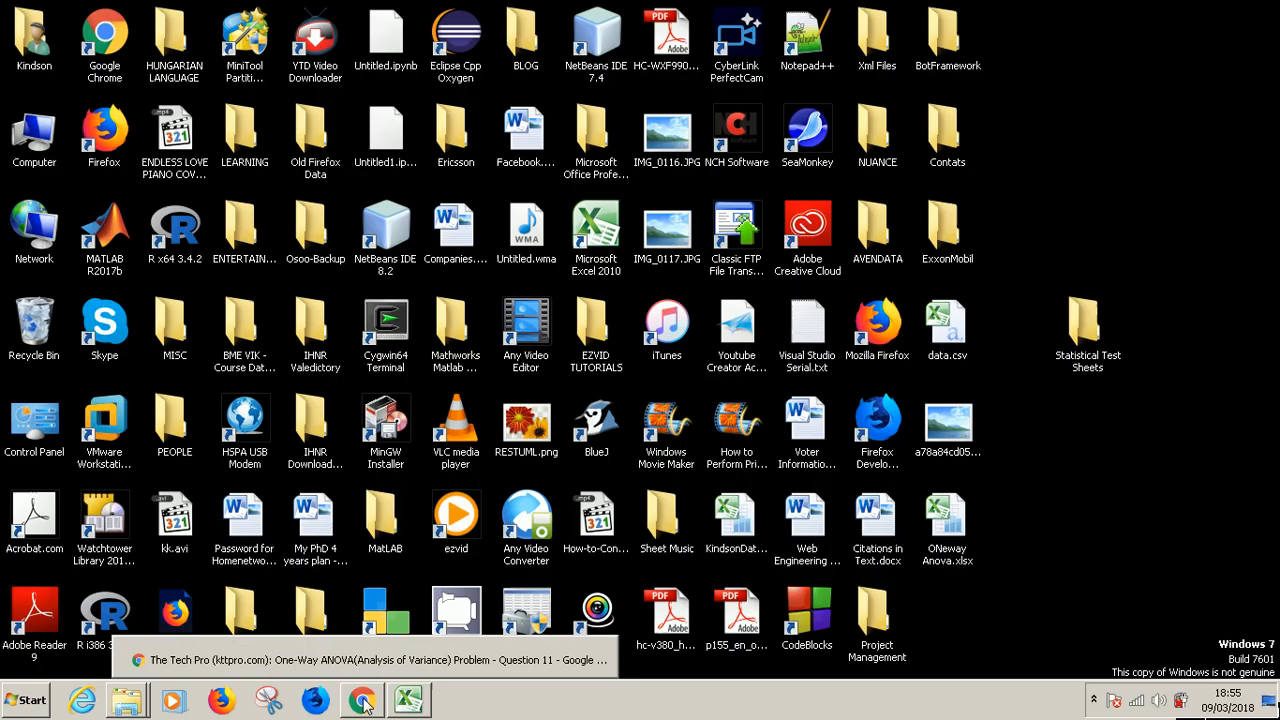
pyautogui.click(362, 700)
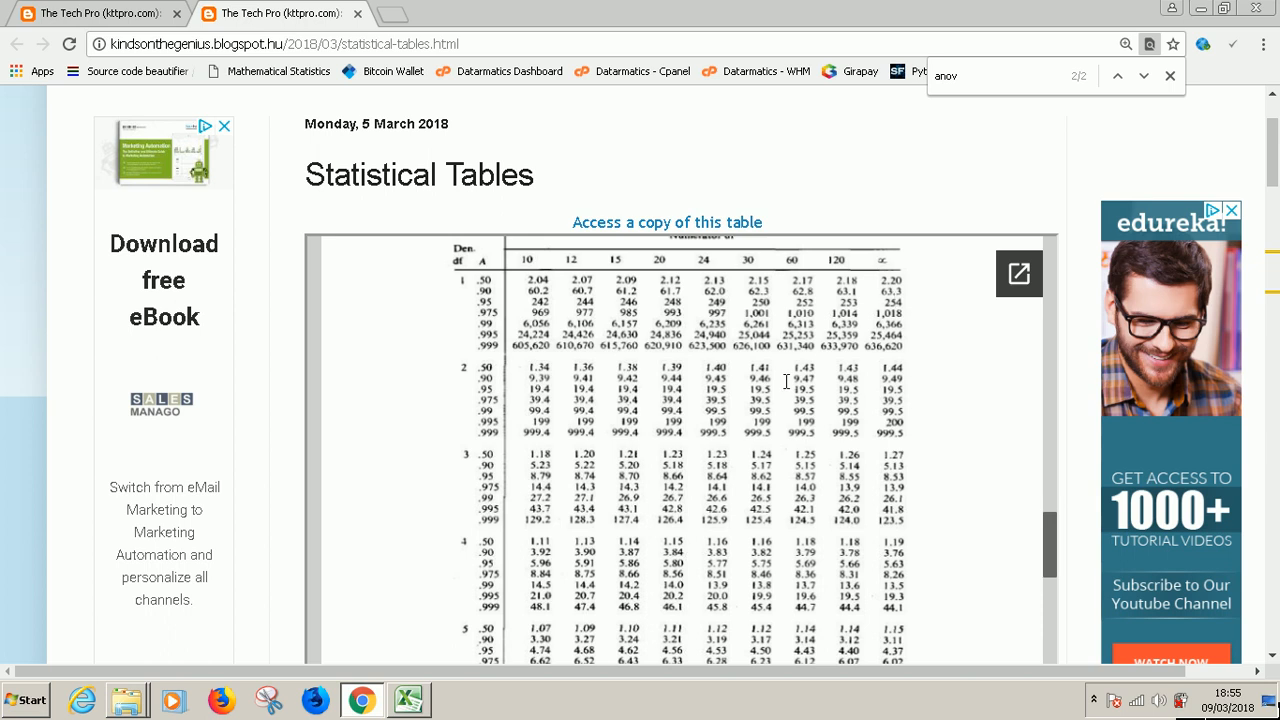
pyautogui.moveTo(700, 390)
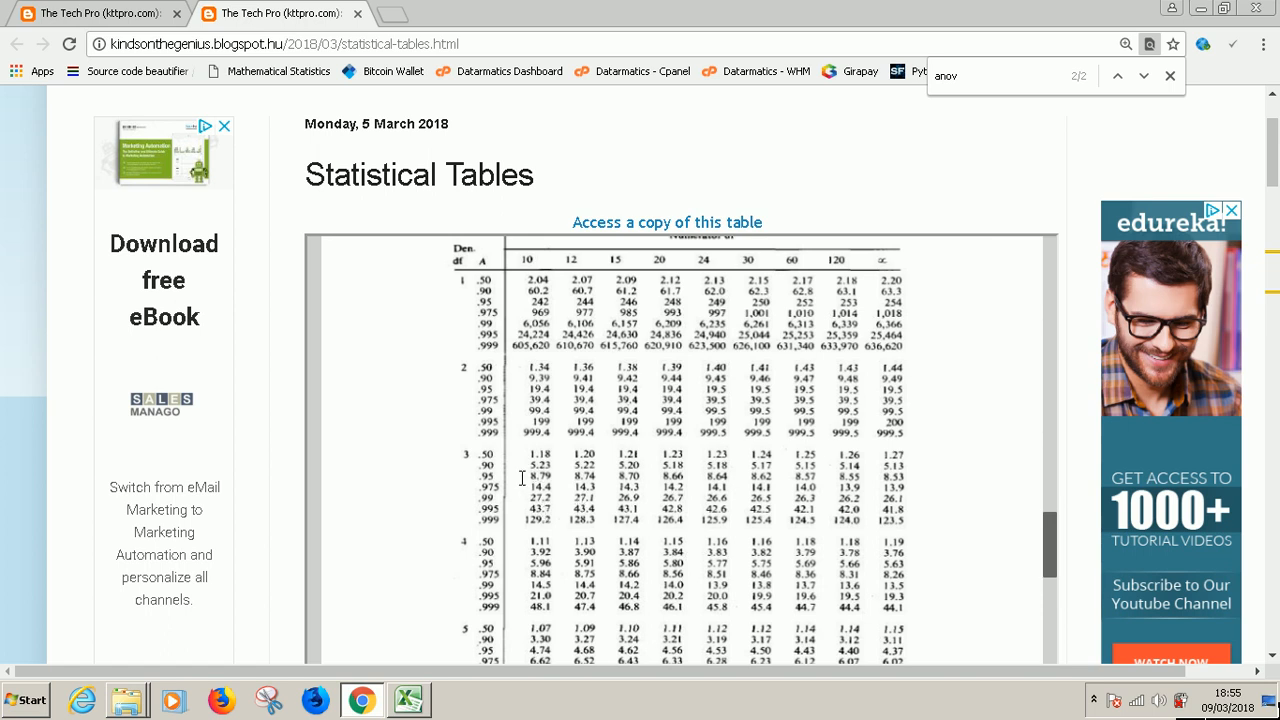
pyautogui.scroll(-3)
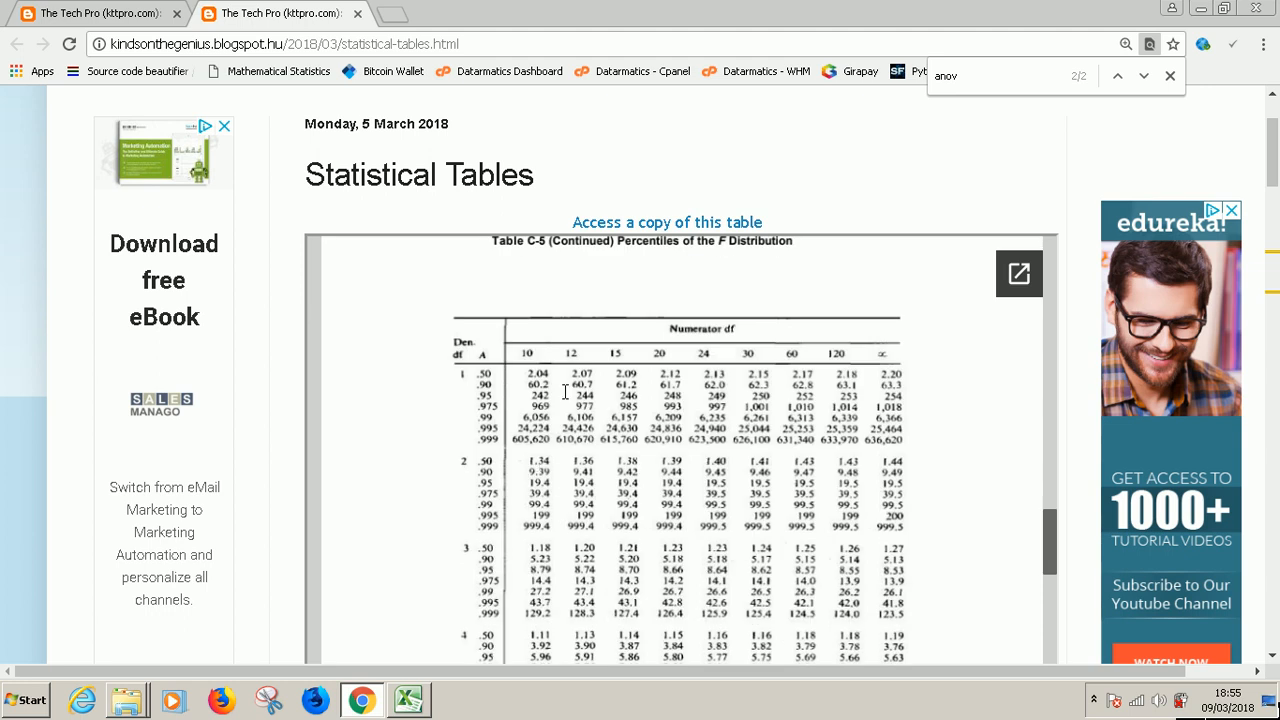
pyautogui.moveTo(600, 468)
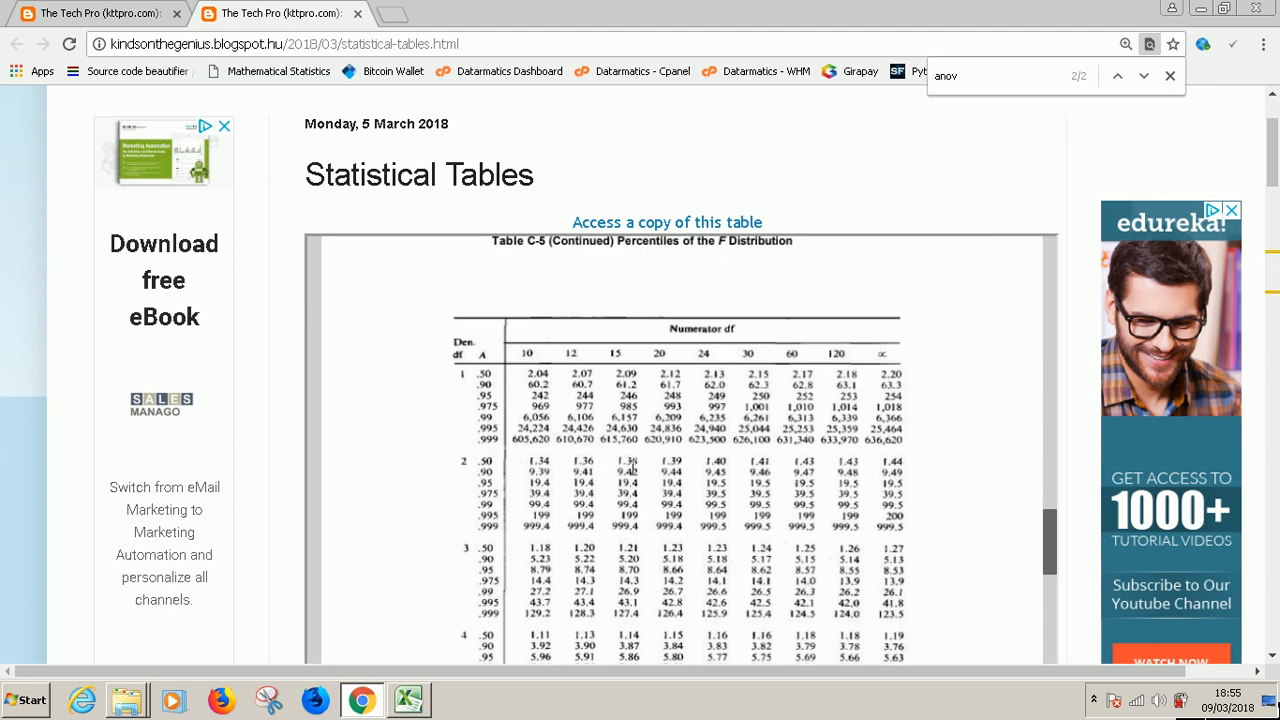
pyautogui.scroll(-3)
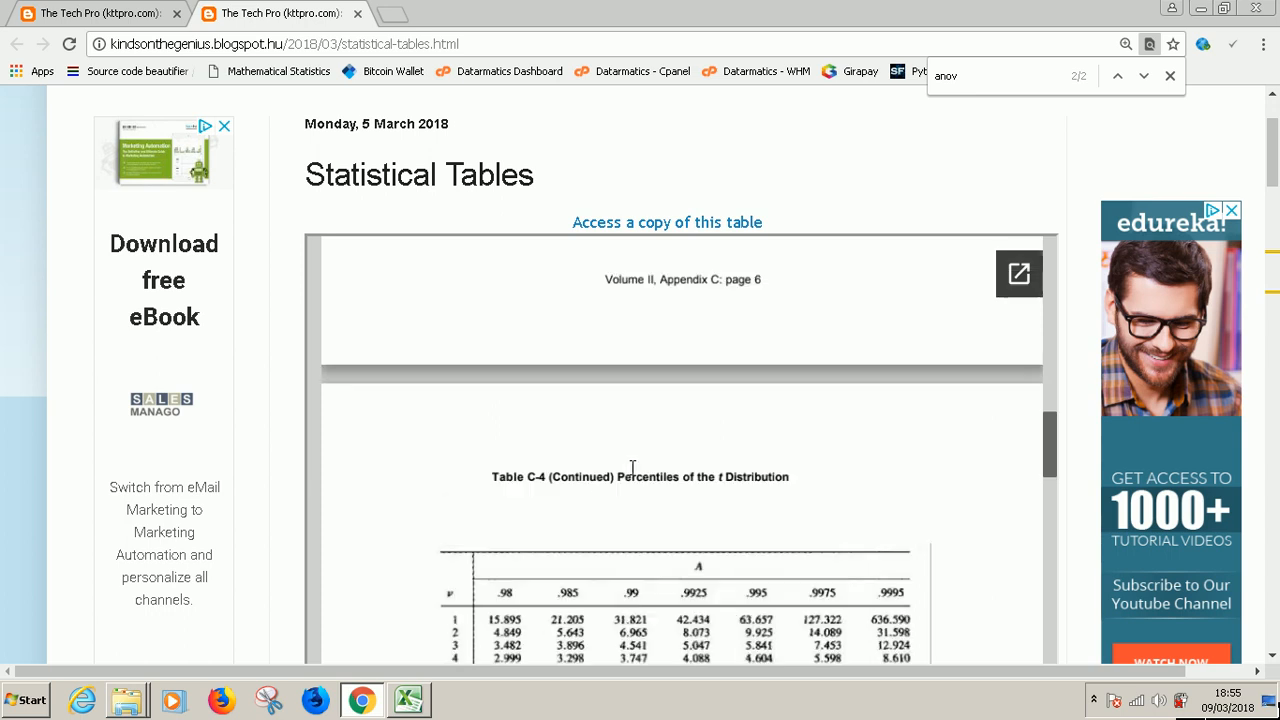
pyautogui.scroll(-3)
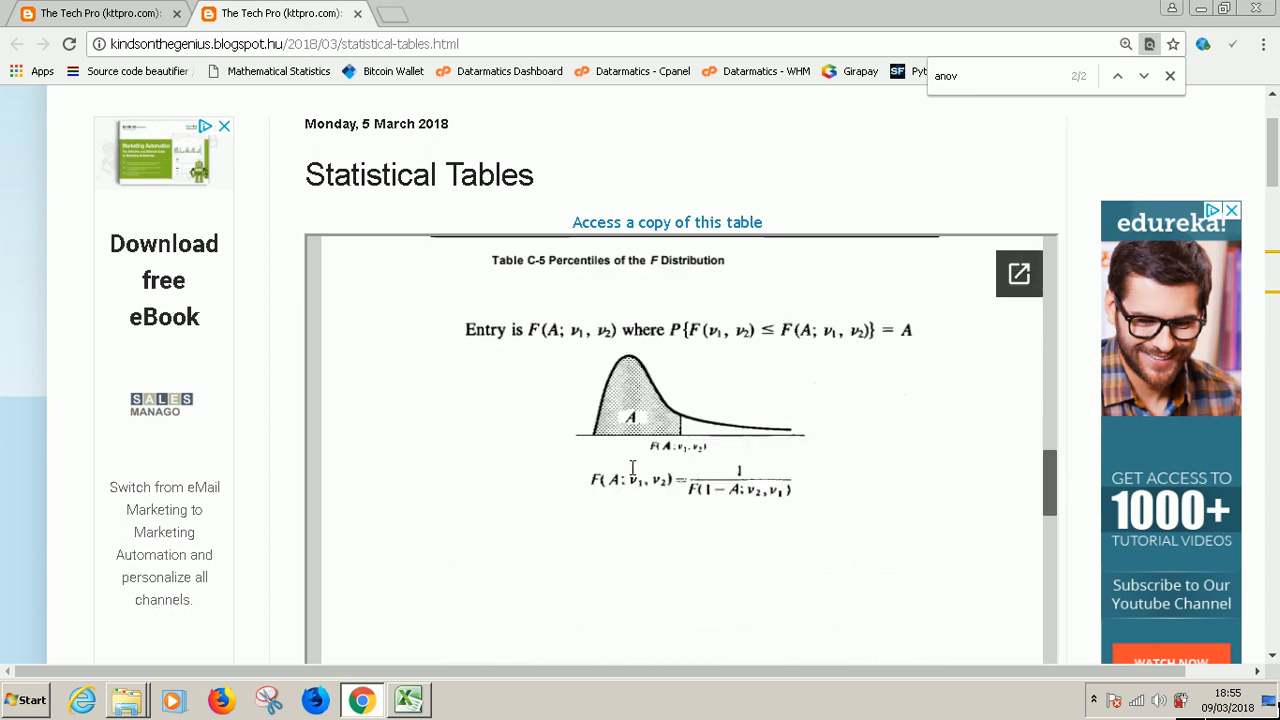
pyautogui.scroll(-3)
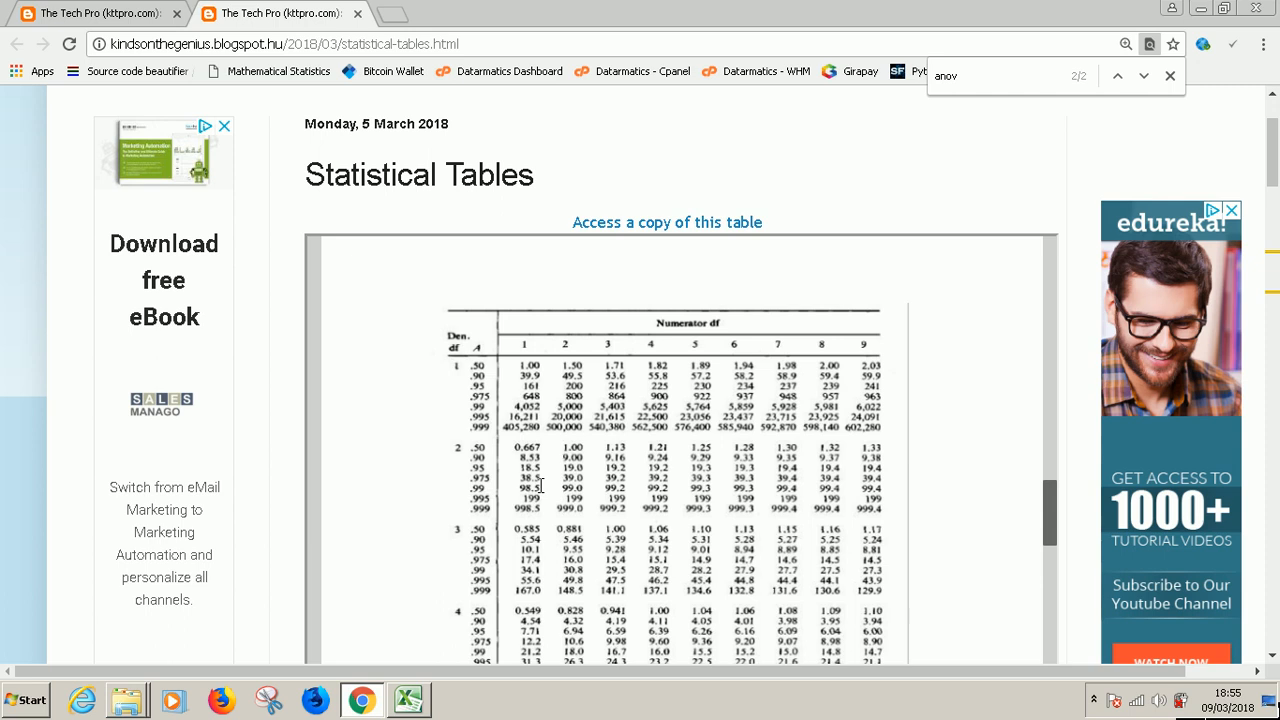
pyautogui.scroll(-3)
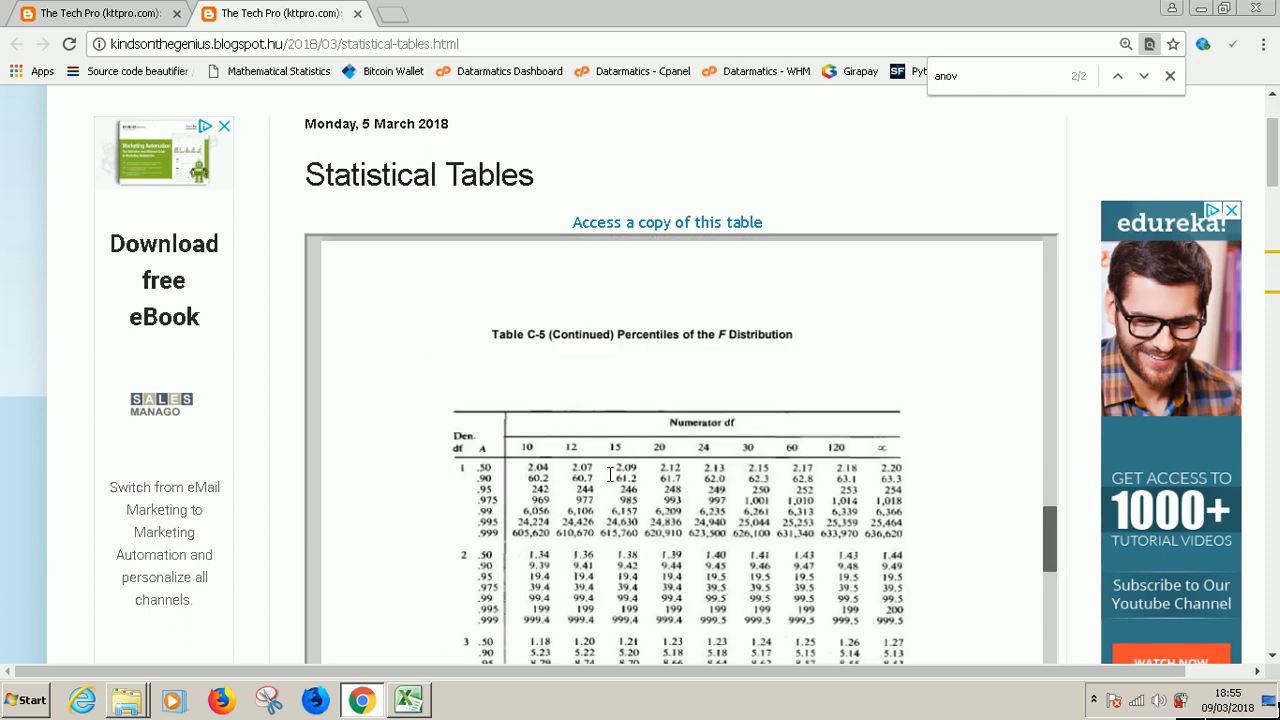
pyautogui.scroll(-3)
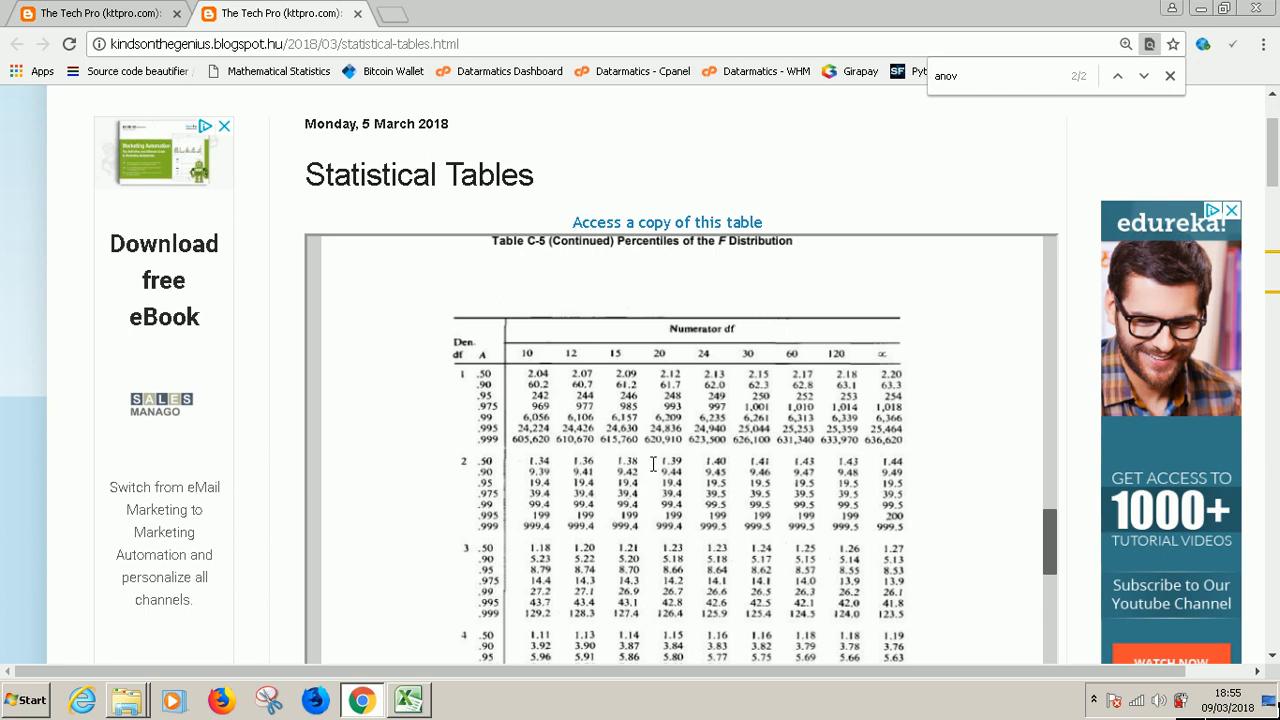
pyautogui.moveTo(708, 464)
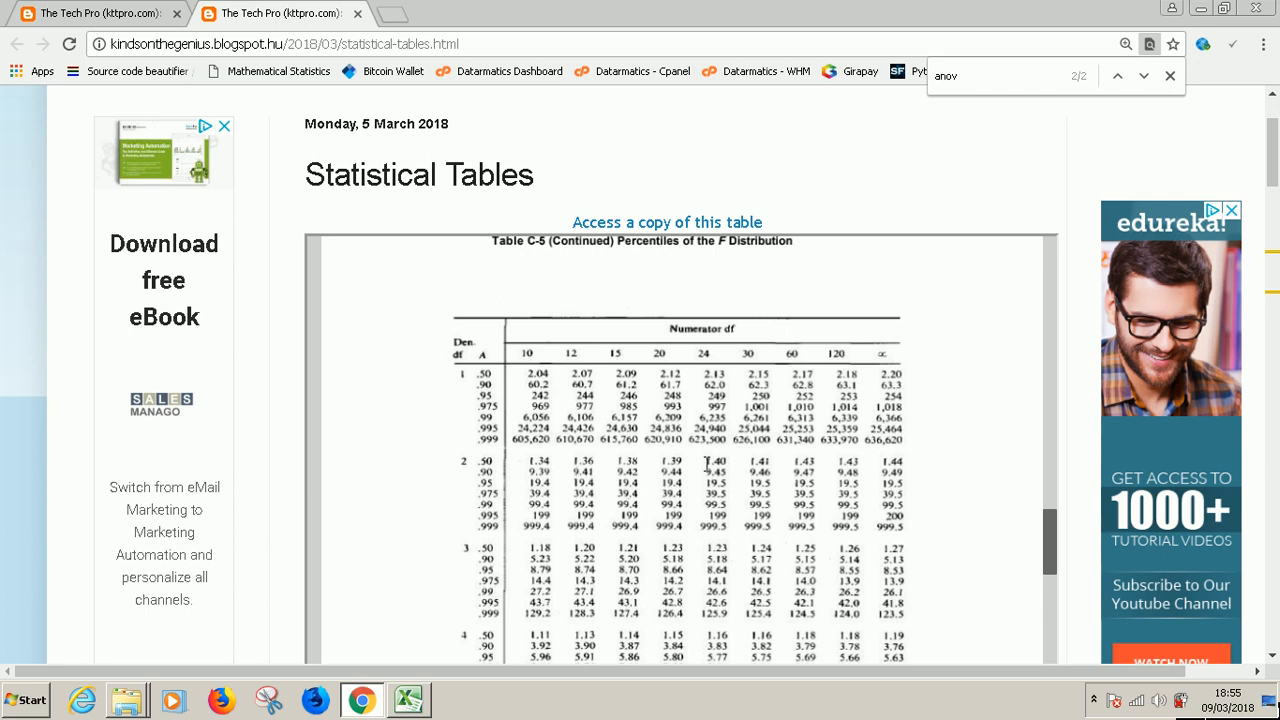
pyautogui.moveTo(590, 476)
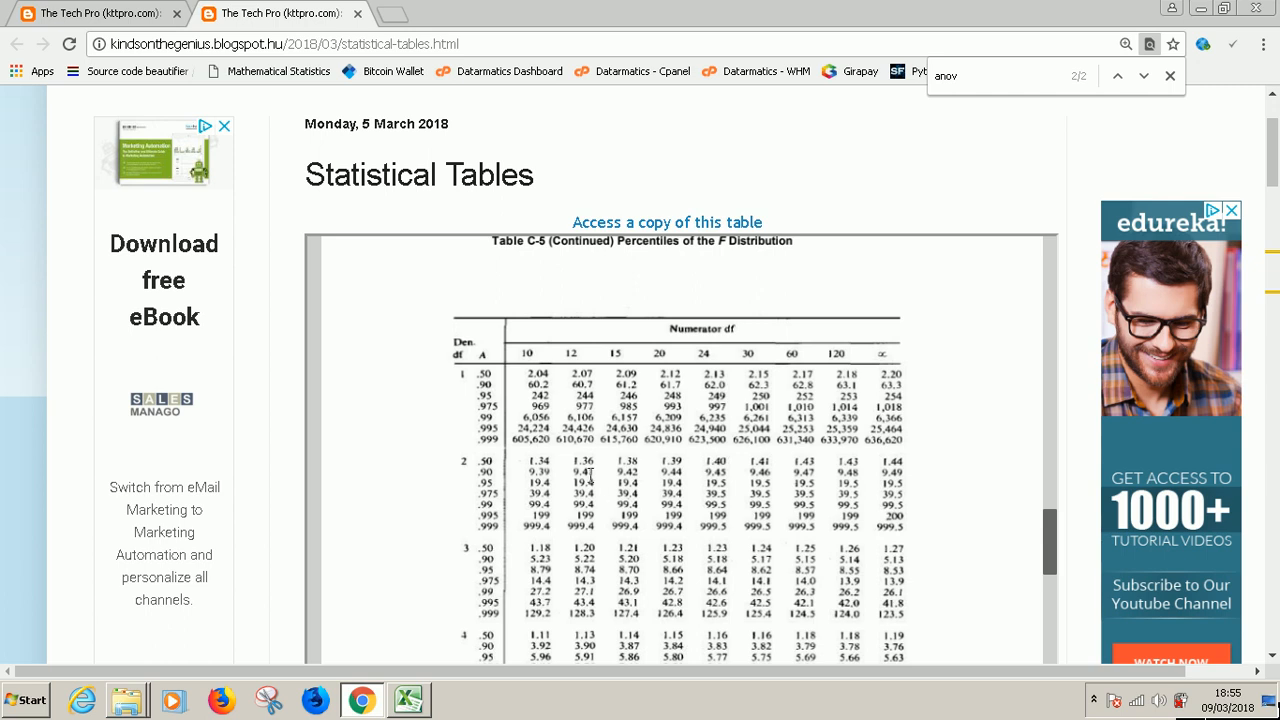
pyautogui.moveTo(652, 494)
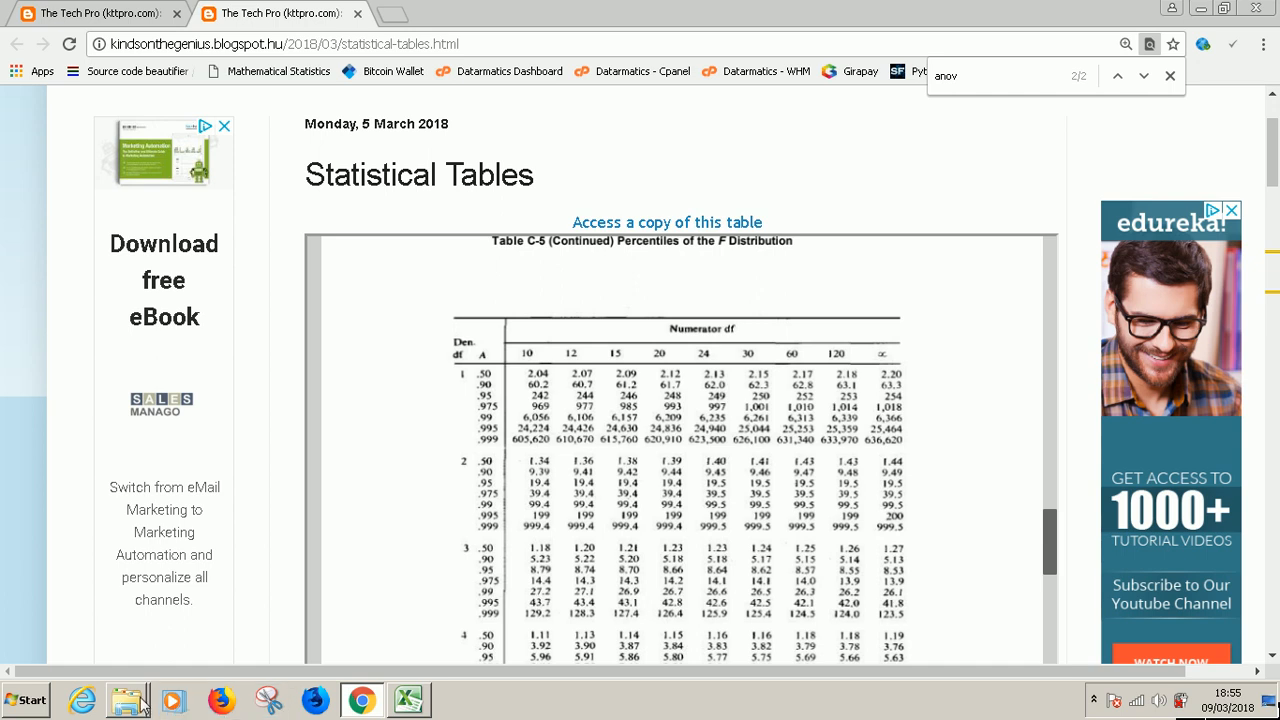
# Step: Open Statistical-Table.pdf from the PHD folder in Adobe Reader
pyautogui.click(126, 700)
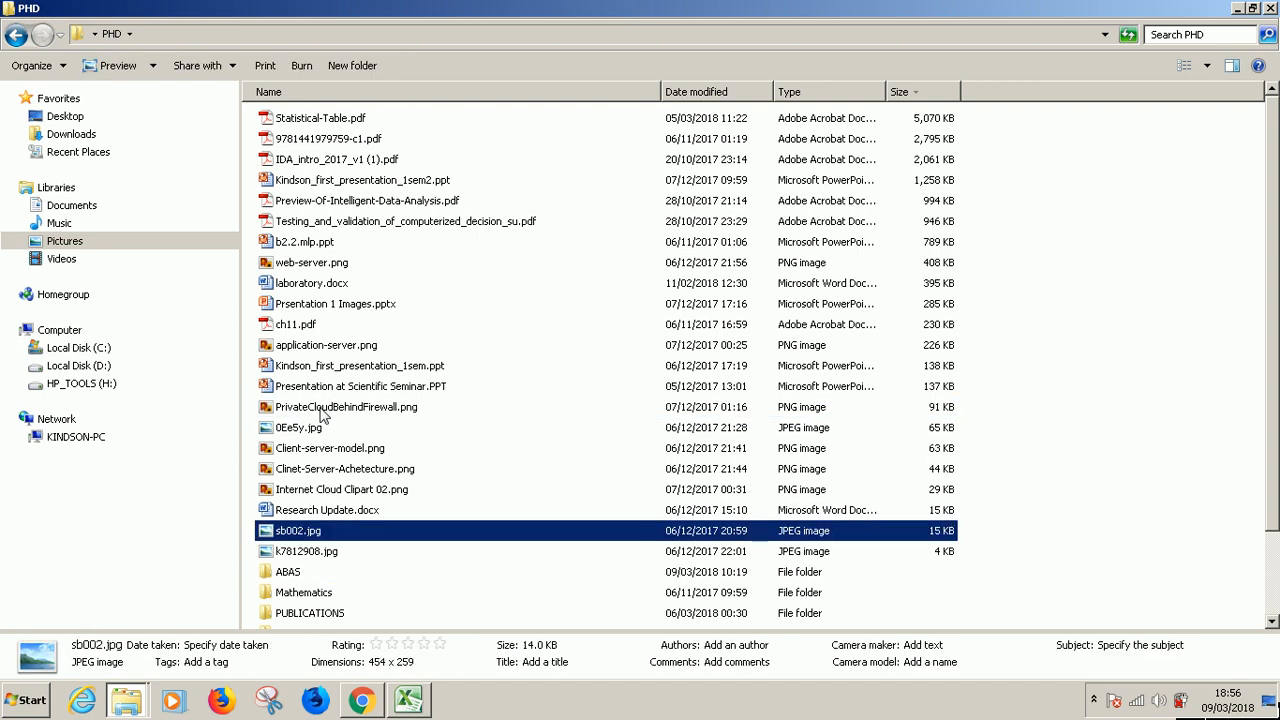
pyautogui.click(320, 116)
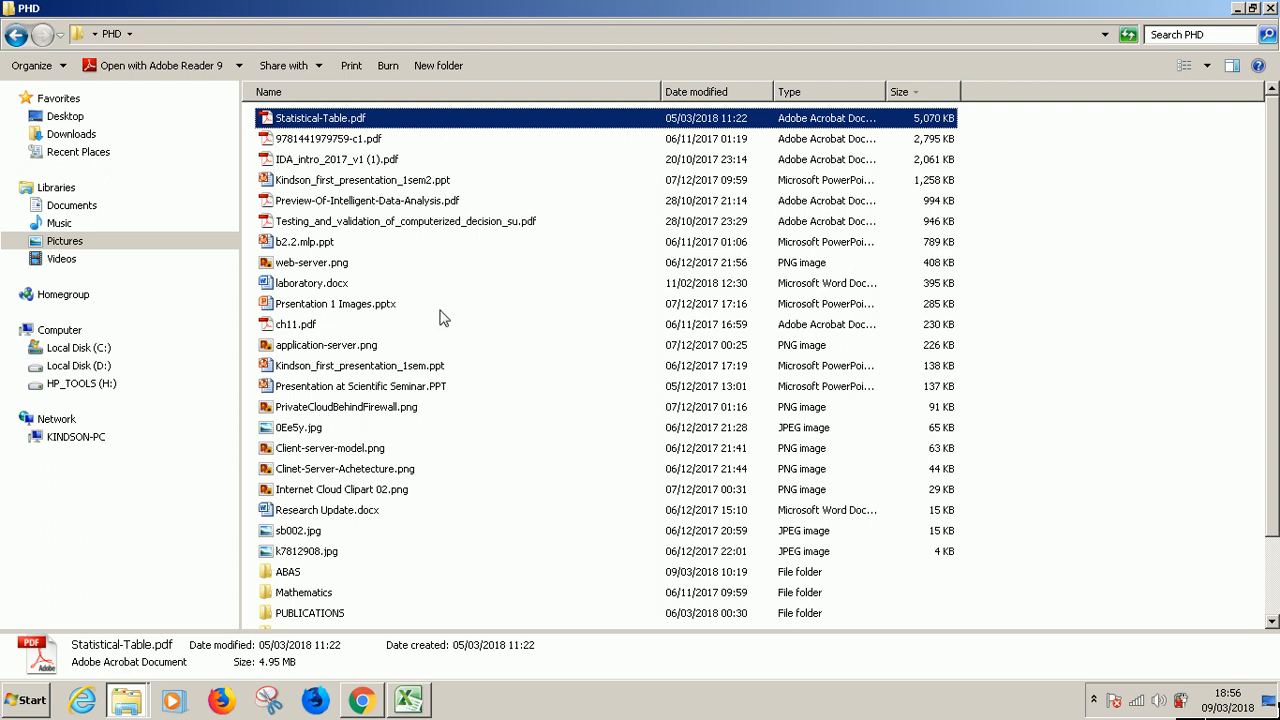
pyautogui.doubleClick(320, 116)
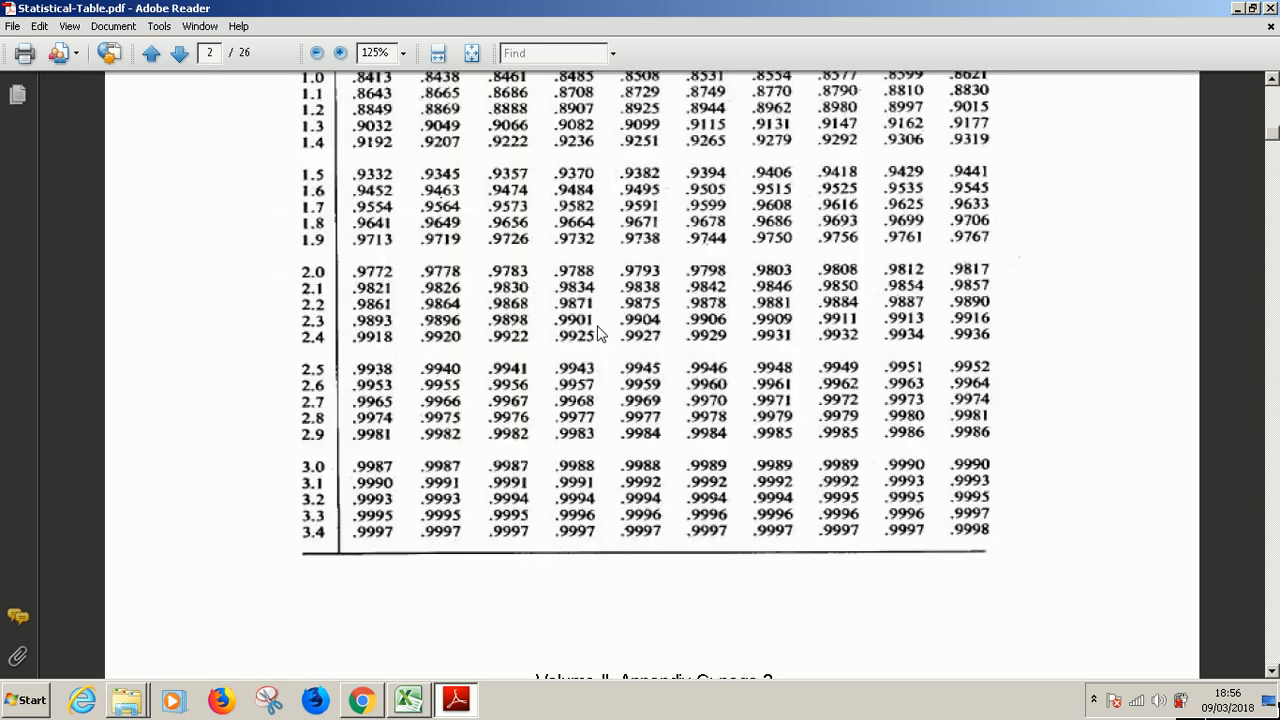
# Step: Page through the PDF in Single Page Continuous view to Table C-5, the F distribution percentiles
pyautogui.click(178, 52)
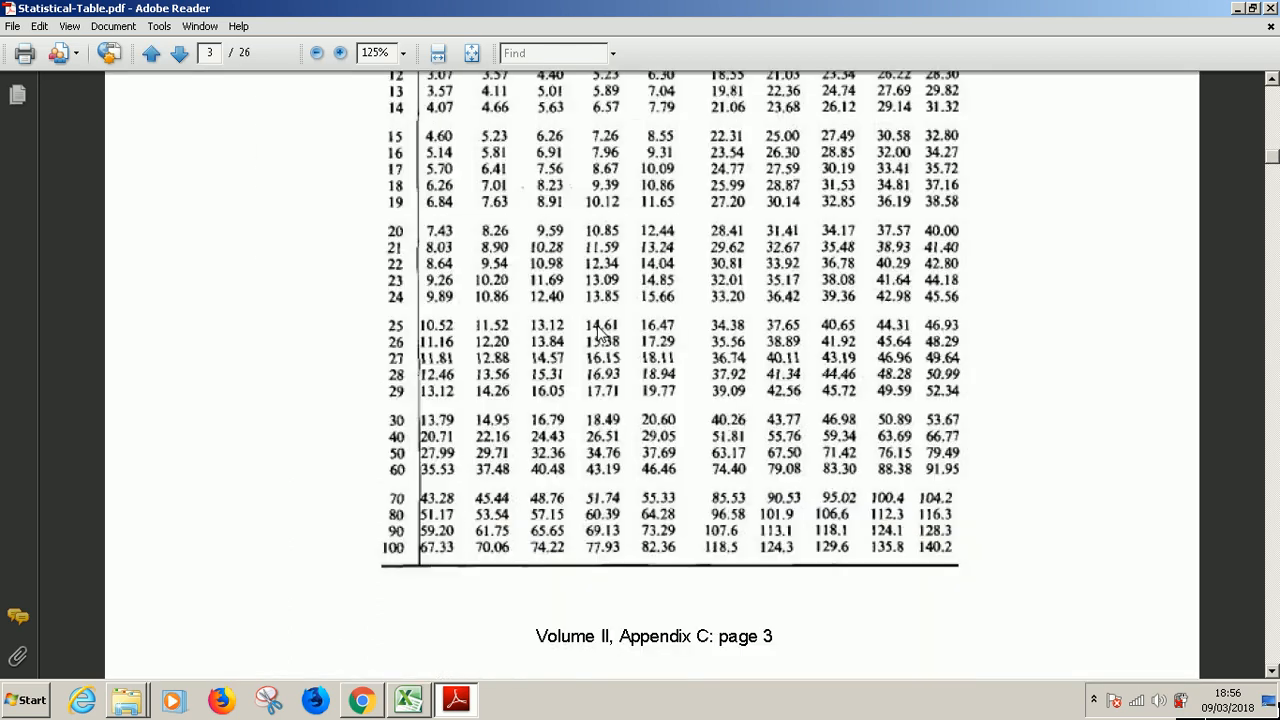
pyautogui.click(178, 52)
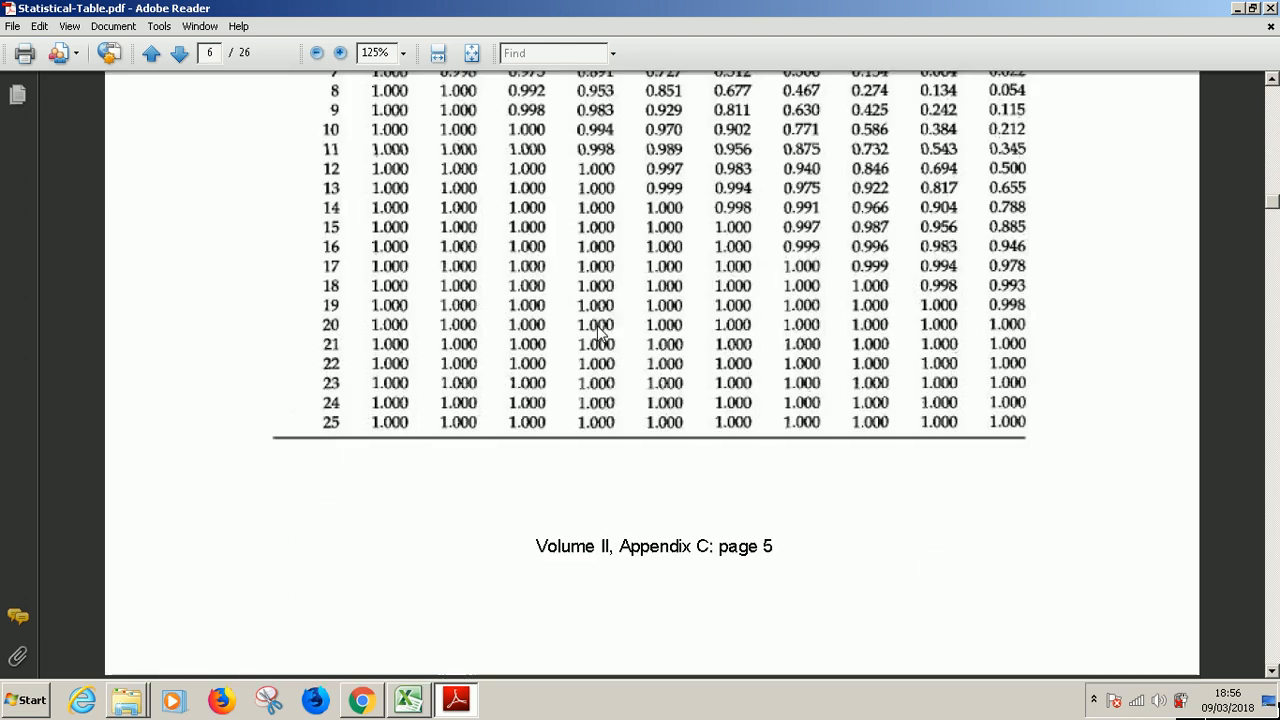
pyautogui.click(180, 52)
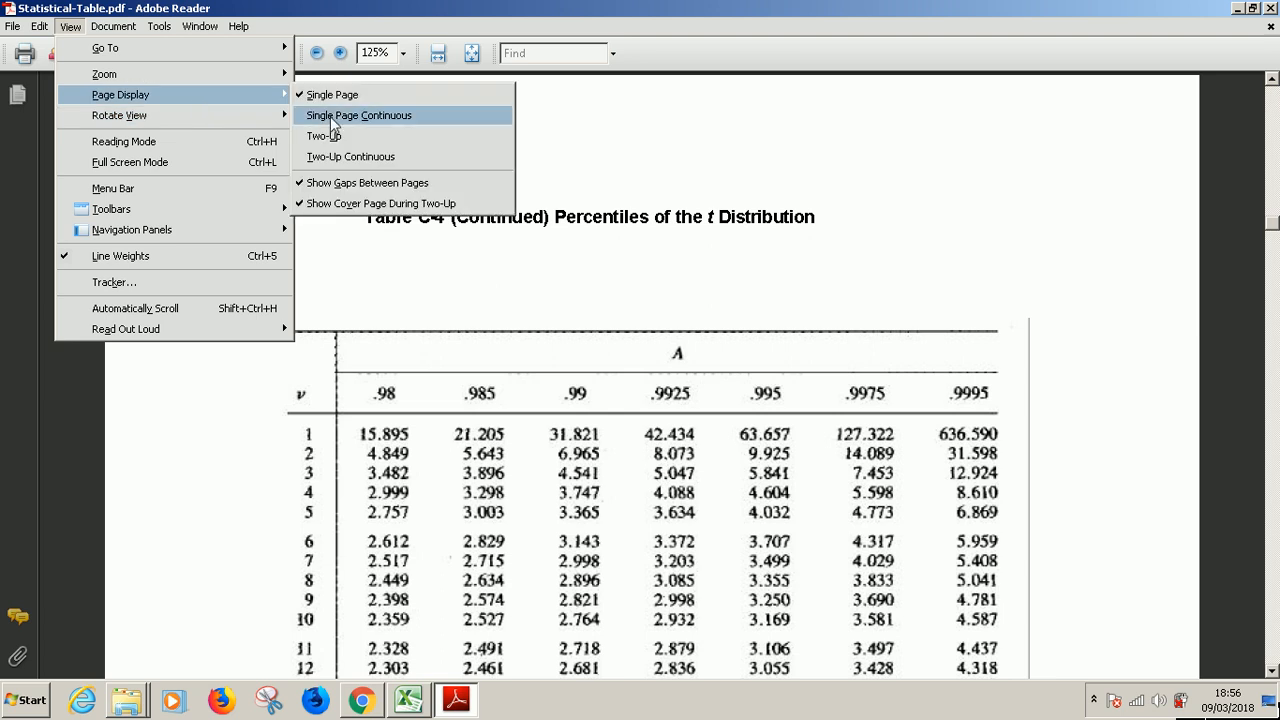
pyautogui.click(360, 114)
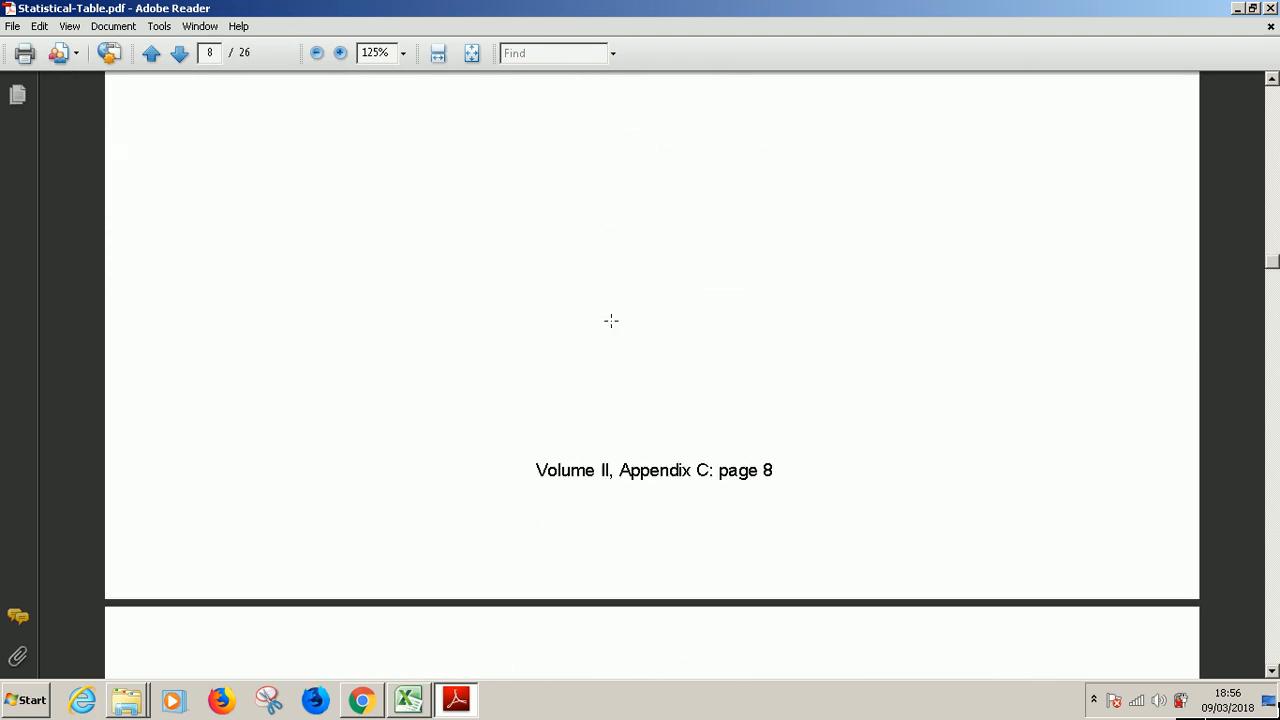
pyautogui.scroll(-3)
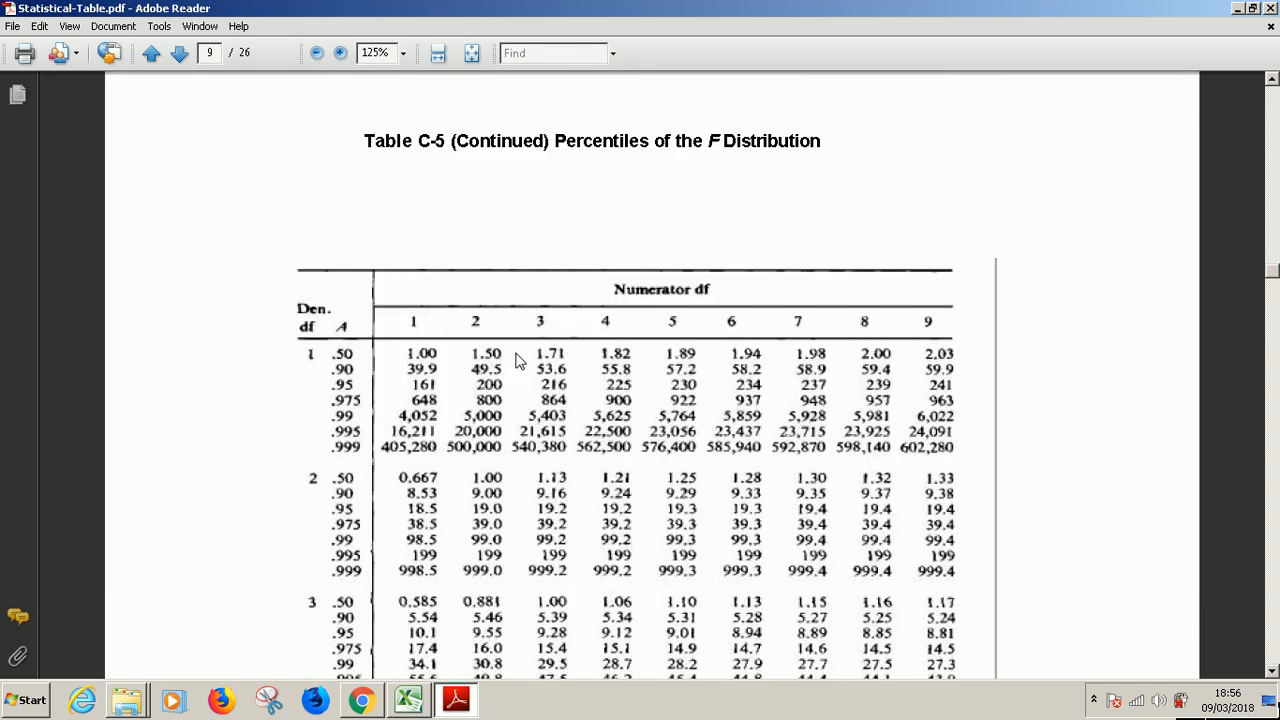
pyautogui.scroll(-3)
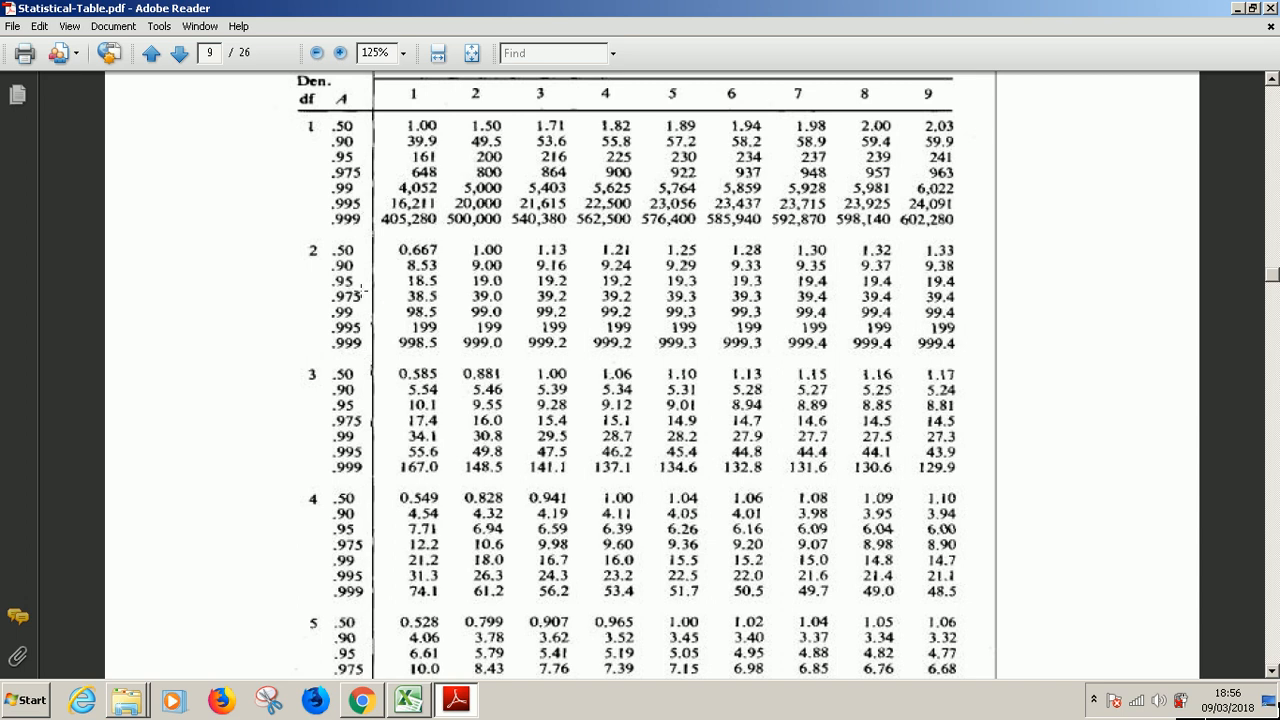
pyautogui.moveTo(770, 336)
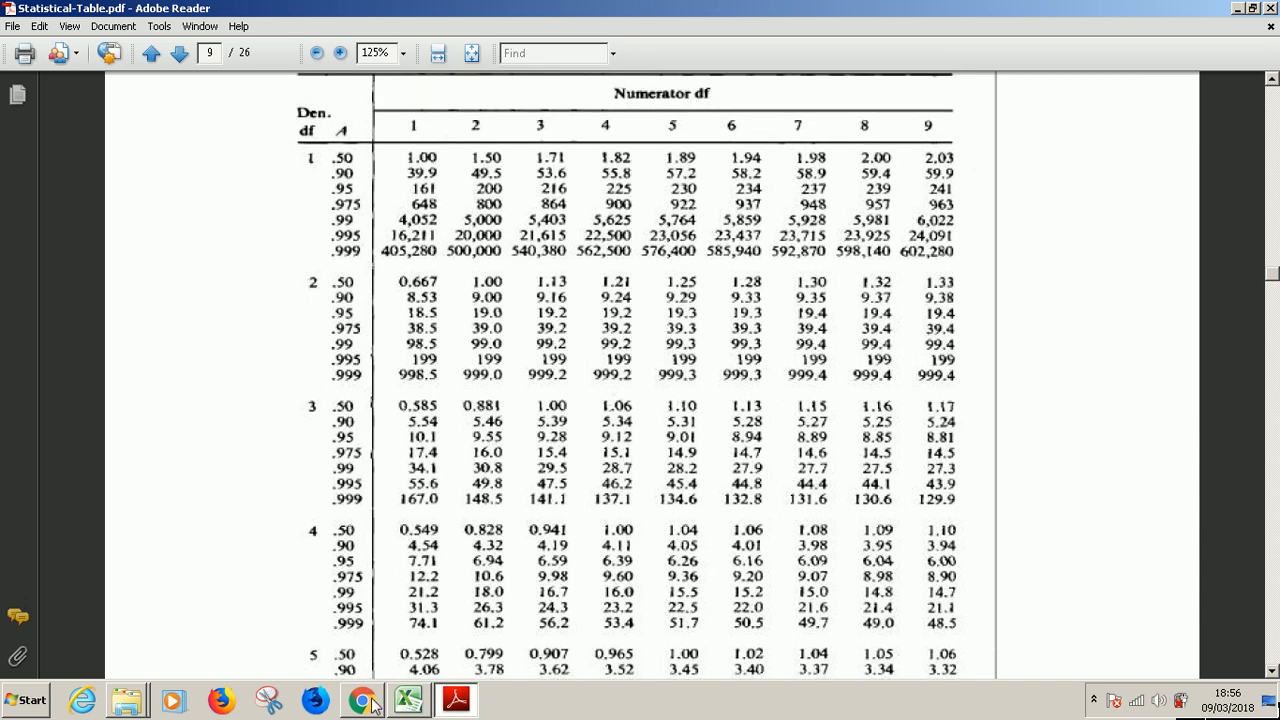
# Step: Return to the online Statistical Tables page in Chrome
pyautogui.click(362, 700)
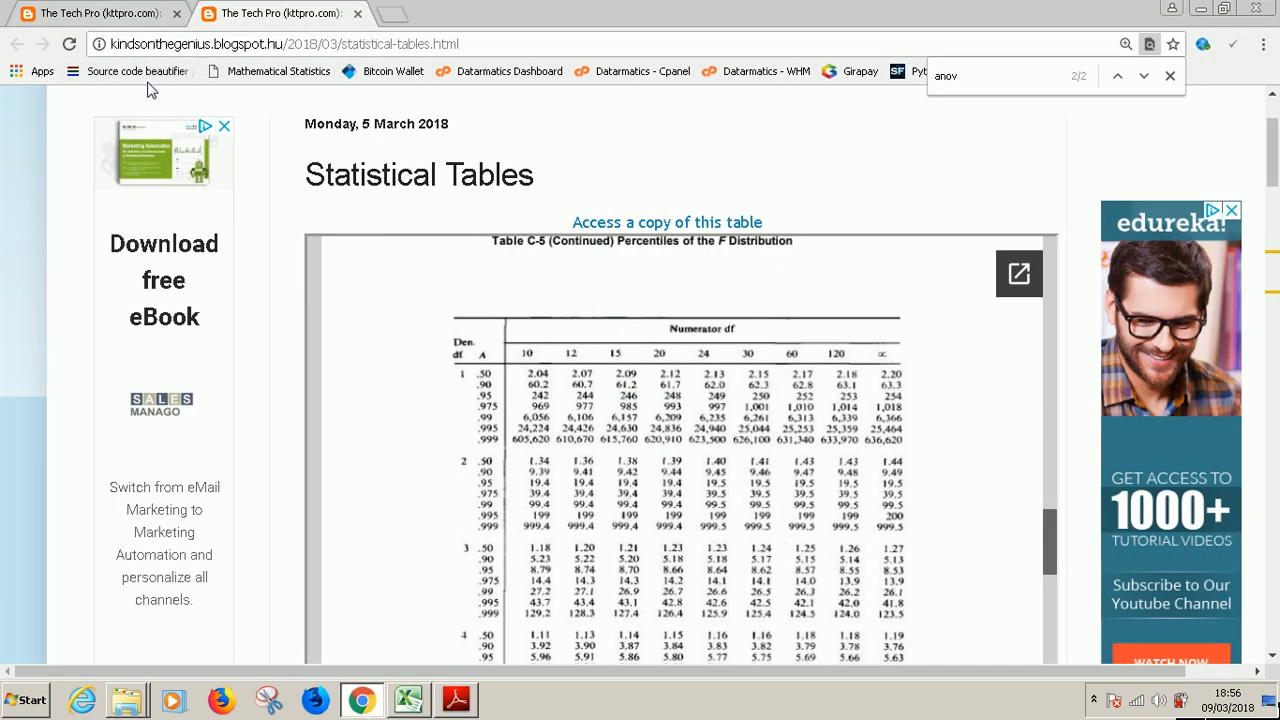
# Step: Check Excel's F of 9.75 in OneWay Anova.xlsx, then return to the blog's Step 7 with critical F 3.89
pyautogui.click(408, 700)
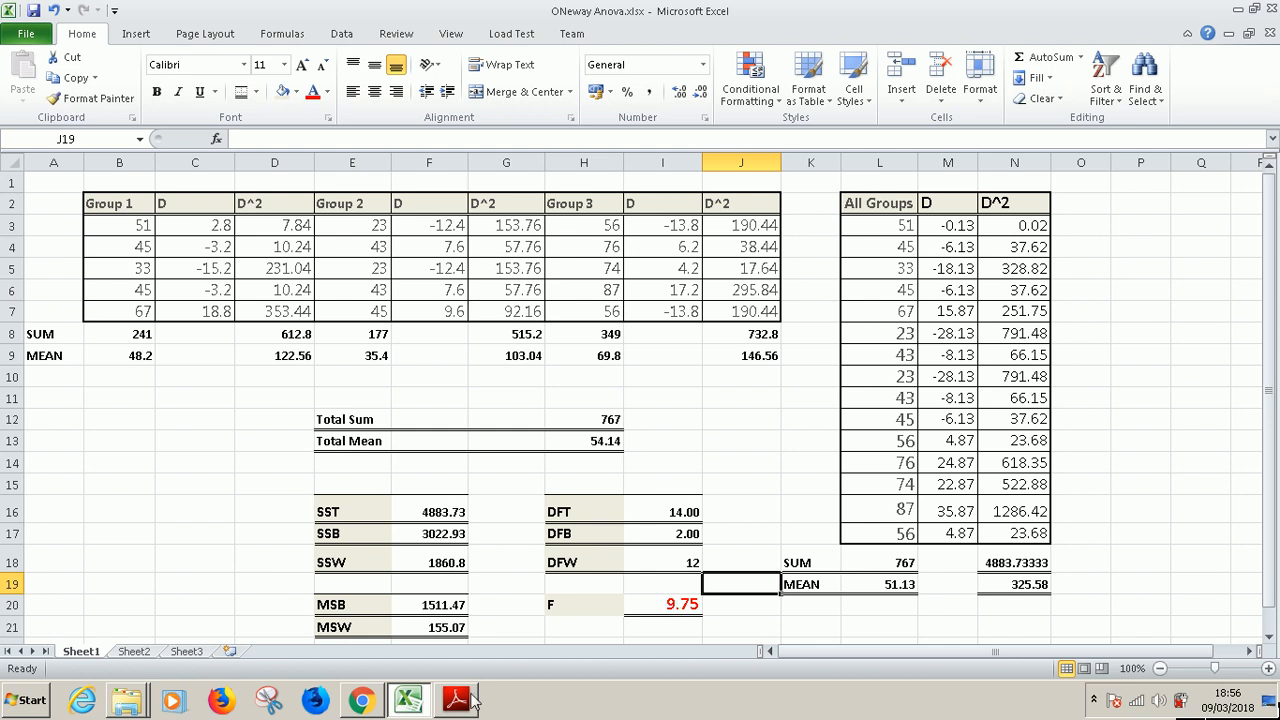
pyautogui.click(362, 700)
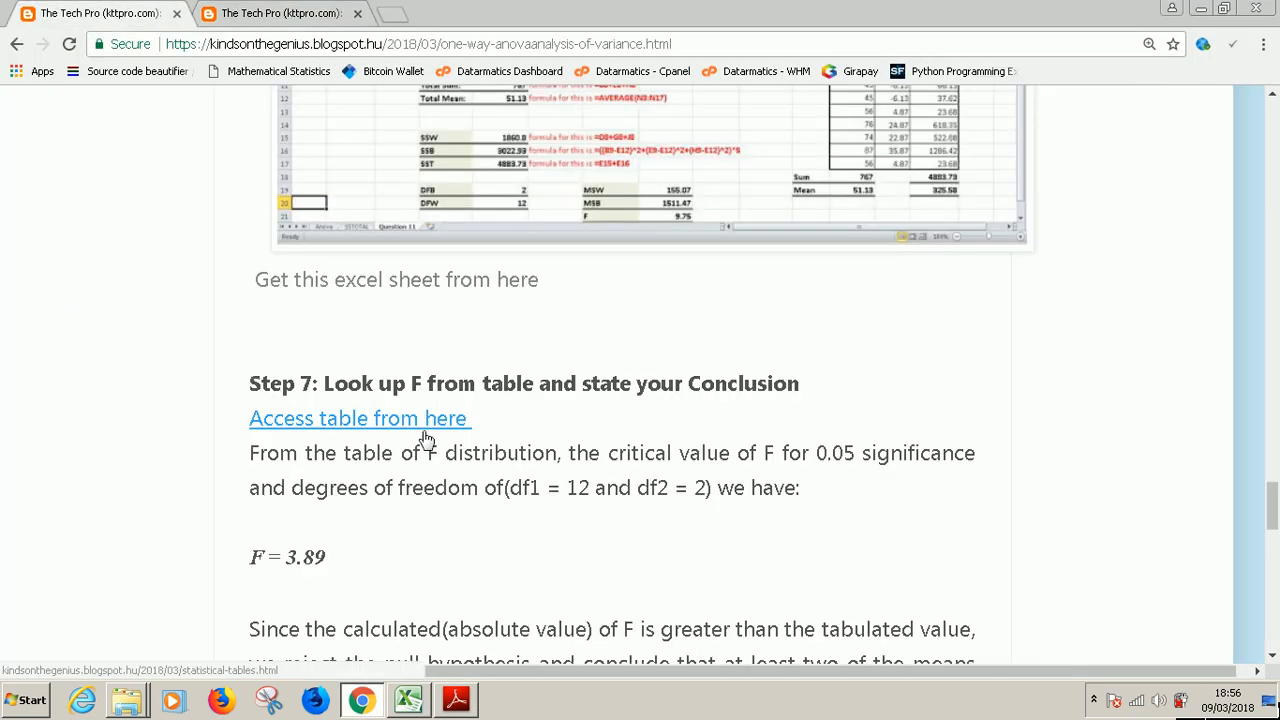
pyautogui.click(360, 418)
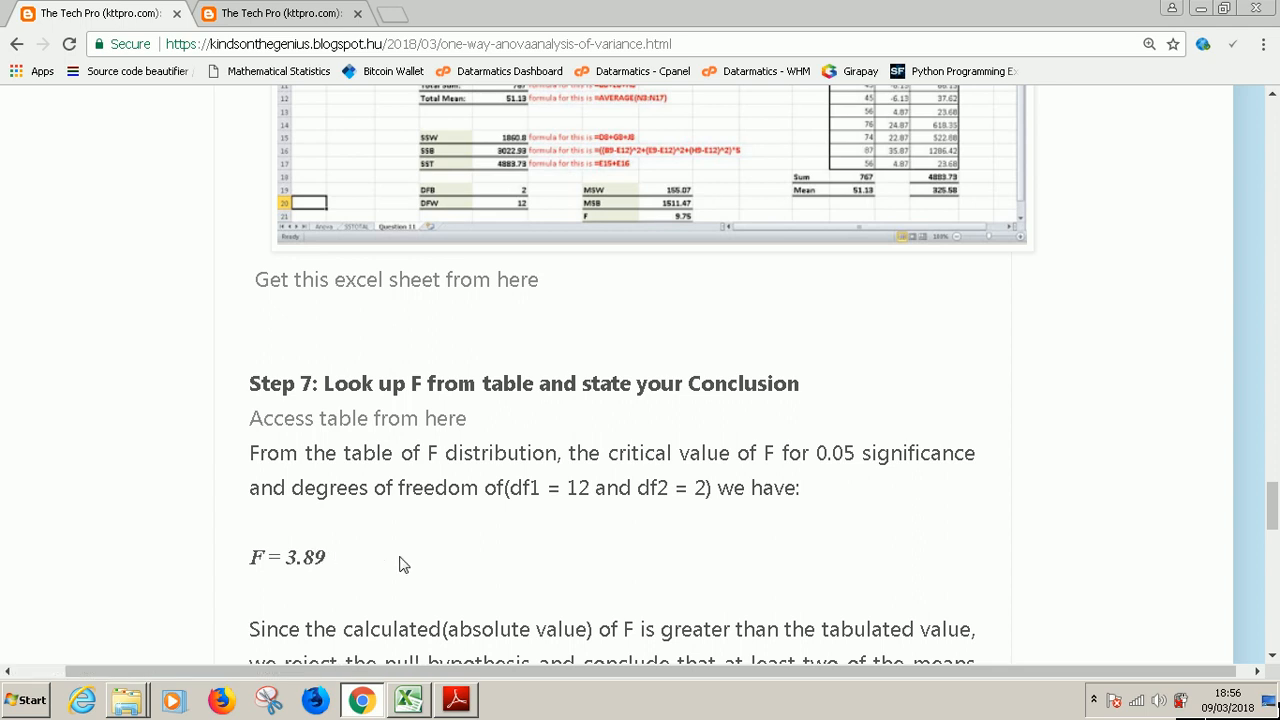
pyautogui.scroll(-3)
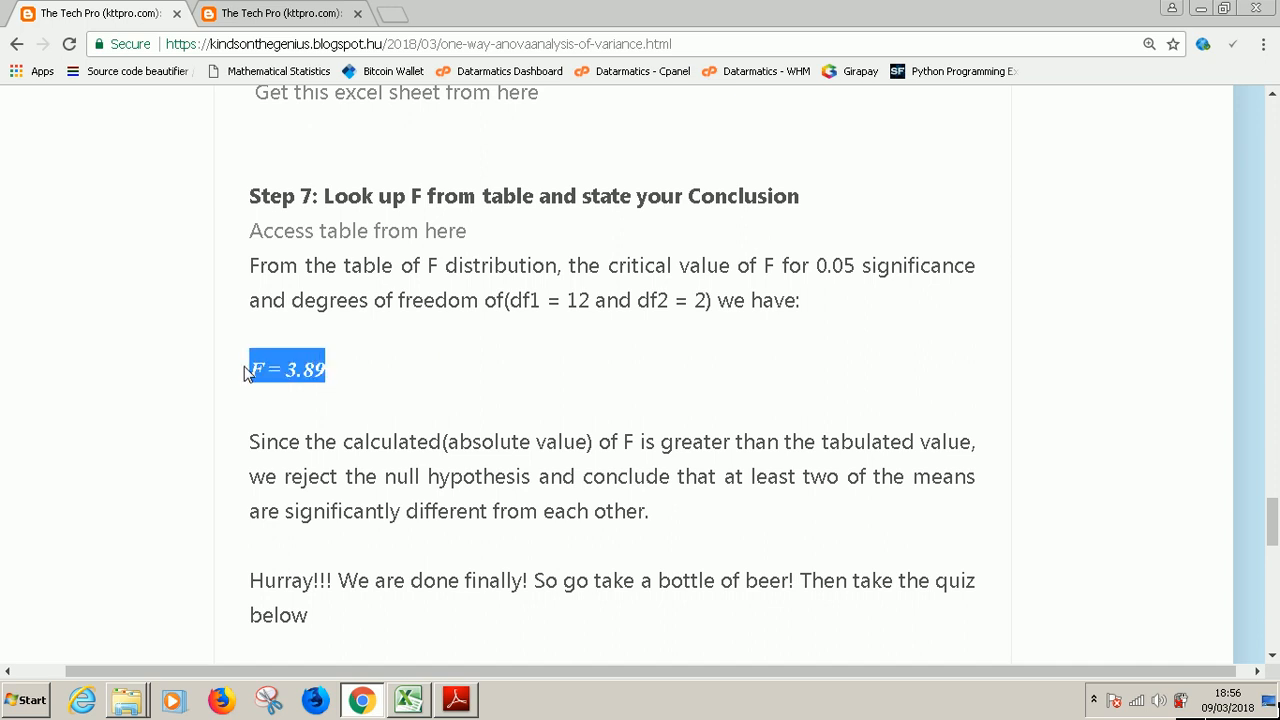
pyautogui.moveTo(332, 378)
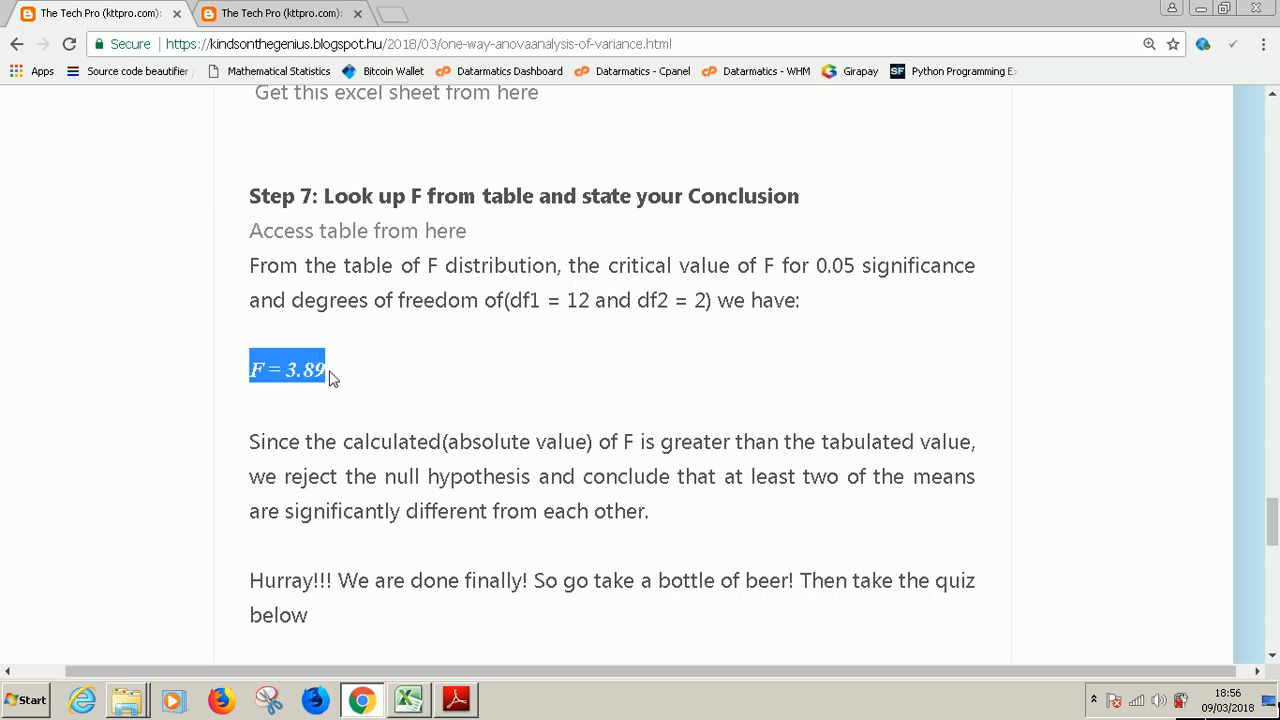
pyautogui.moveTo(652, 482)
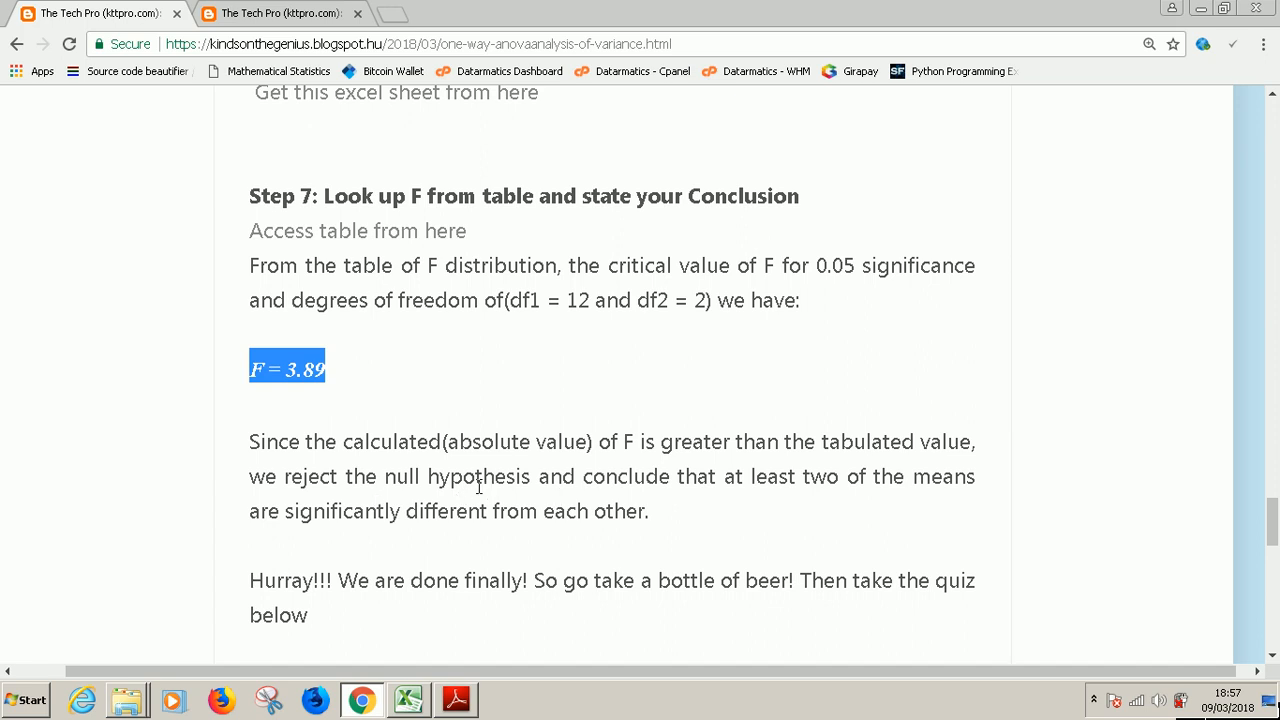
pyautogui.moveTo(616, 516)
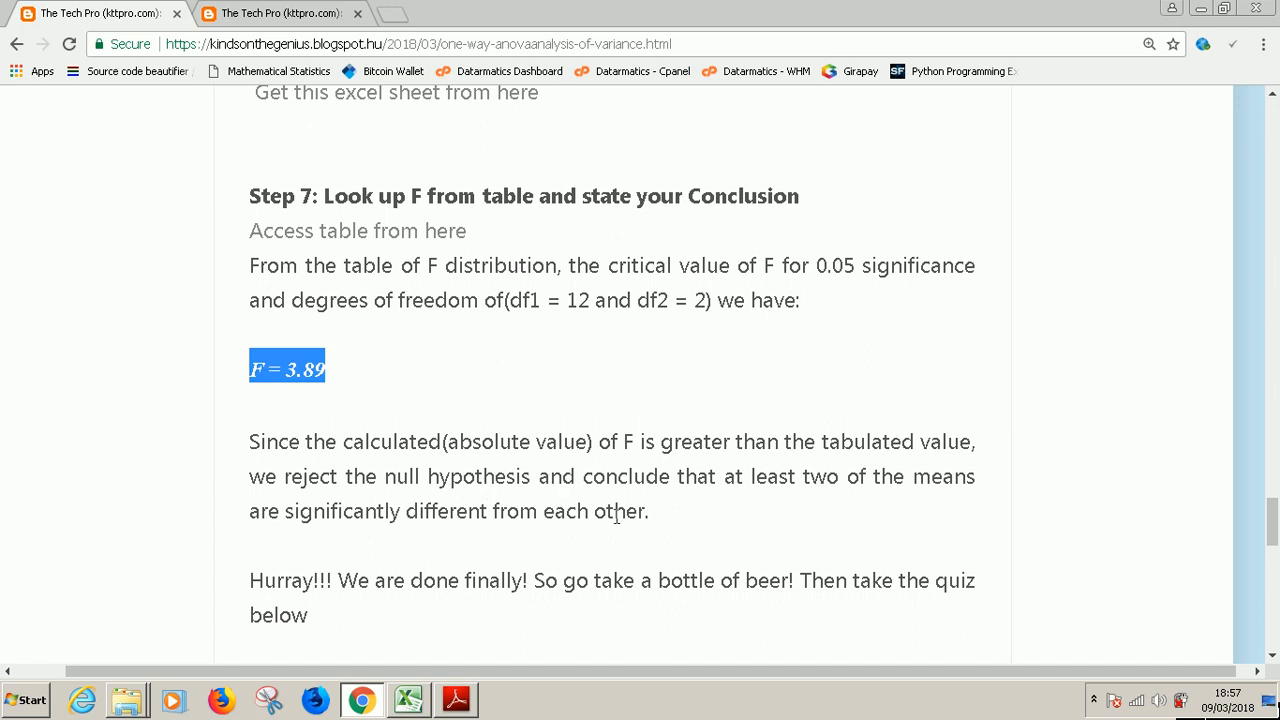
pyautogui.moveTo(630, 550)
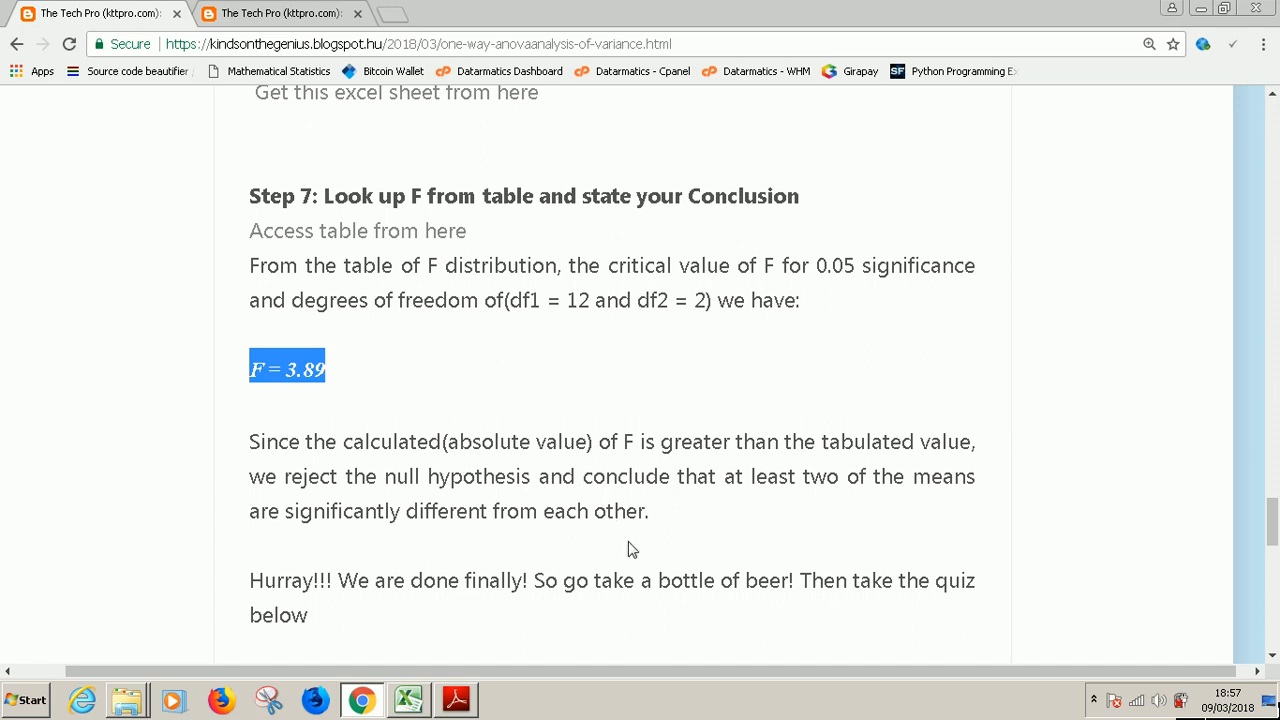
pyautogui.moveTo(396, 432)
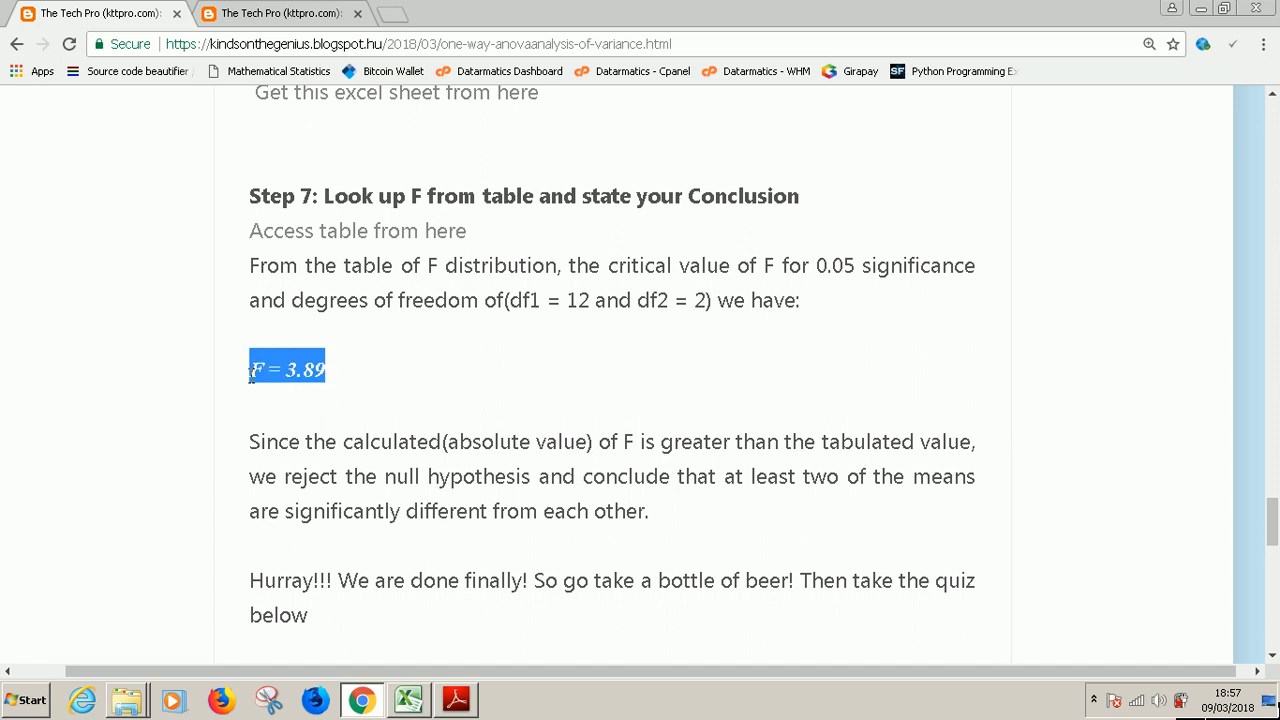
pyautogui.click(520, 368)
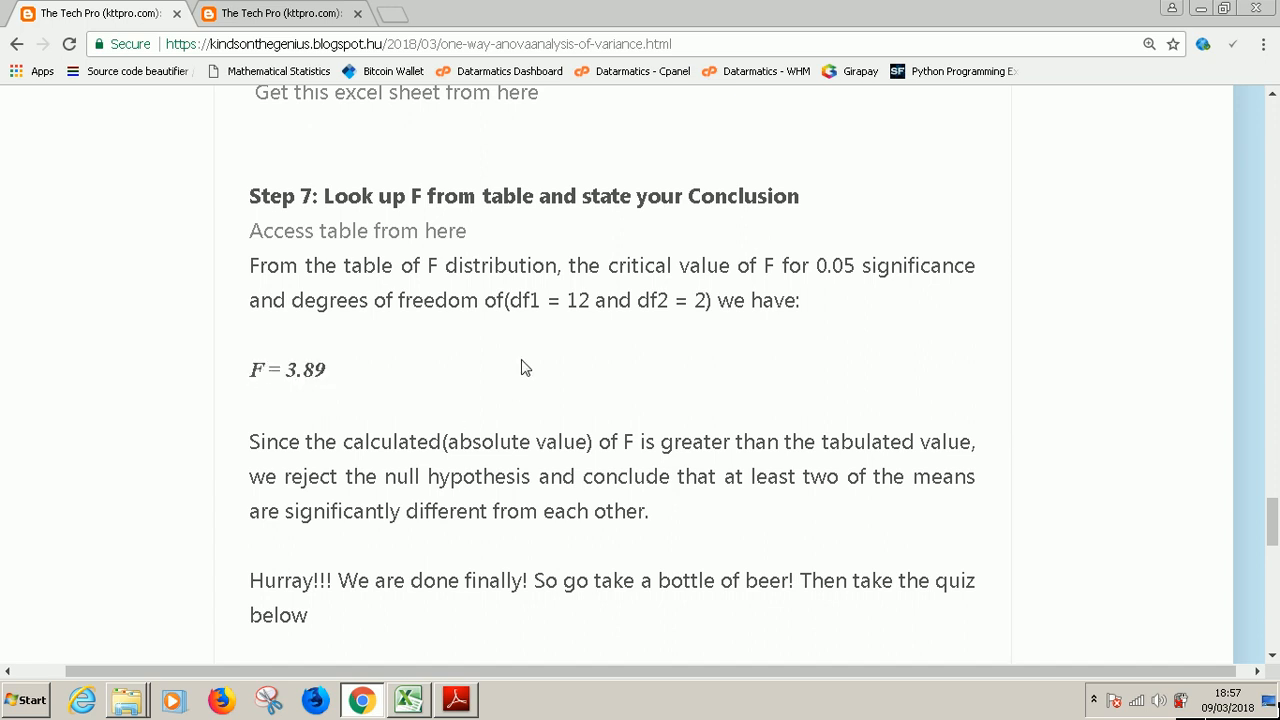
# Step: Scroll down to the Take a Simple Quiz ANOVA table with SS, df, MS and F formulas
pyautogui.scroll(-3)
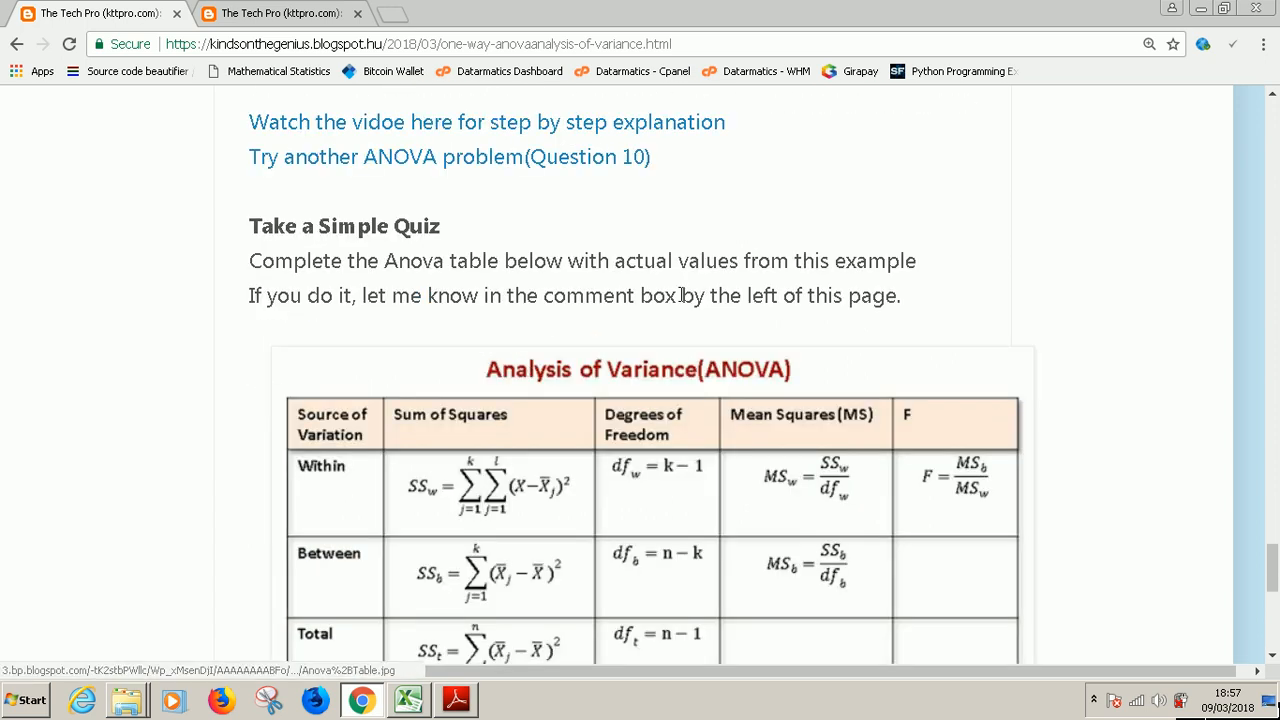
pyautogui.scroll(-3)
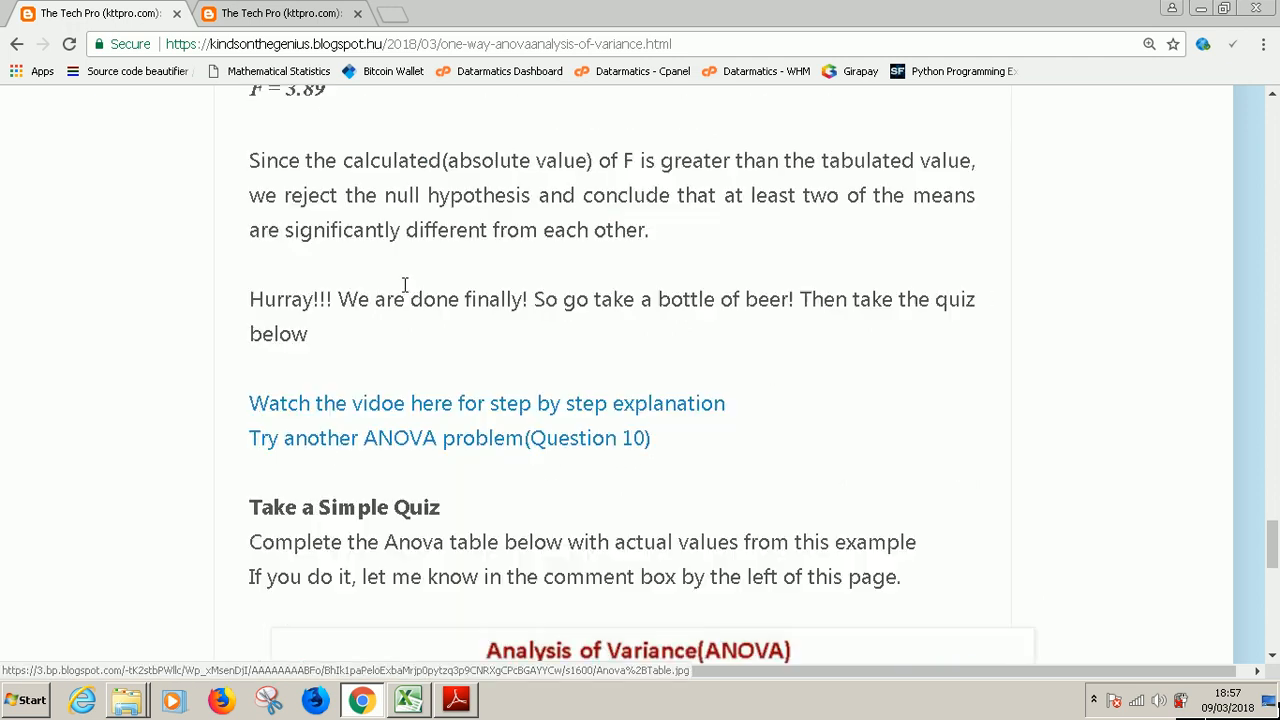
pyautogui.scroll(-3)
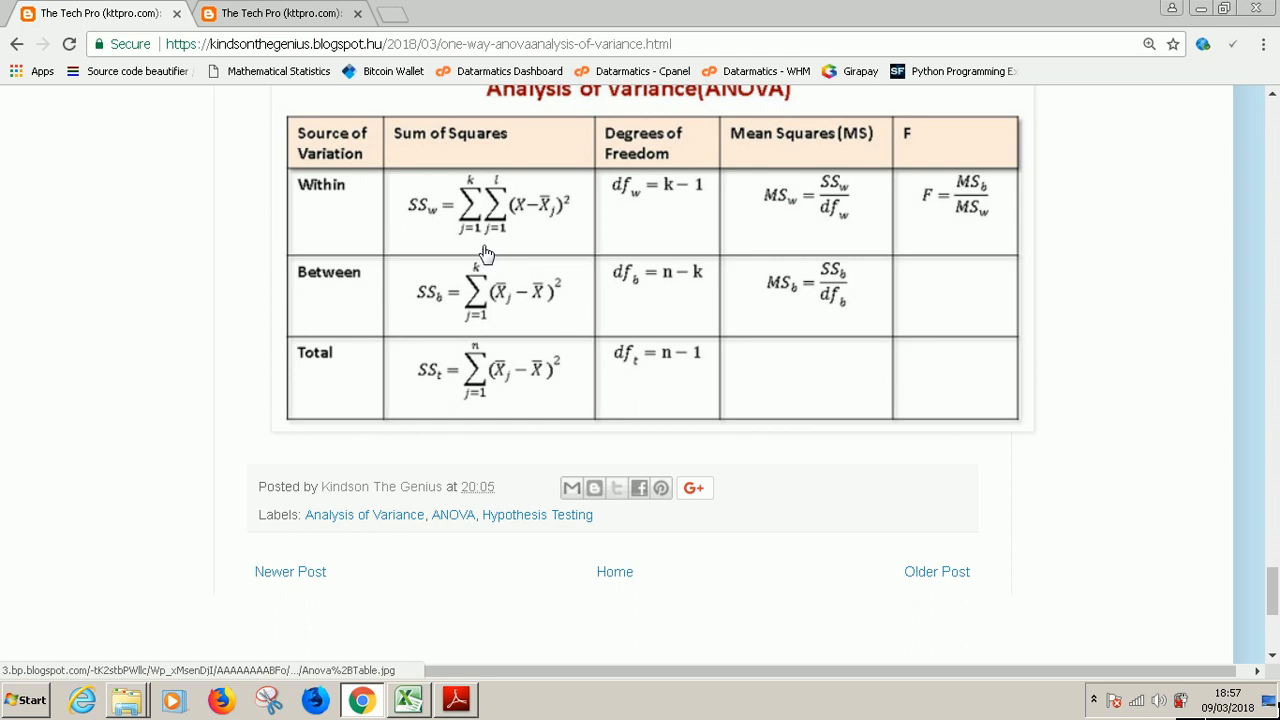
pyautogui.moveTo(910, 232)
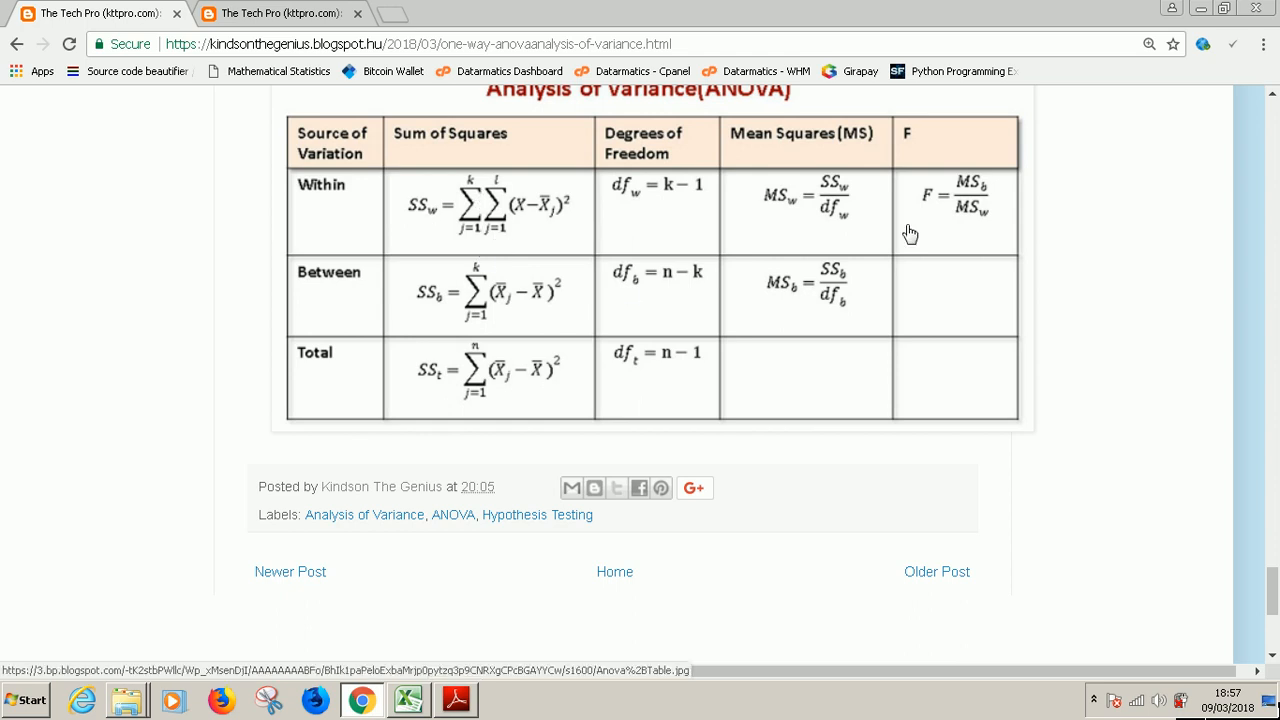
pyautogui.moveTo(564, 352)
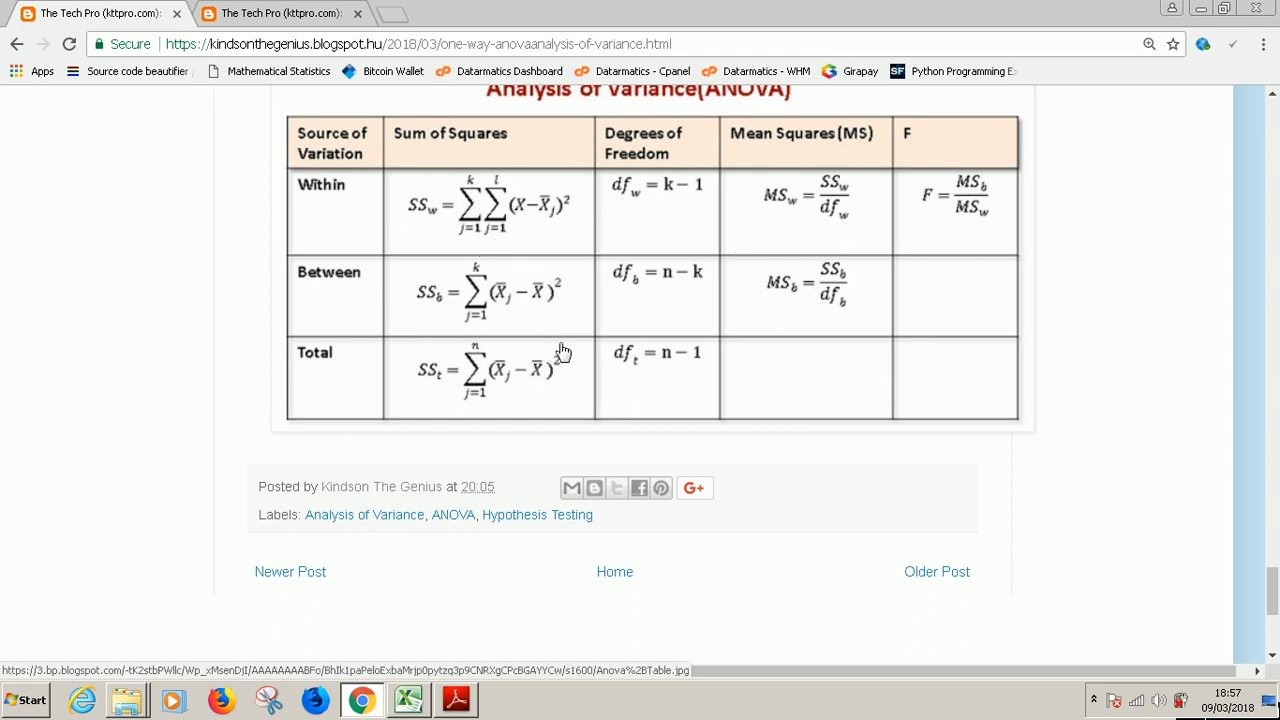
pyautogui.moveTo(472, 390)
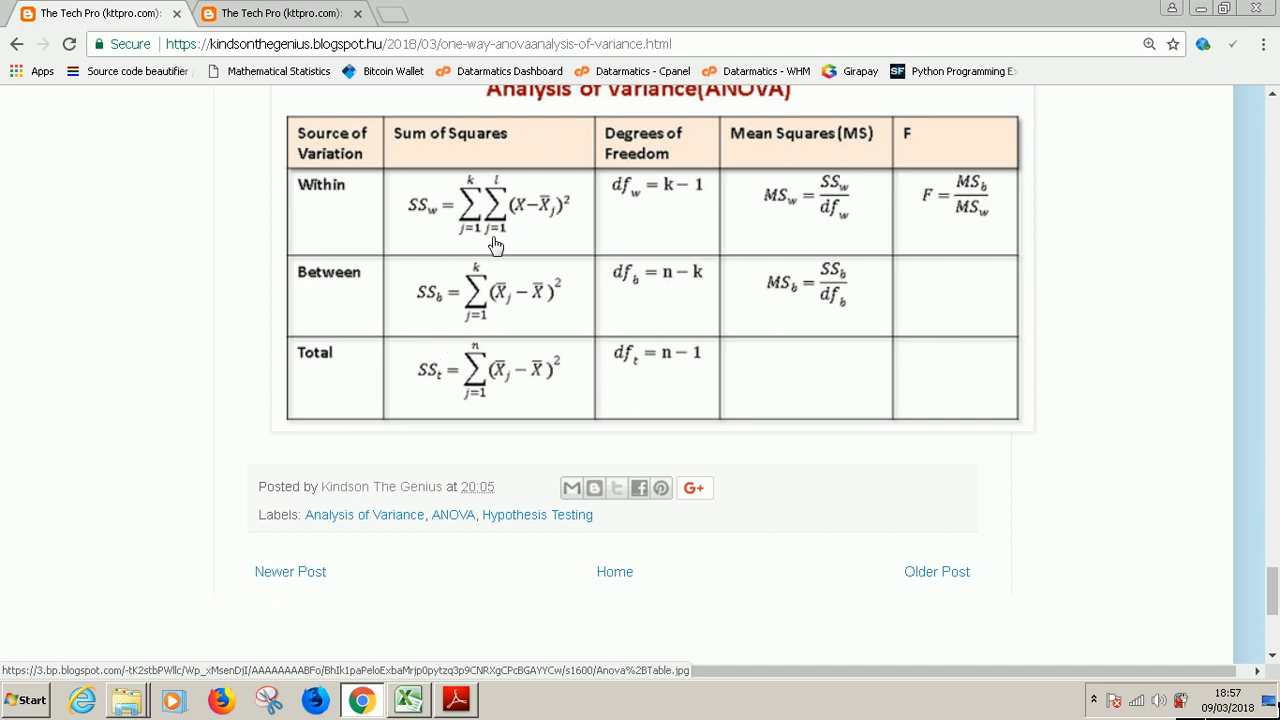
pyautogui.moveTo(520, 162)
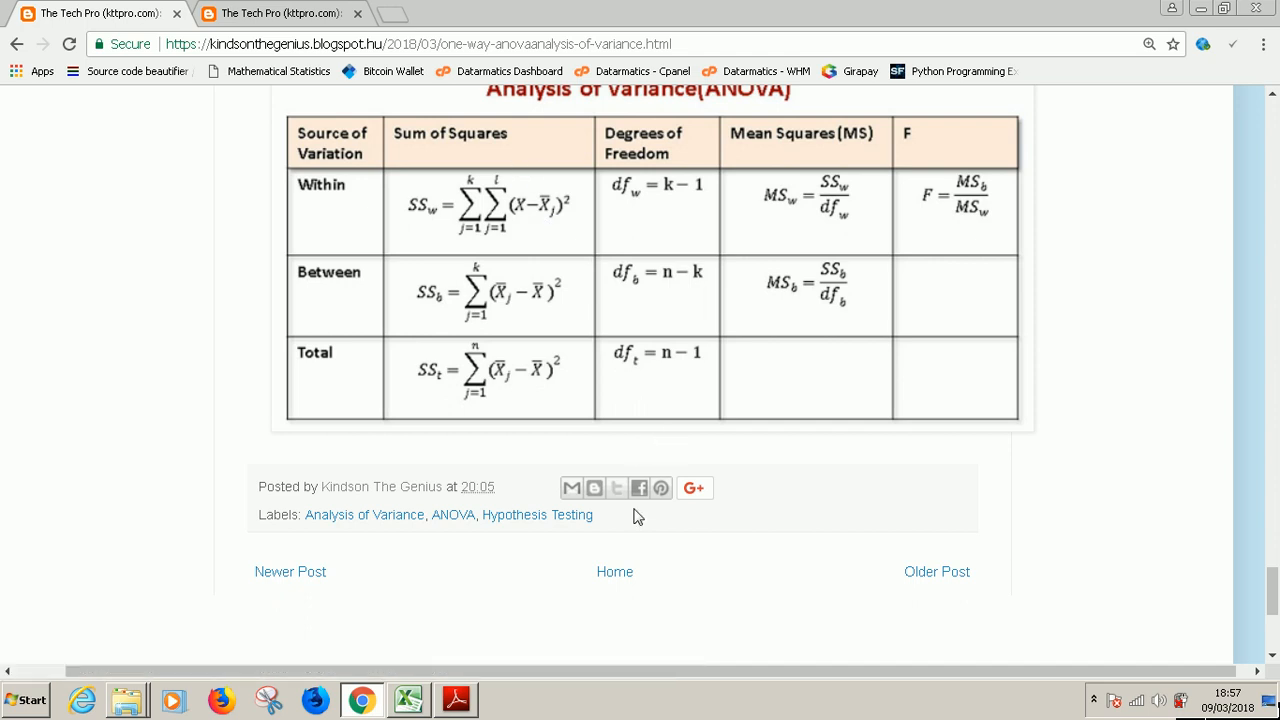
pyautogui.moveTo(724, 342)
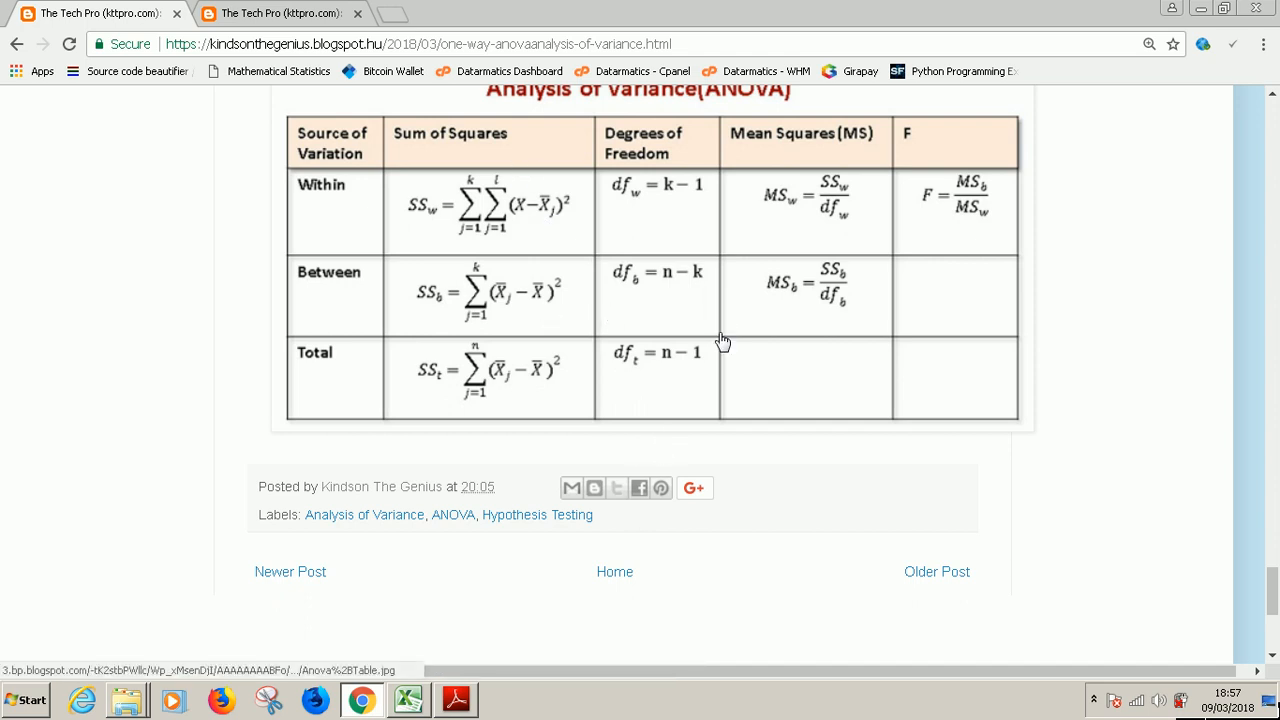